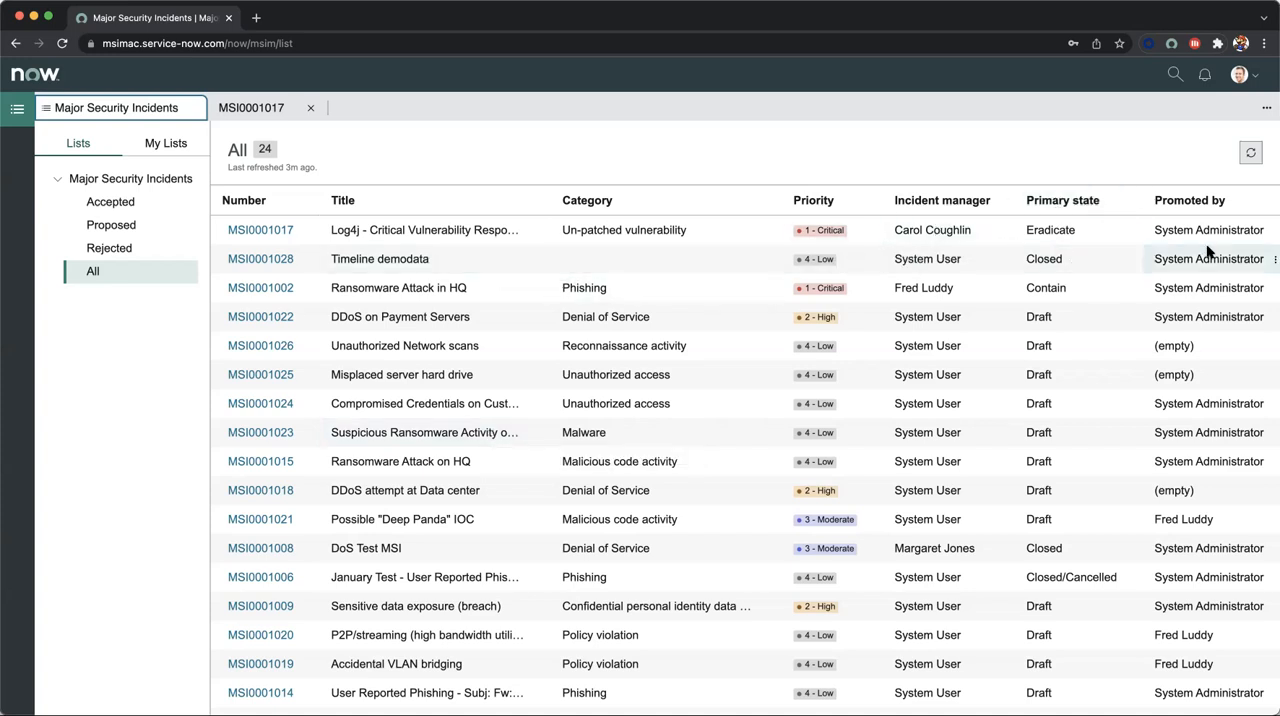
mouse_move(958, 126)
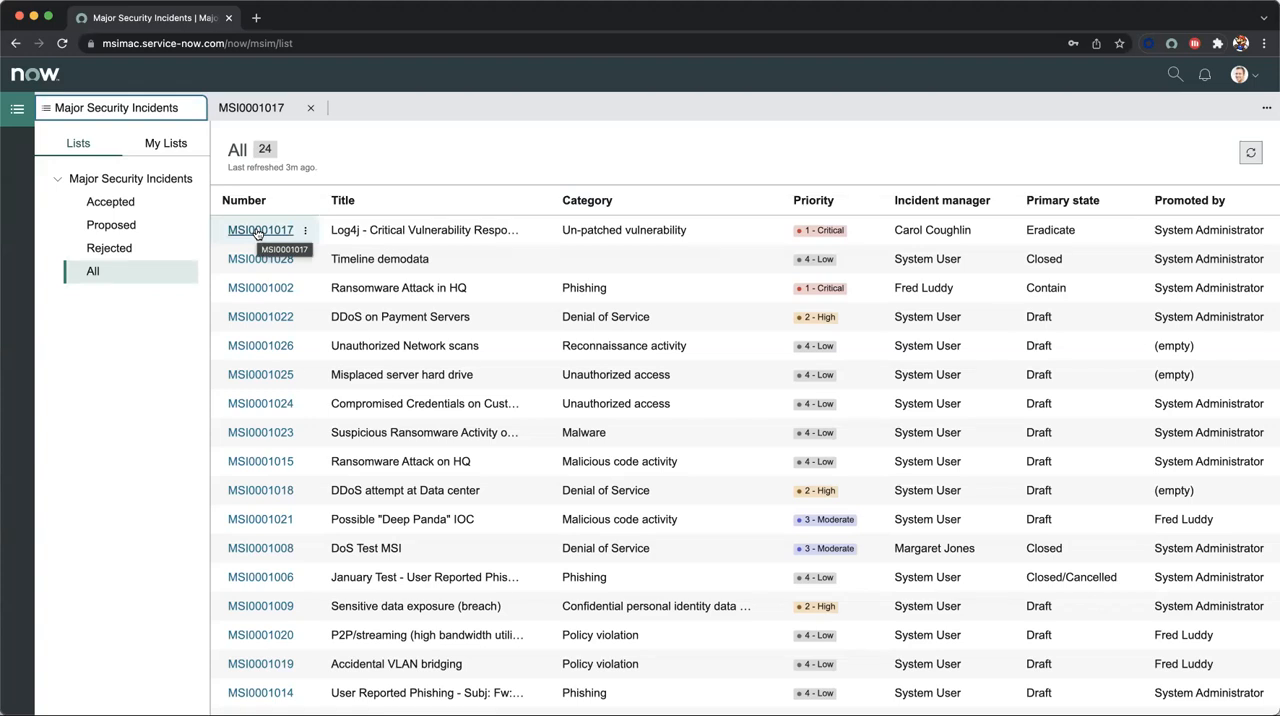
Open major incident MSI0001017 to its Overview dashboard of affected assets, users and locations
left_click(260, 230)
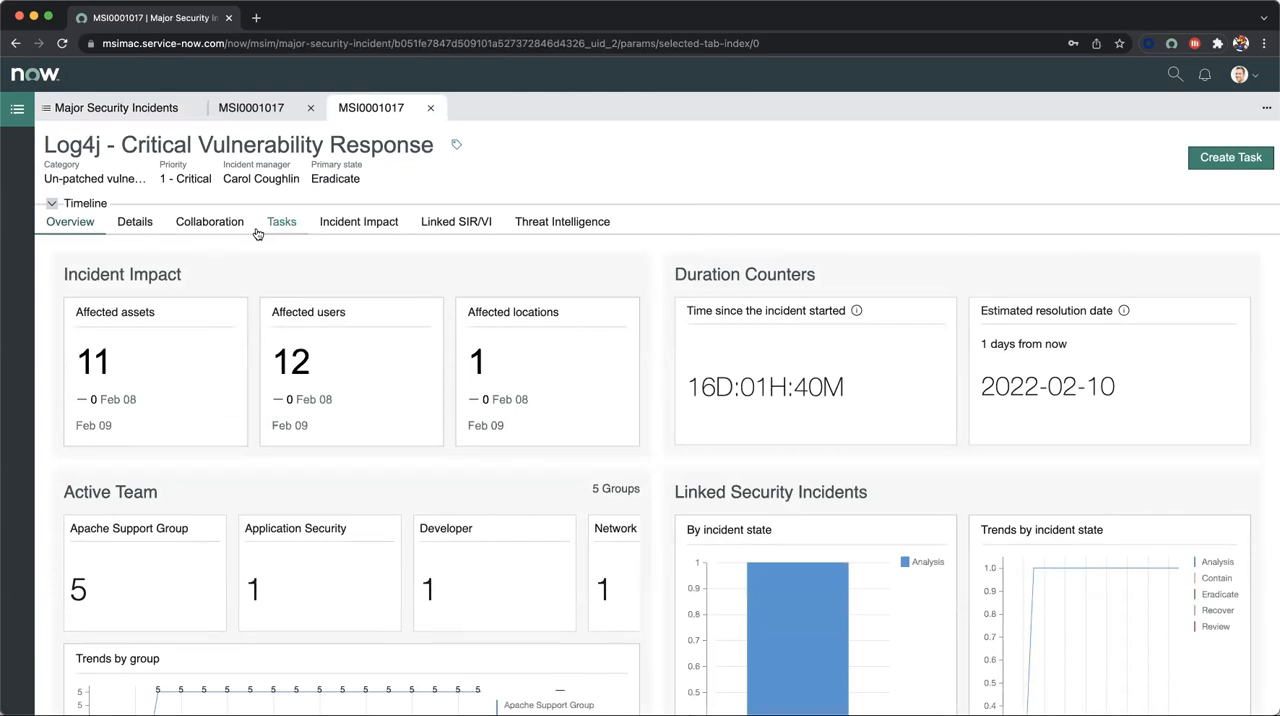
mouse_move(348, 276)
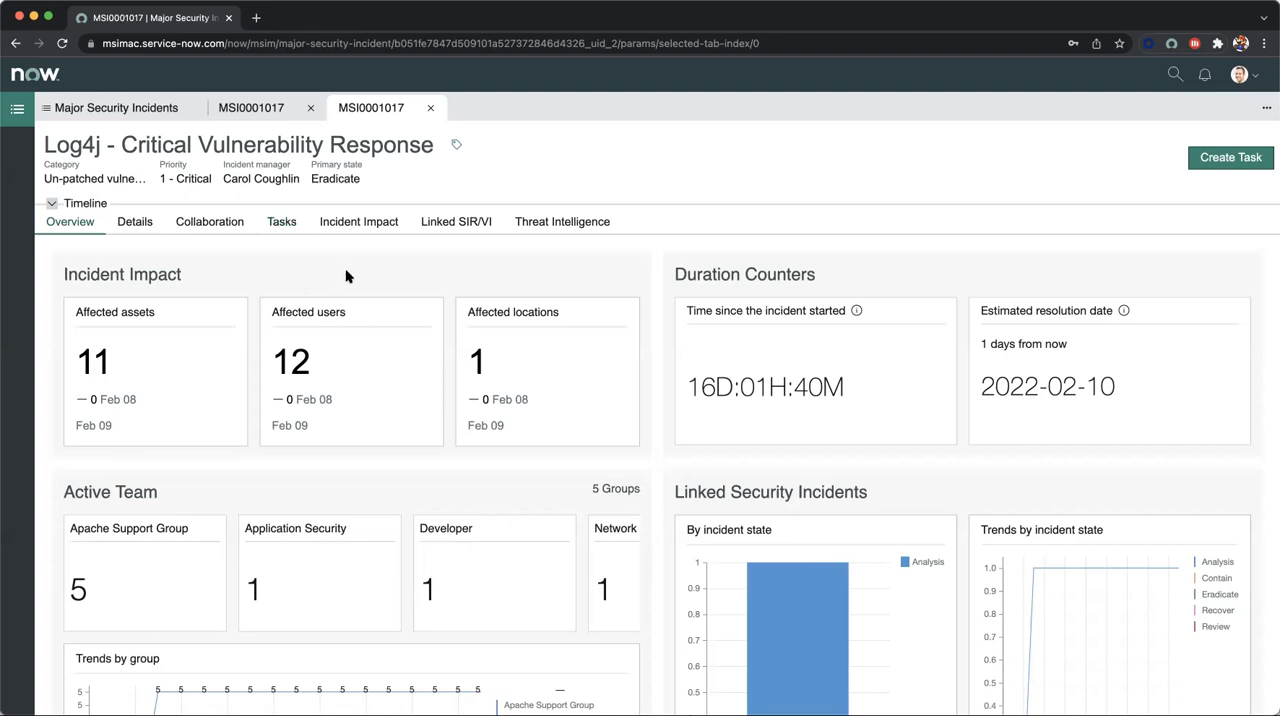
mouse_move(284, 276)
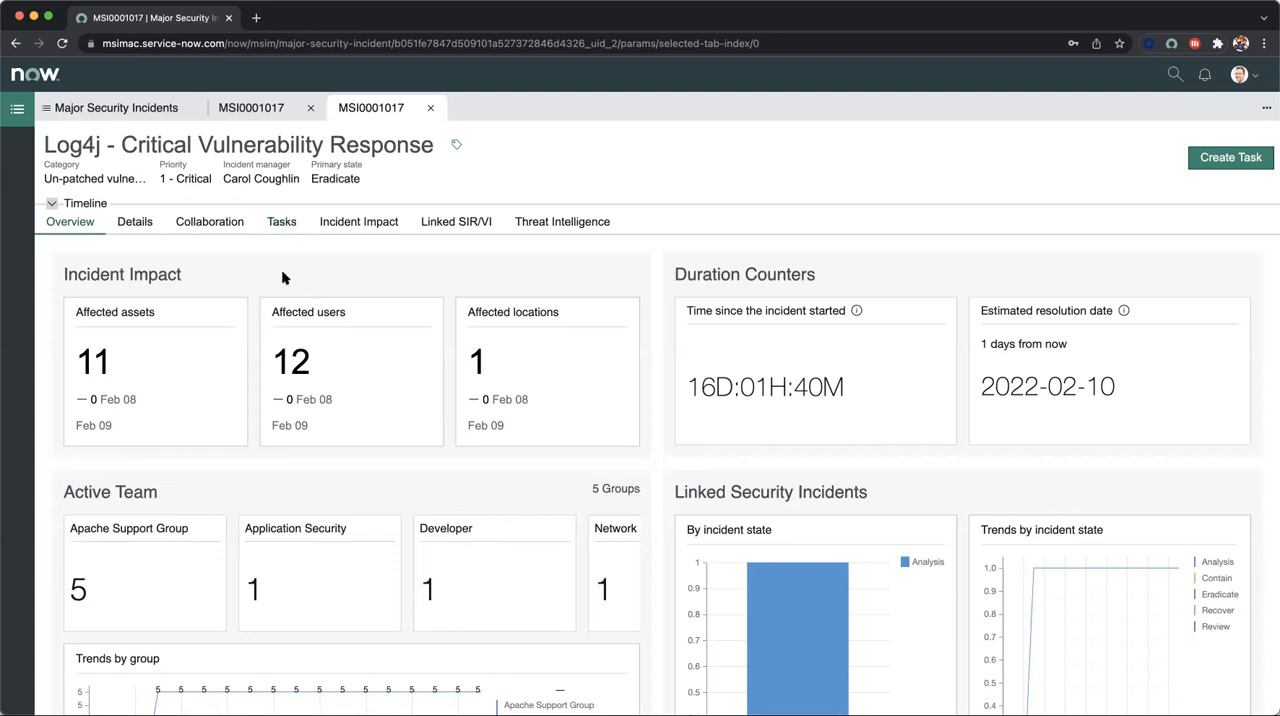
mouse_move(256, 280)
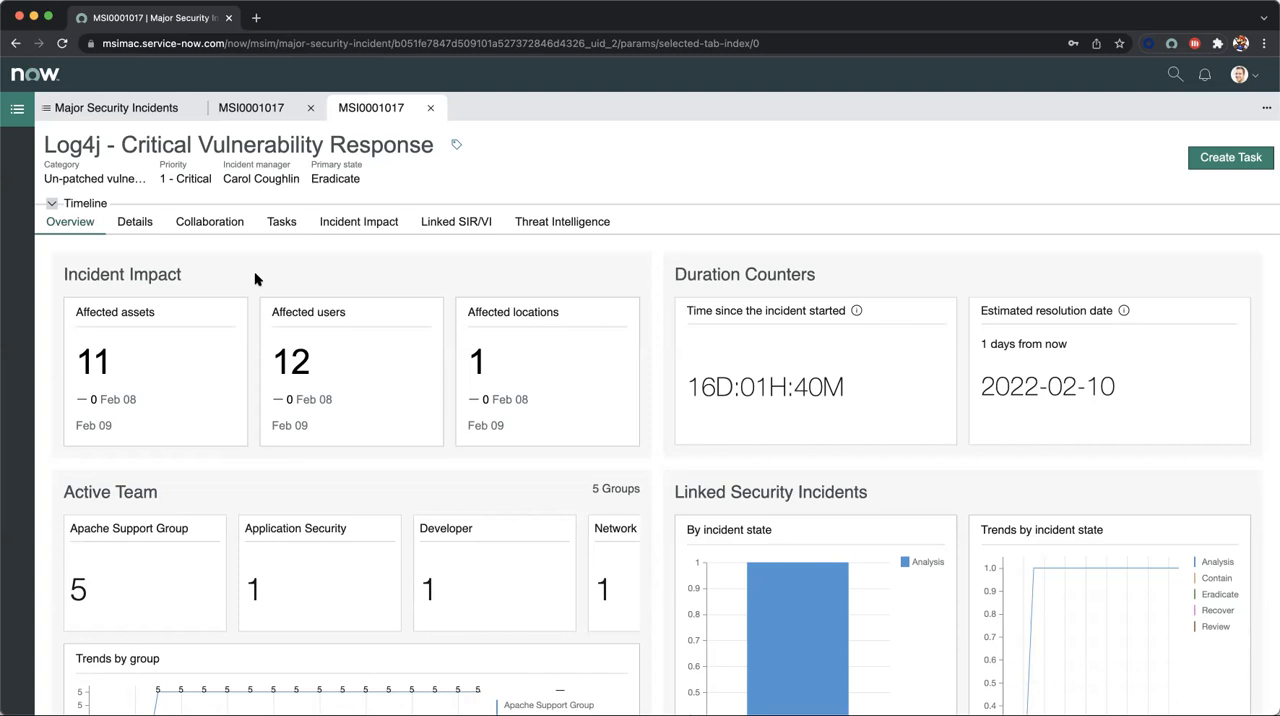
scroll("down", 3)
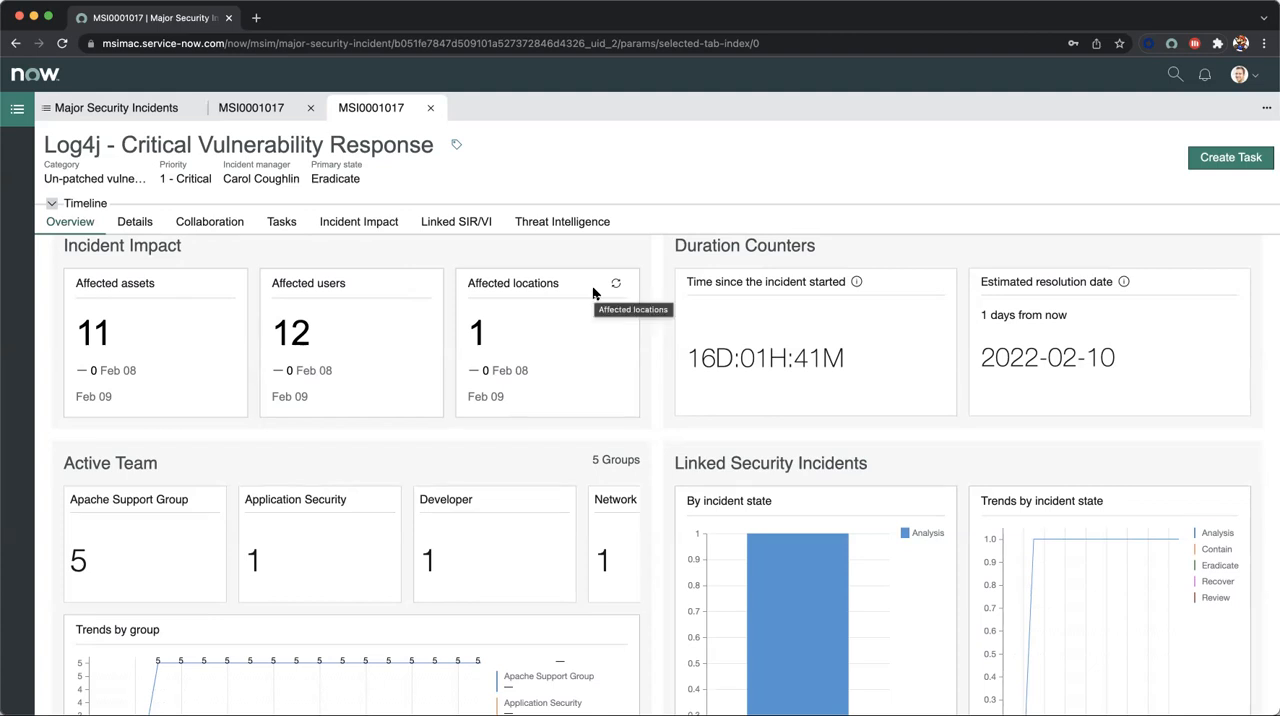
mouse_move(870, 262)
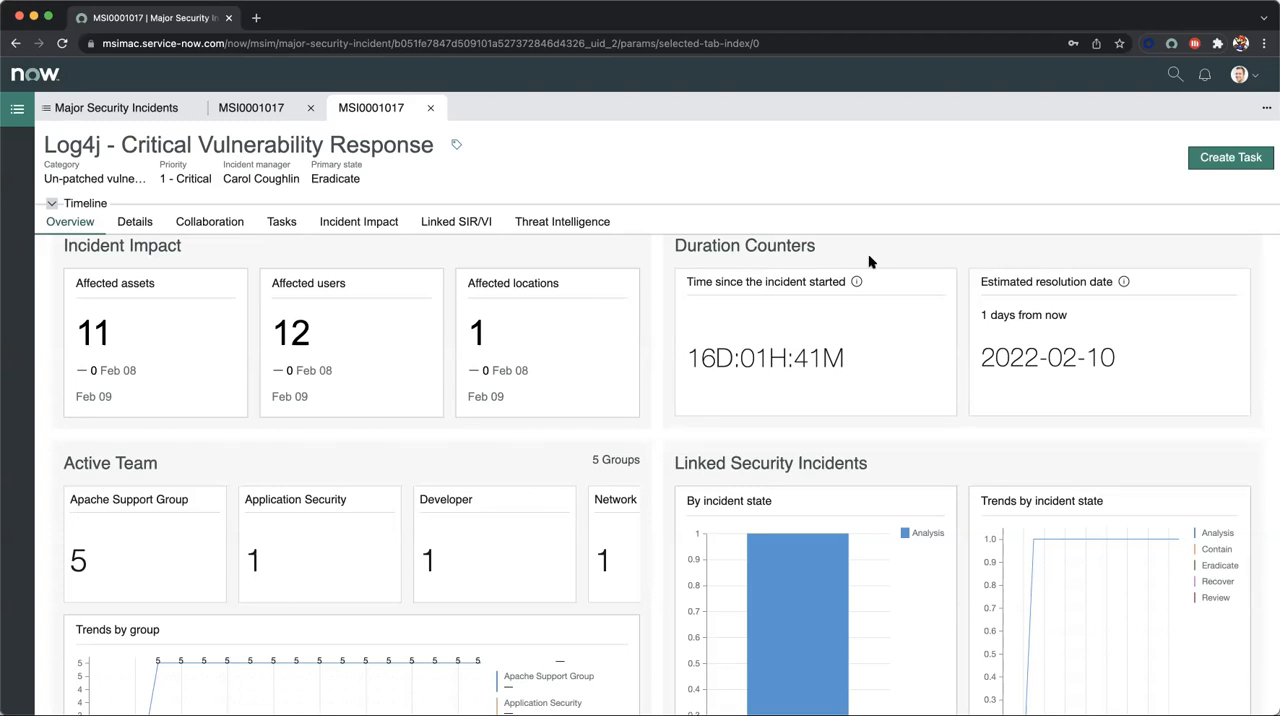
mouse_move(1020, 296)
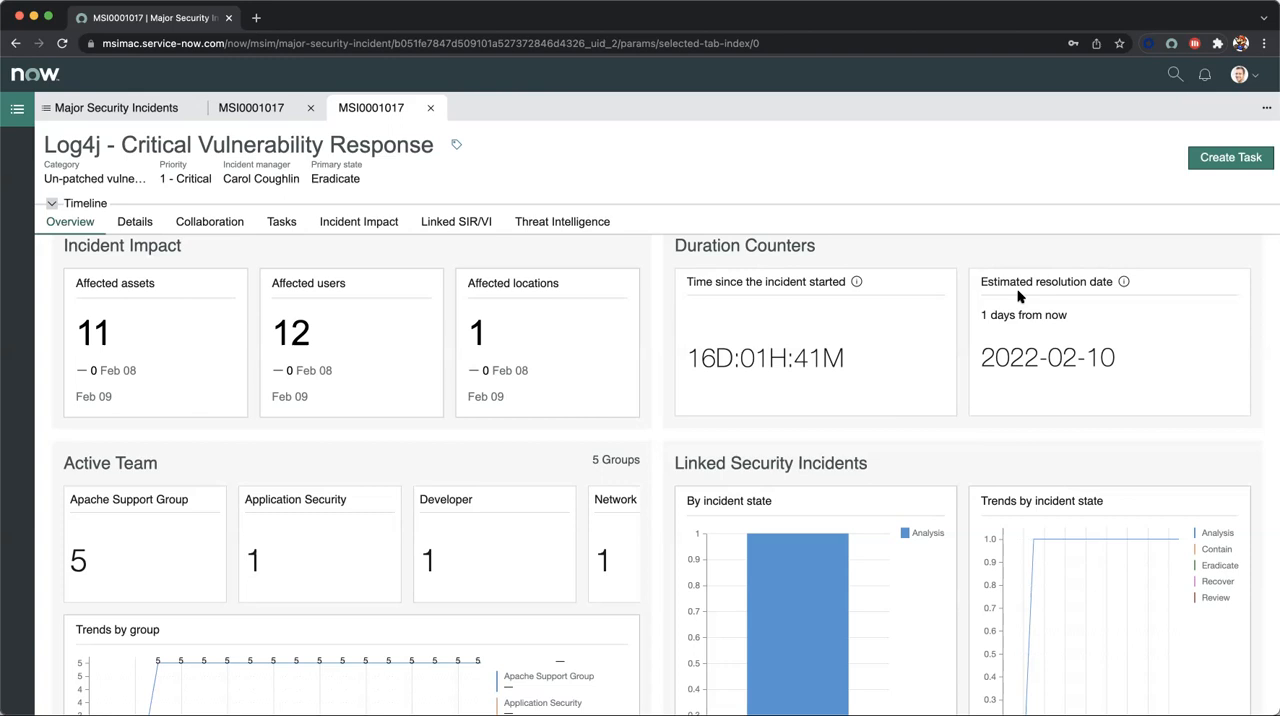
scroll("down", 3)
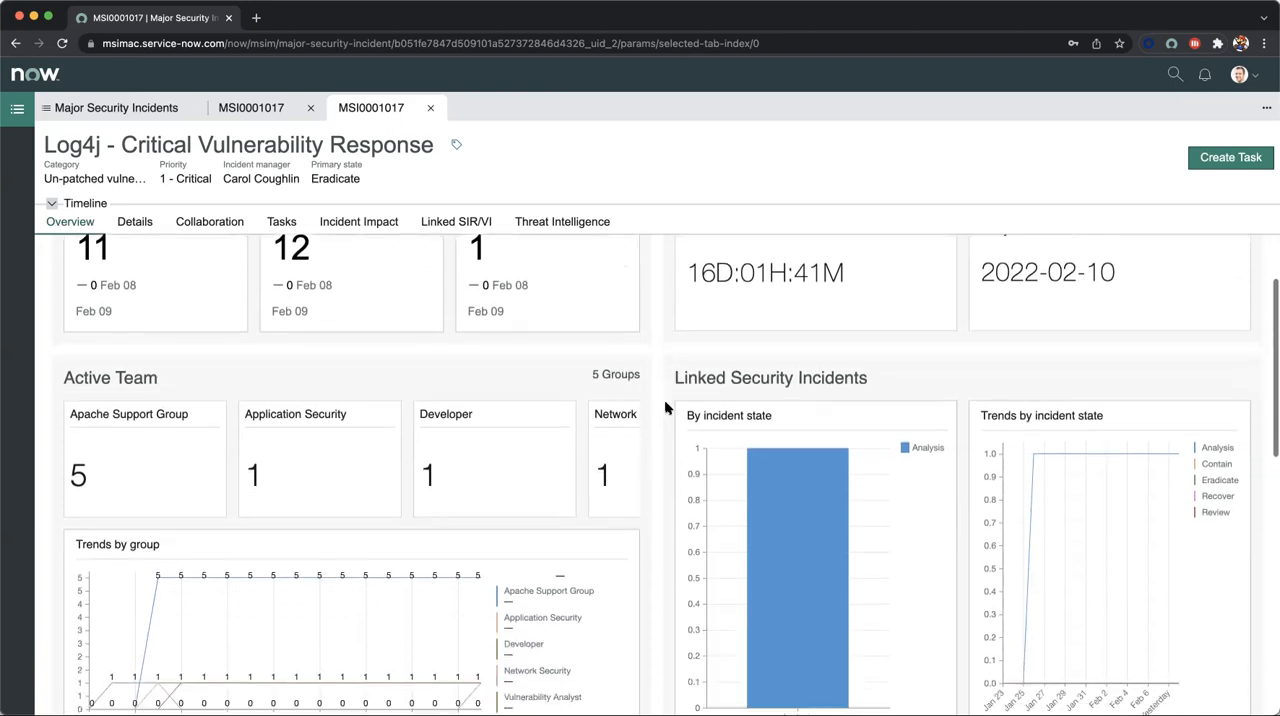
scroll("down", 3)
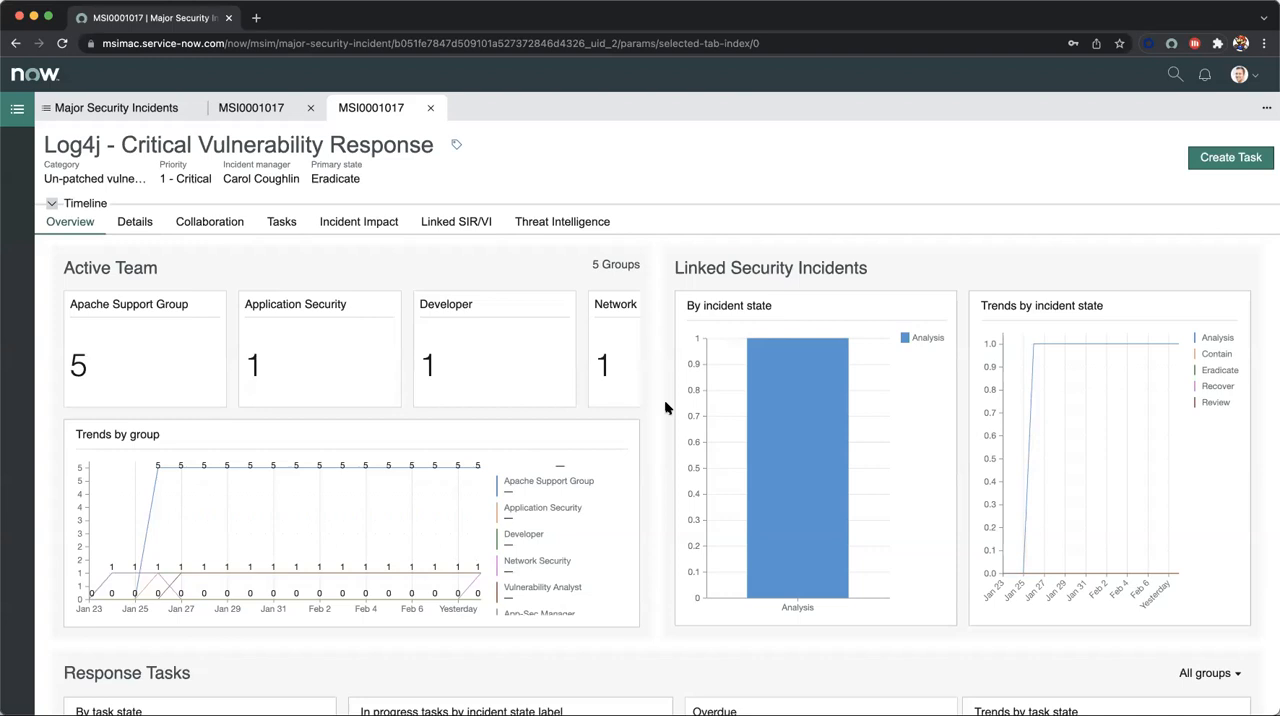
mouse_move(276, 272)
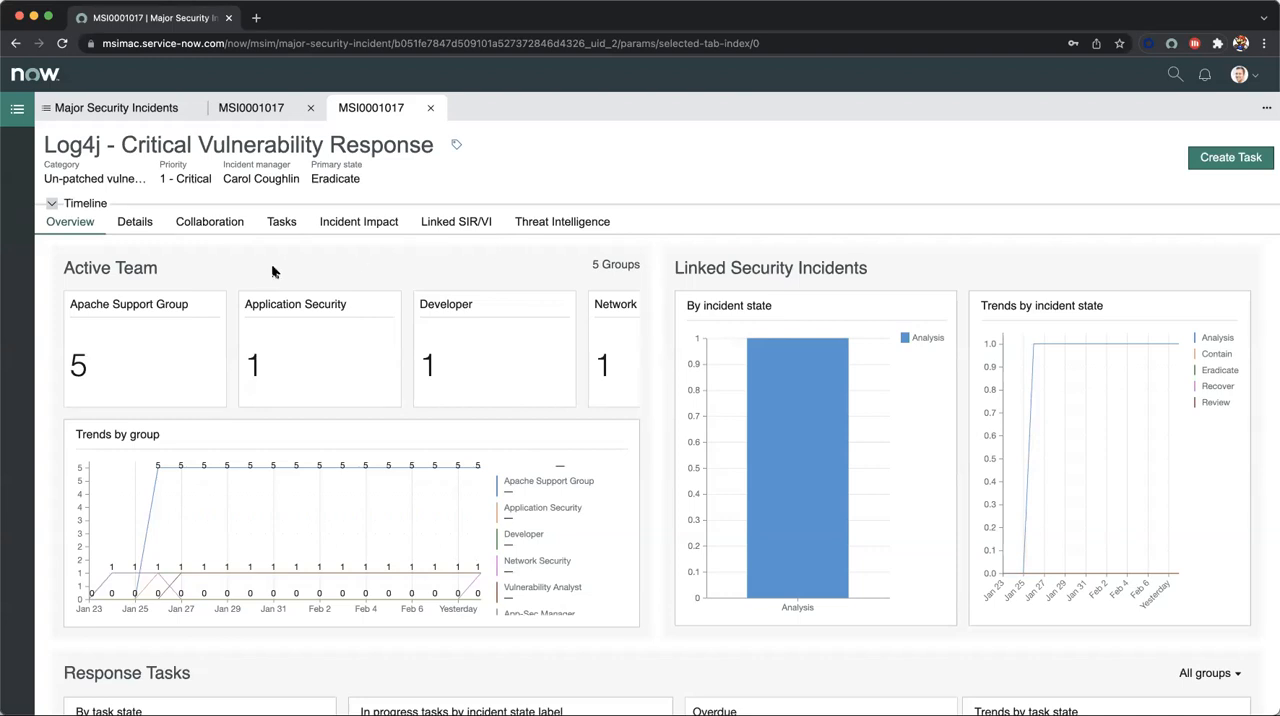
mouse_move(166, 304)
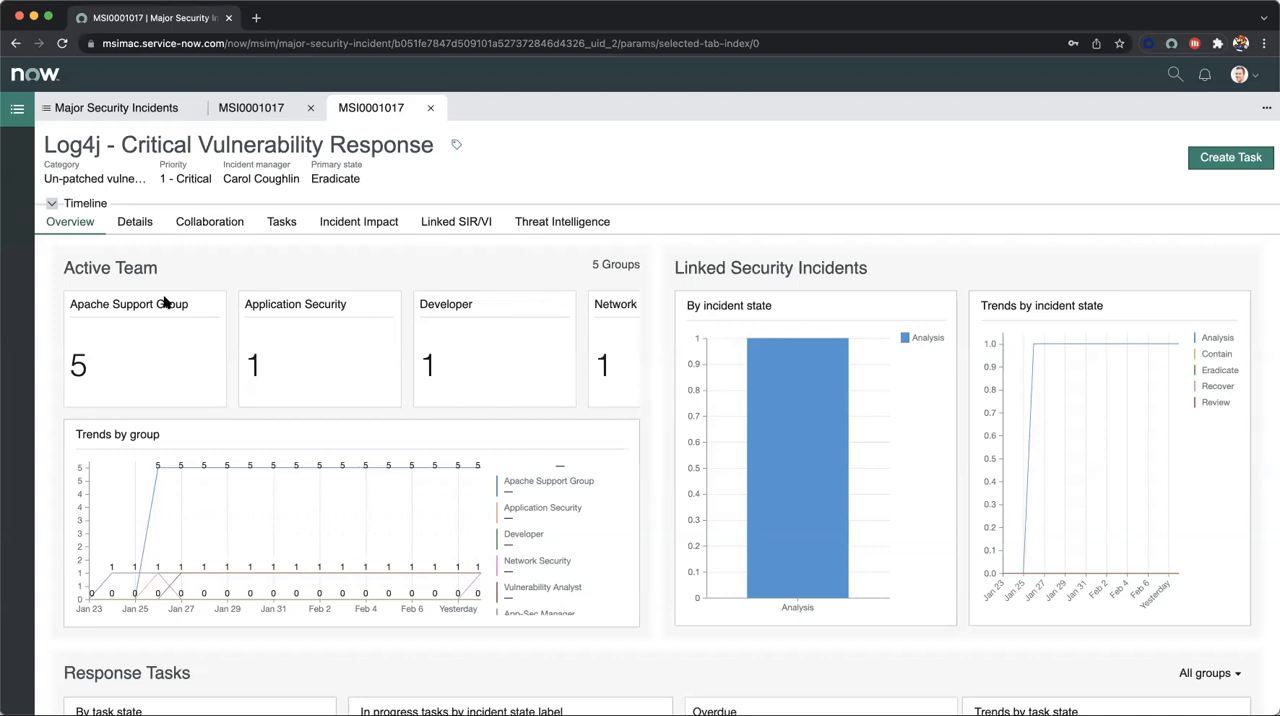
mouse_move(140, 318)
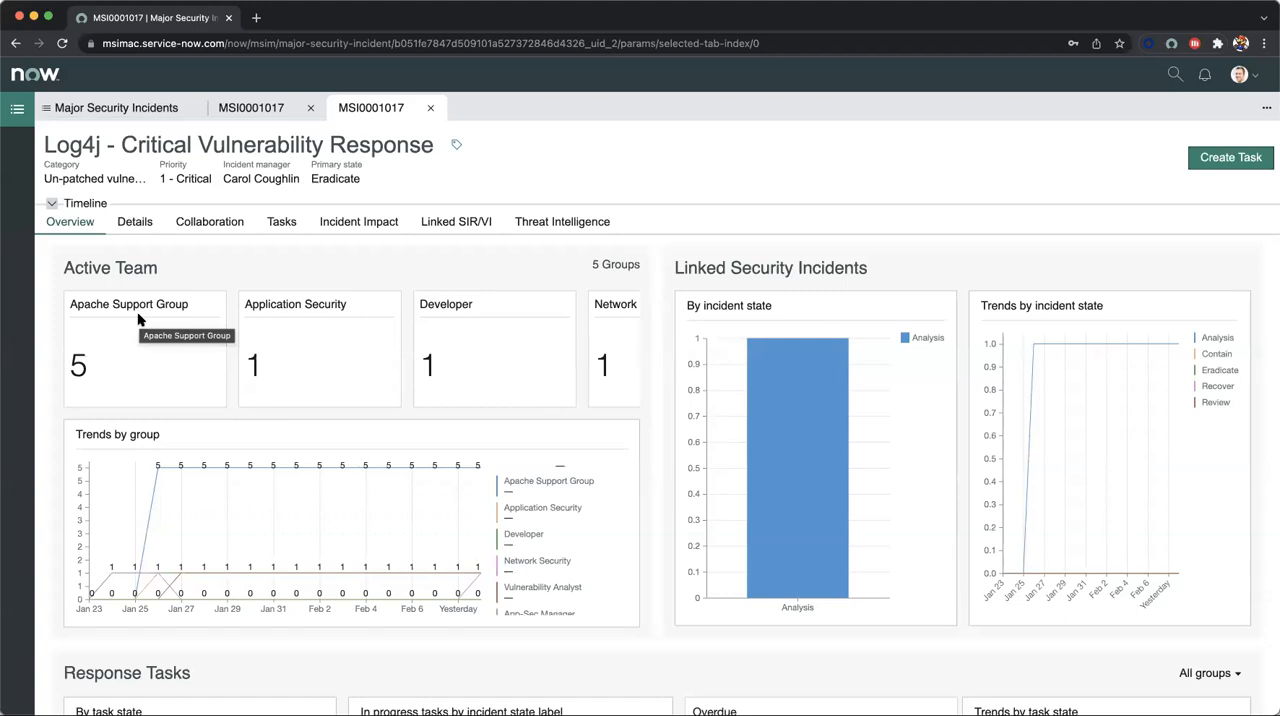
mouse_move(190, 340)
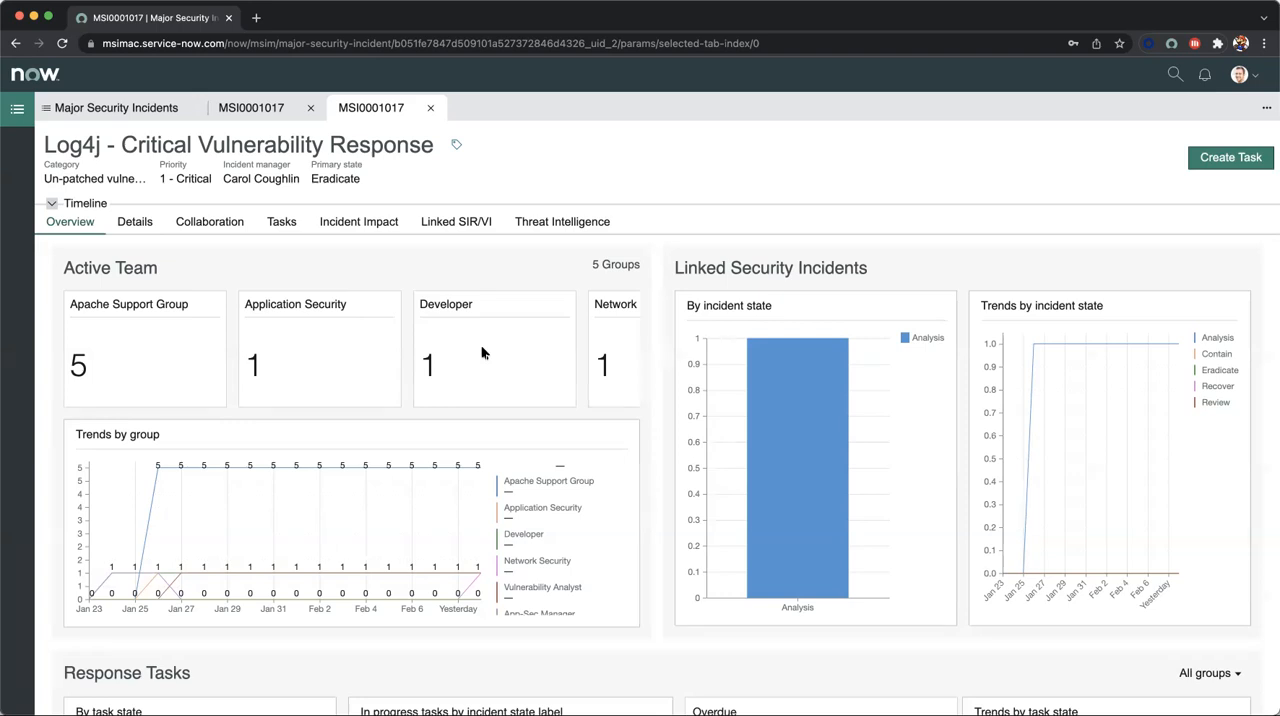
scroll("down", 3)
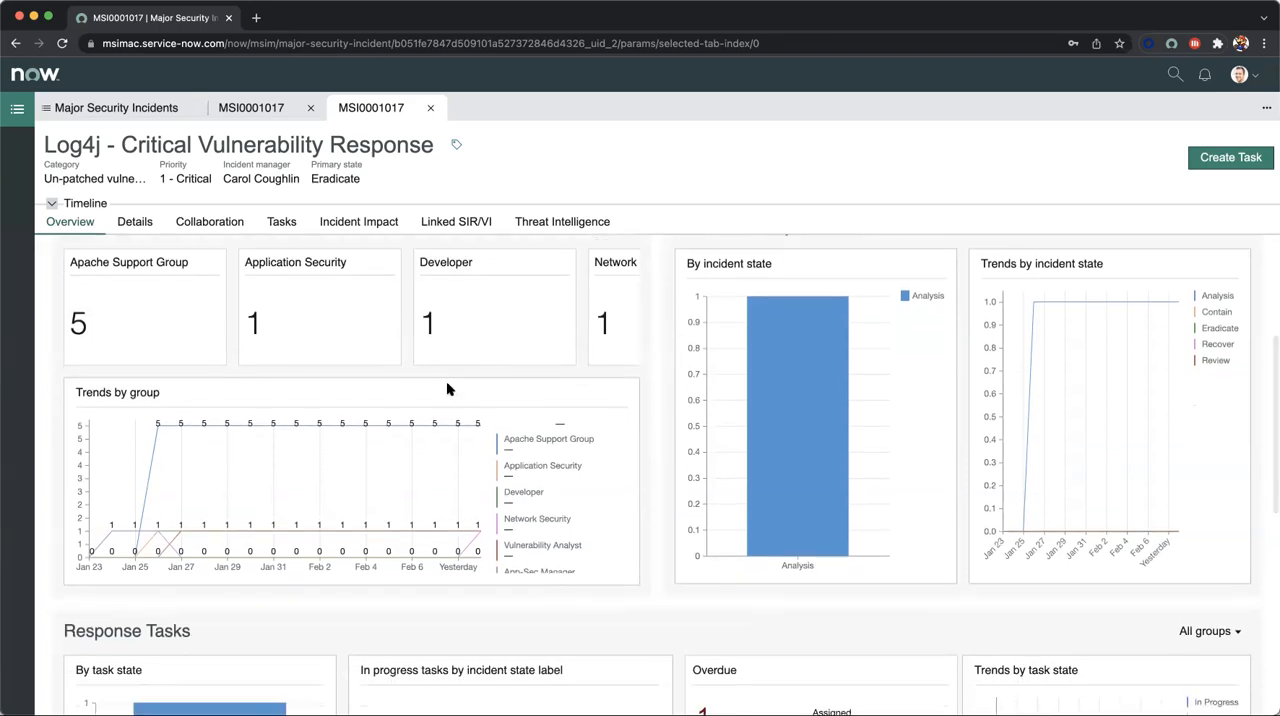
mouse_move(364, 530)
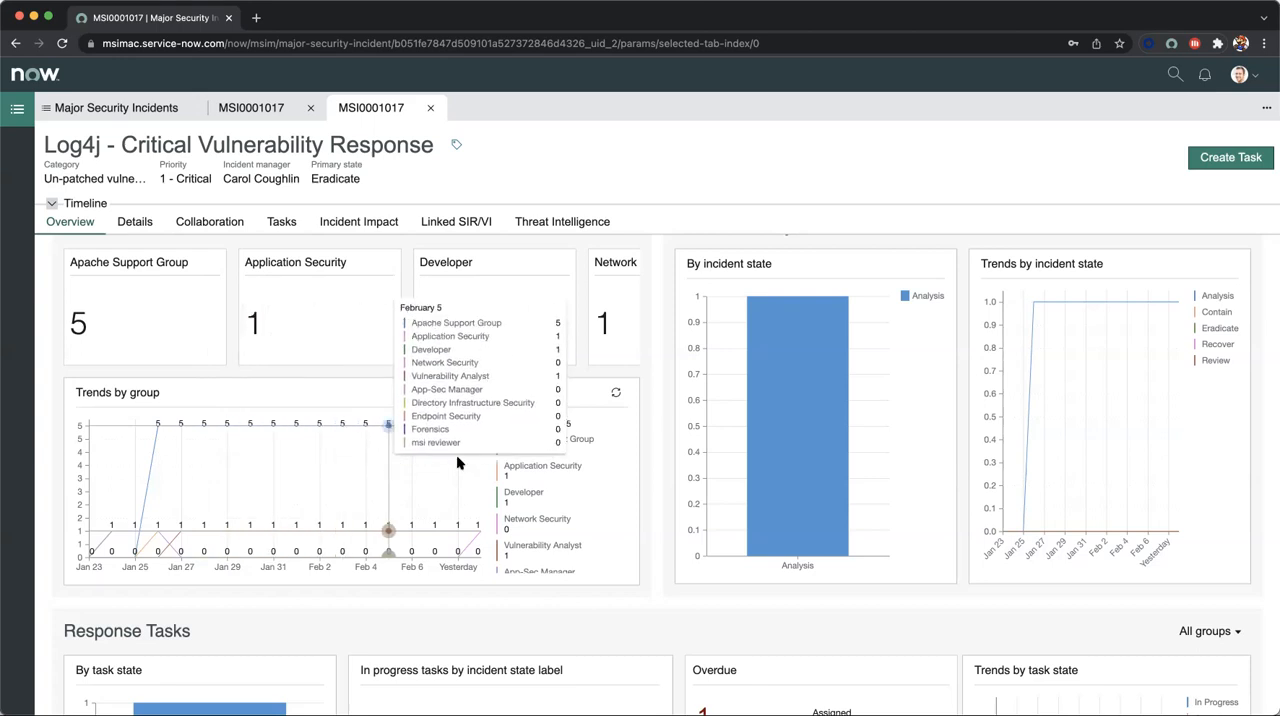
scroll("down", 3)
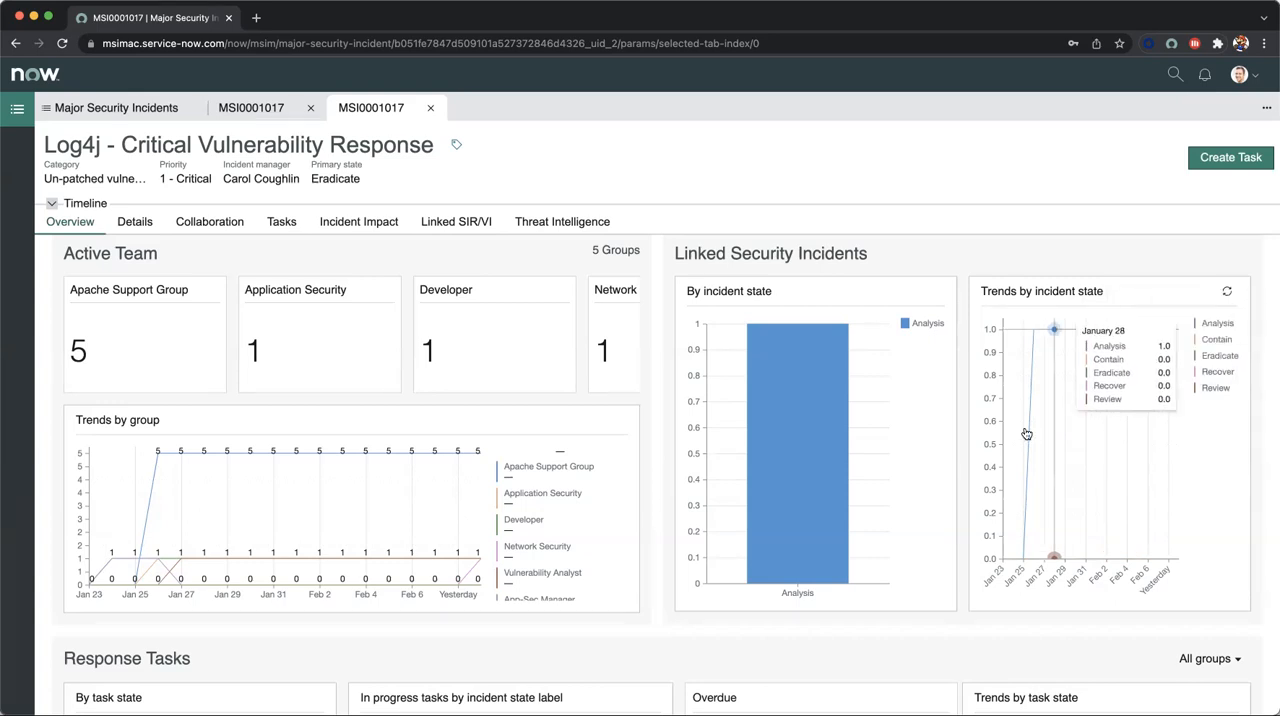
scroll("down", 3)
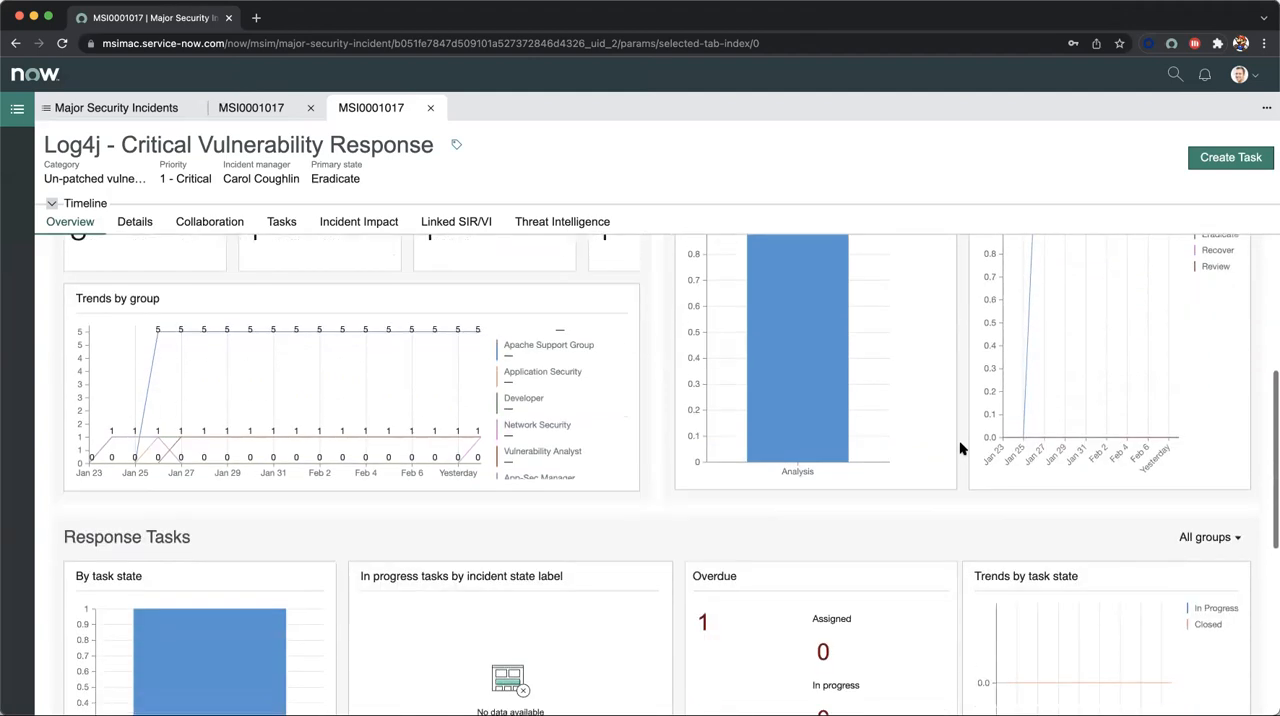
scroll("down", 3)
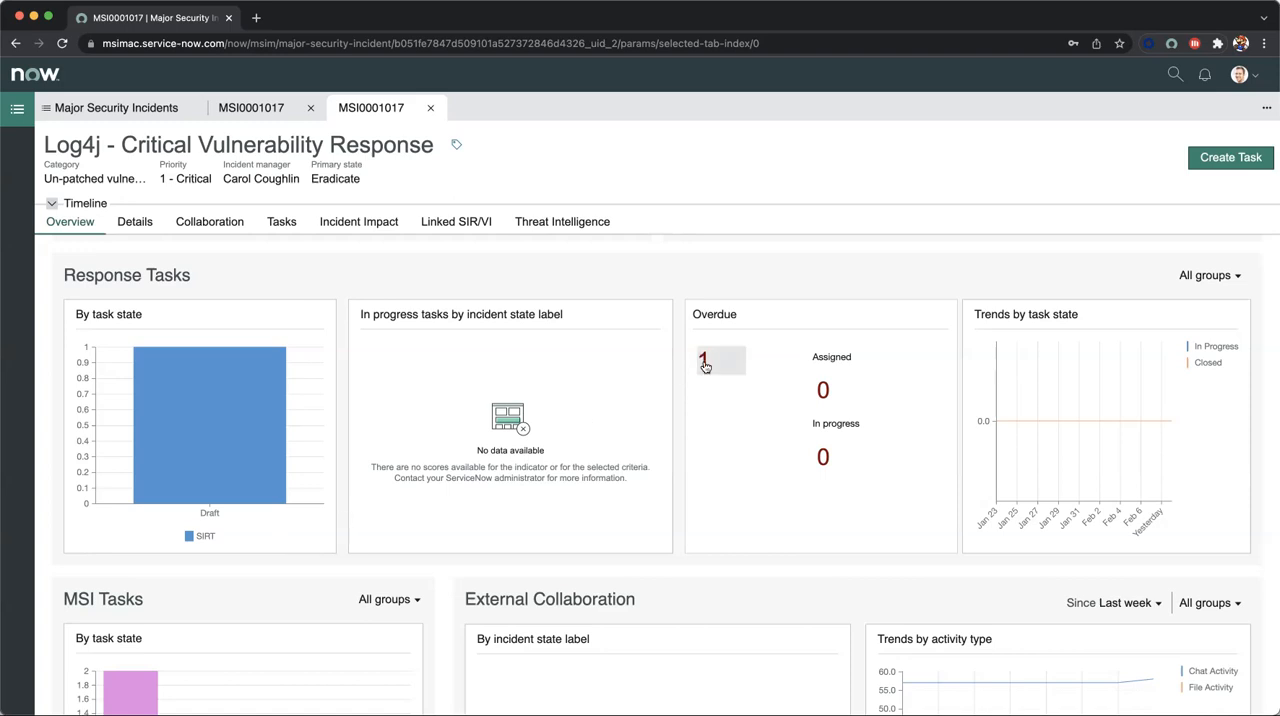
scroll("down", 3)
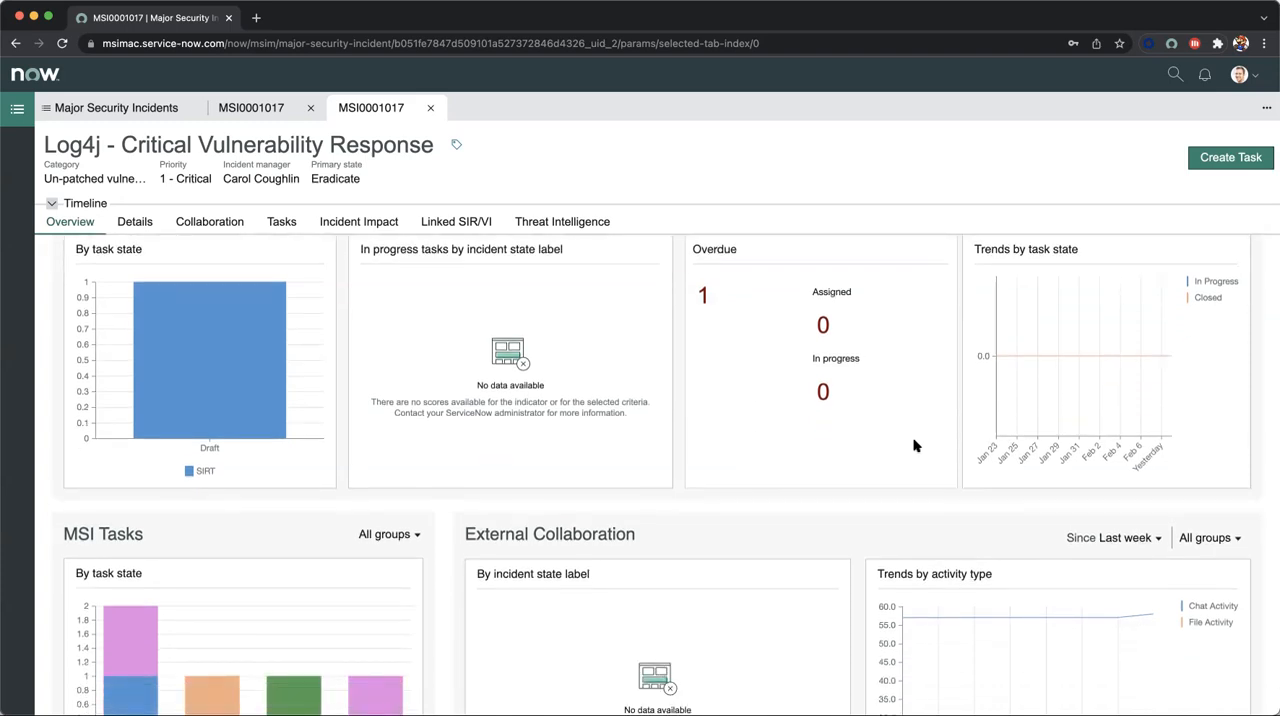
mouse_move(1068, 440)
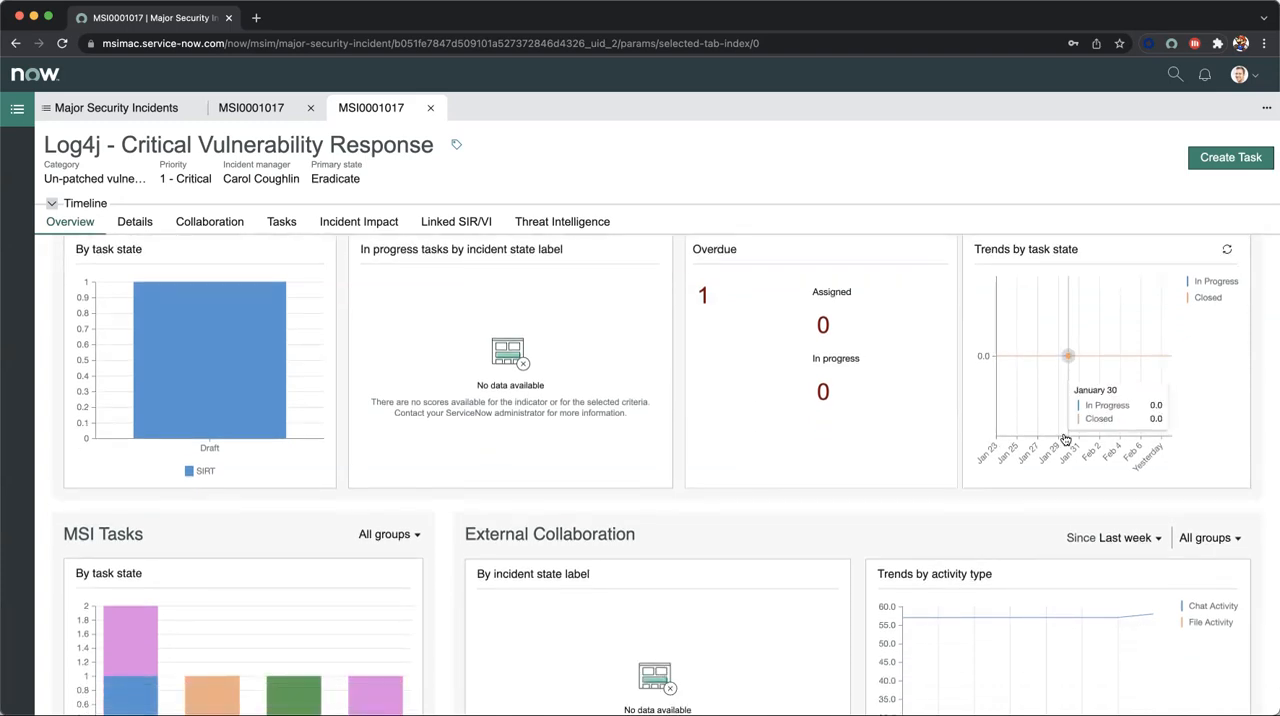
scroll("down", 3)
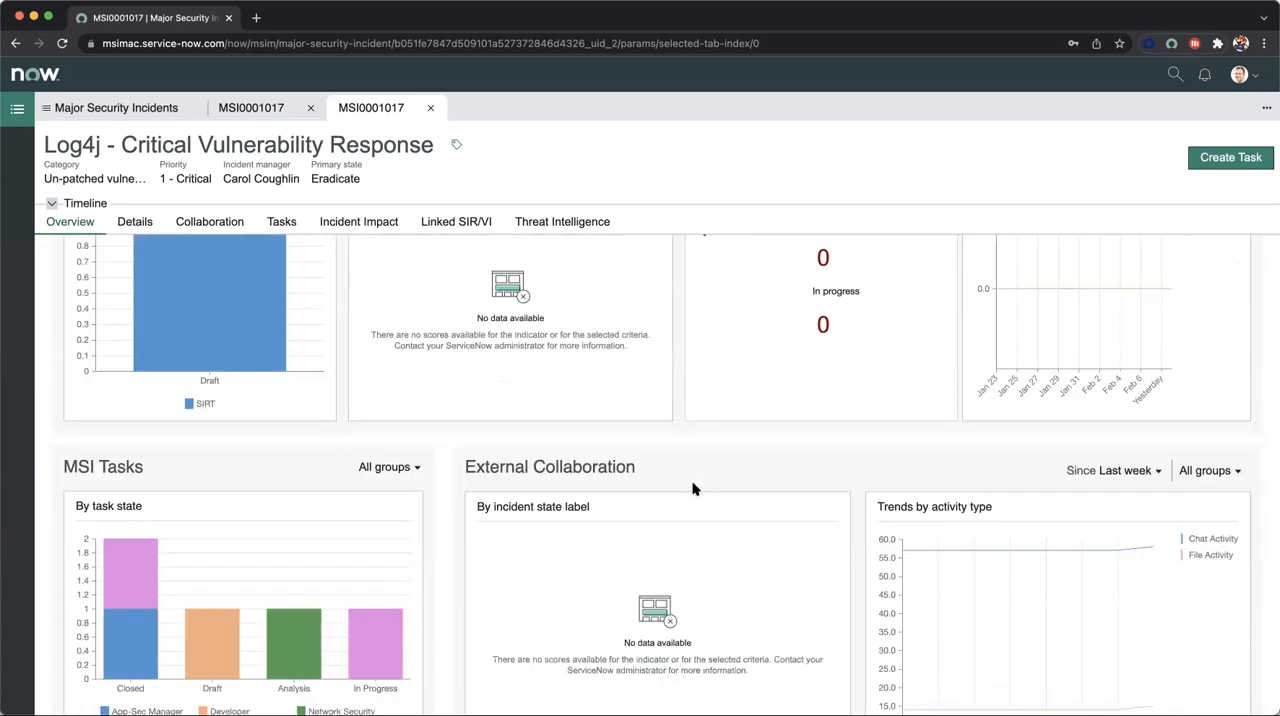
scroll("down", 3)
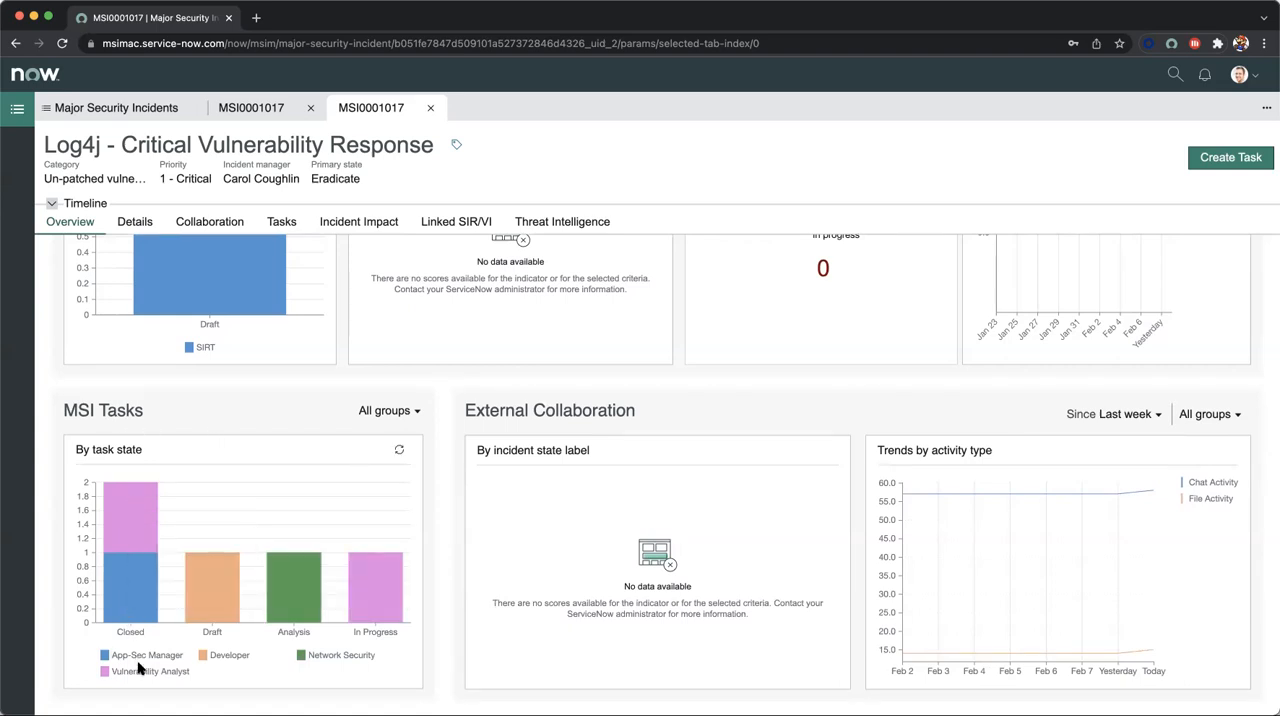
mouse_move(226, 672)
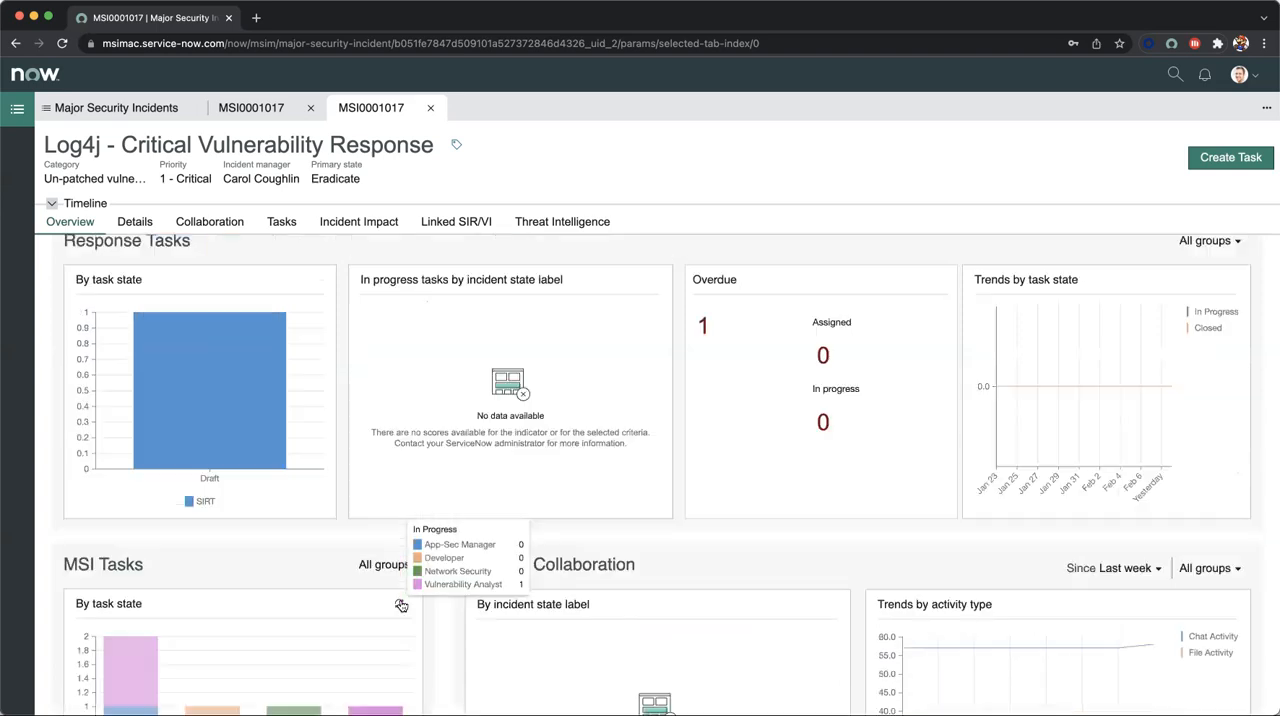
Show the Details form of MSI0001017 with its incident fields, active team and activity log
left_click(134, 222)
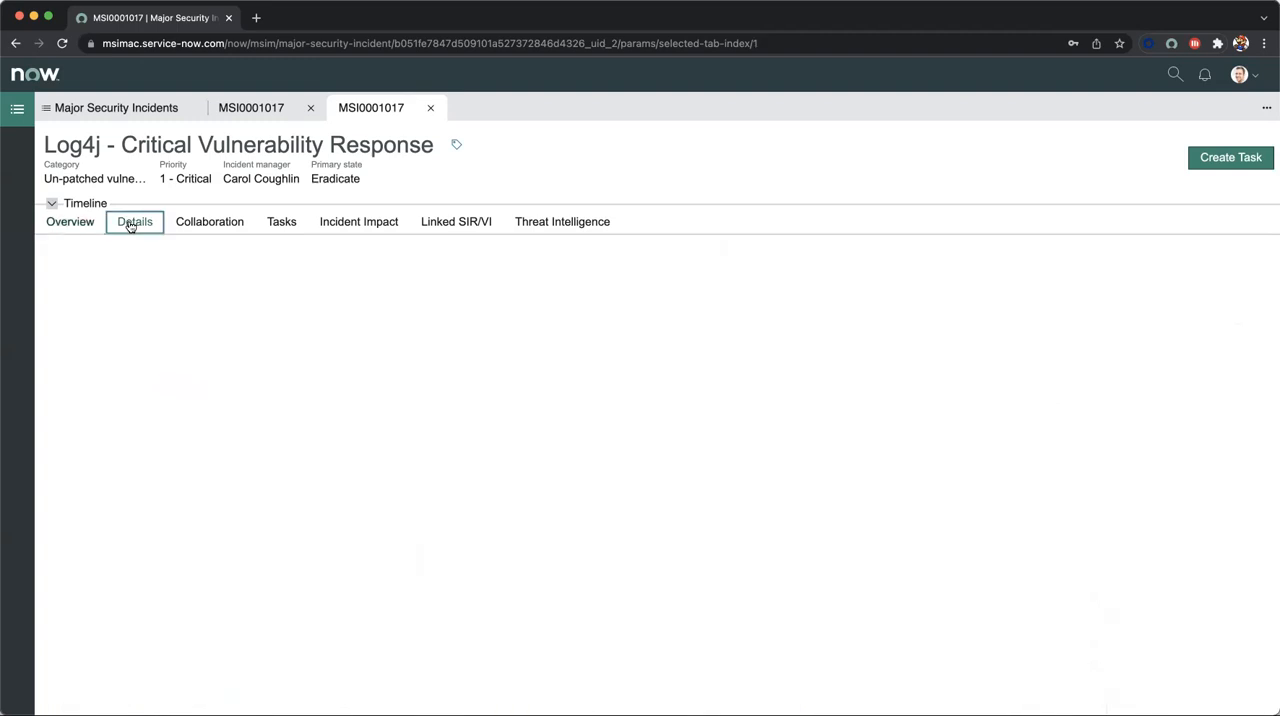
left_click(134, 222)
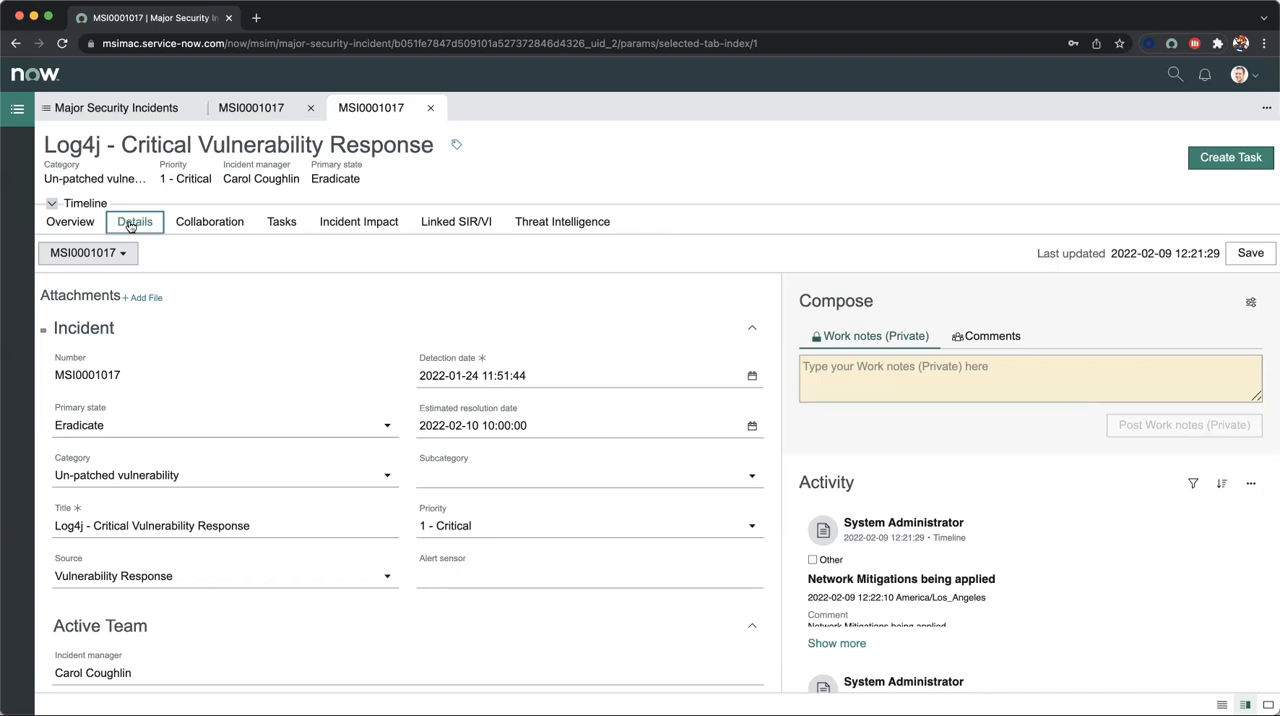
mouse_move(176, 428)
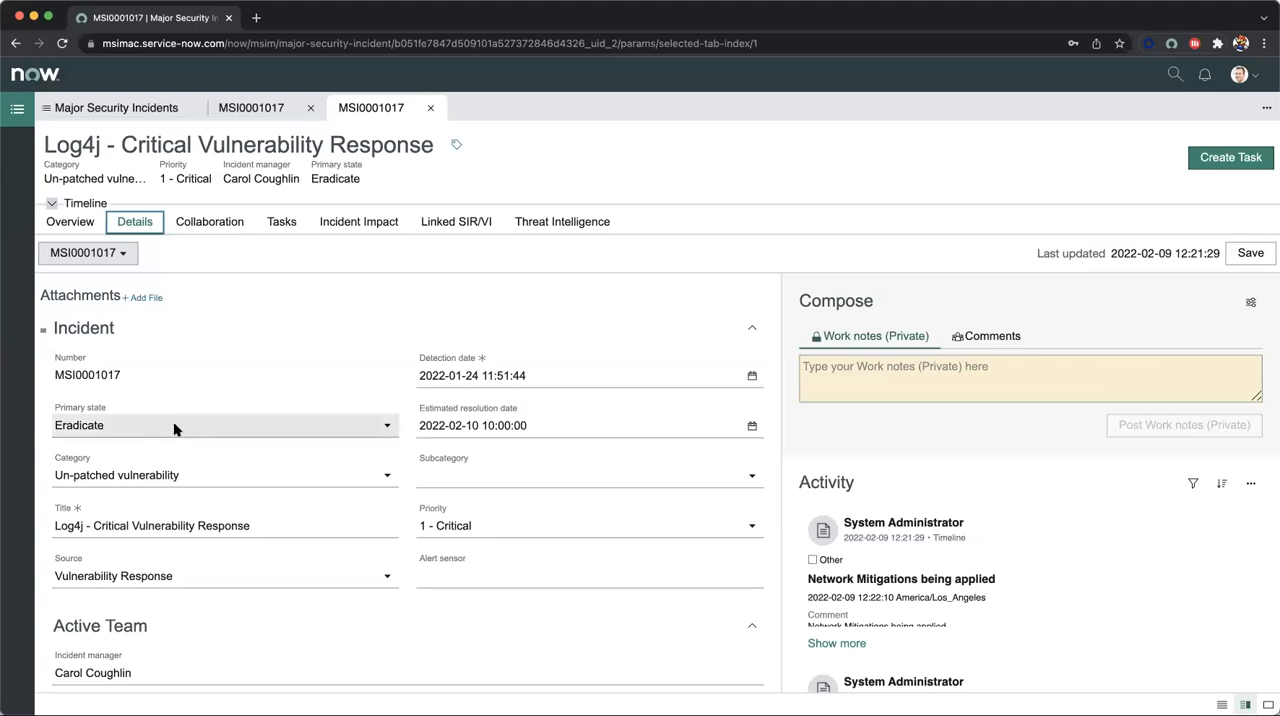
mouse_move(200, 476)
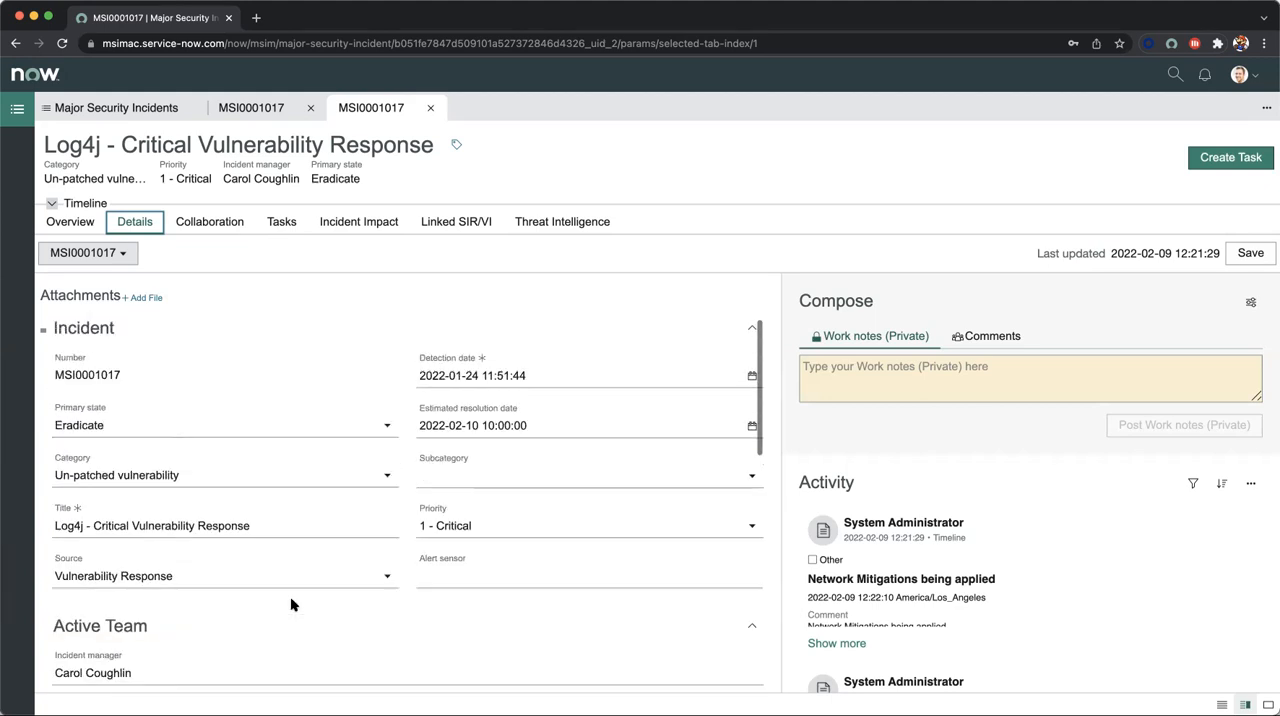
scroll("down", 3)
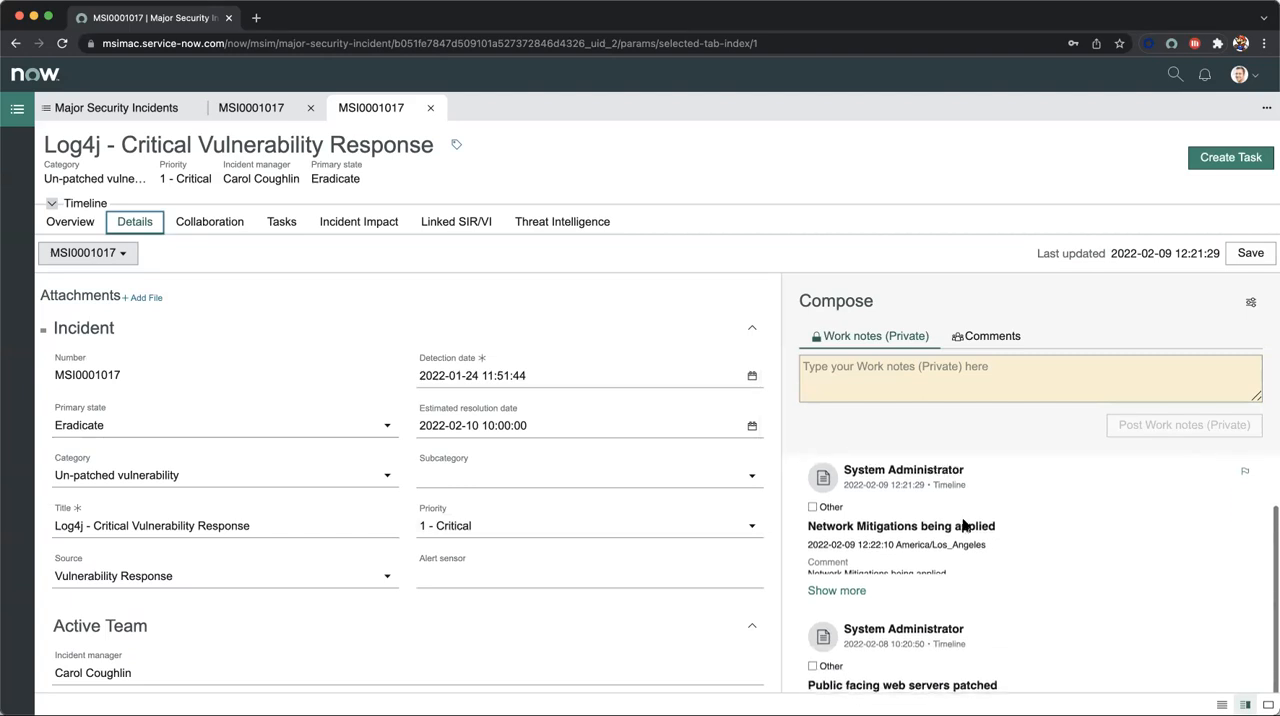
scroll("down", 3)
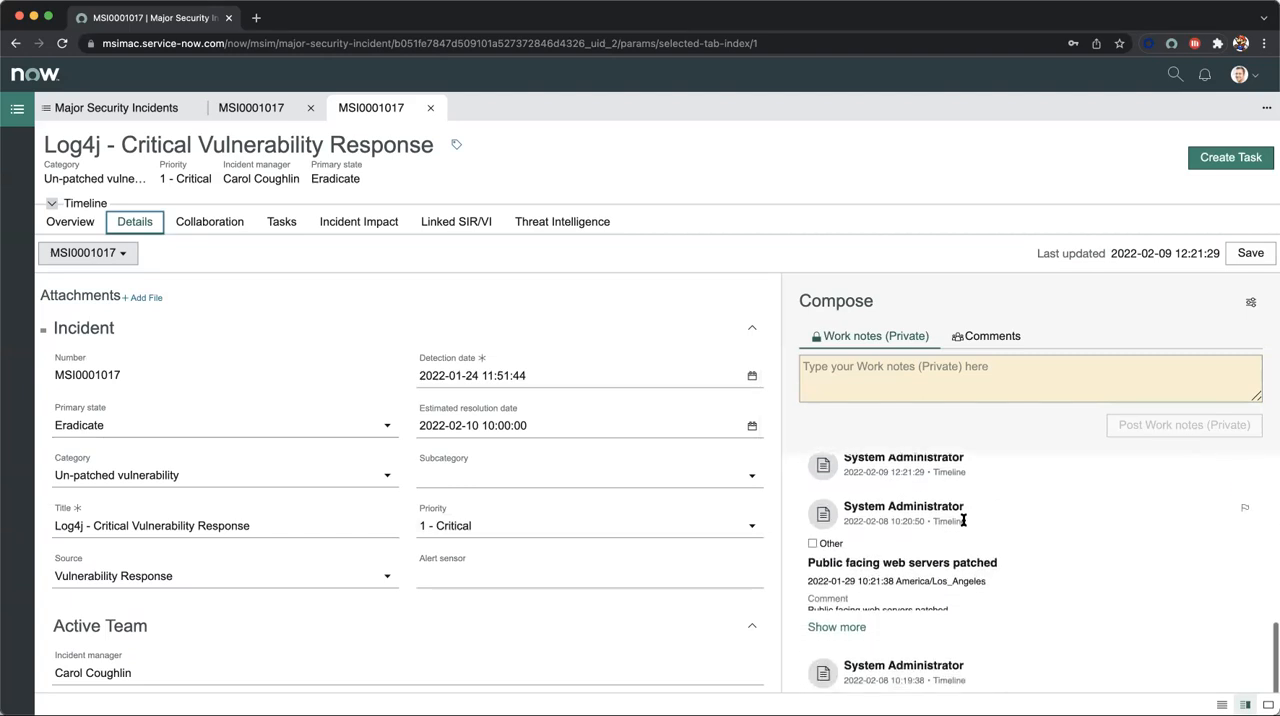
scroll("down", 3)
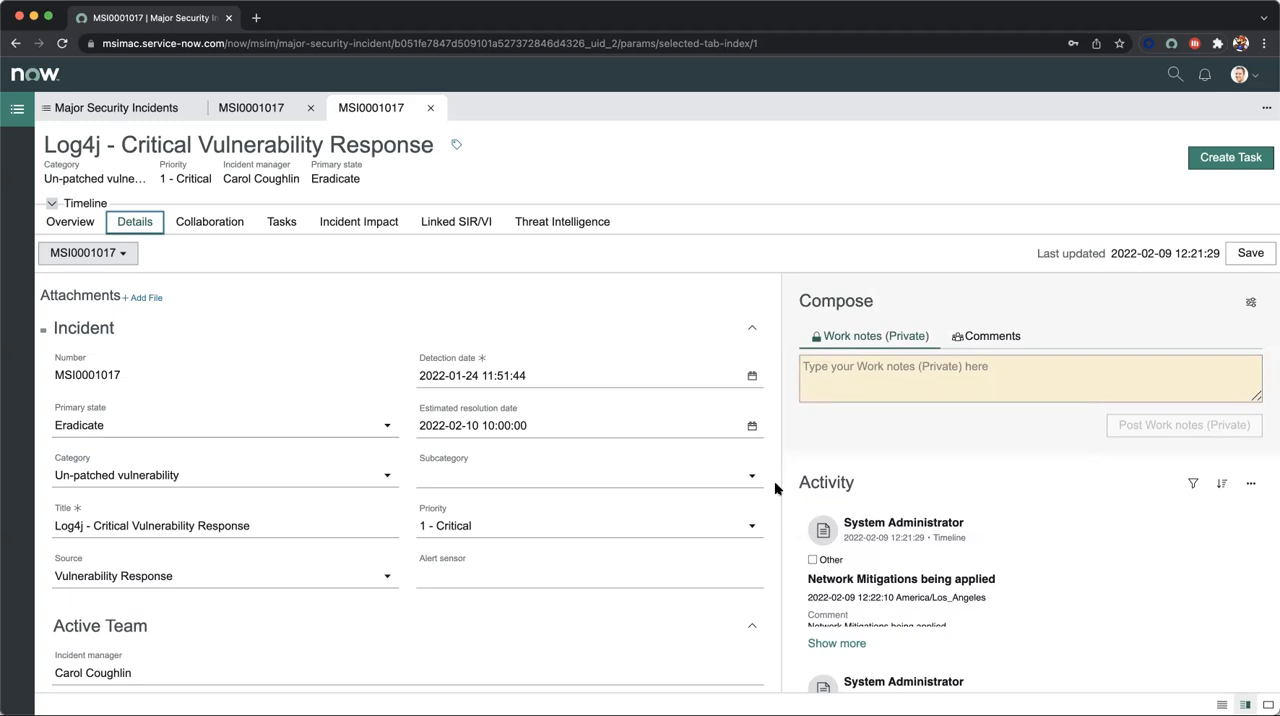
mouse_move(228, 246)
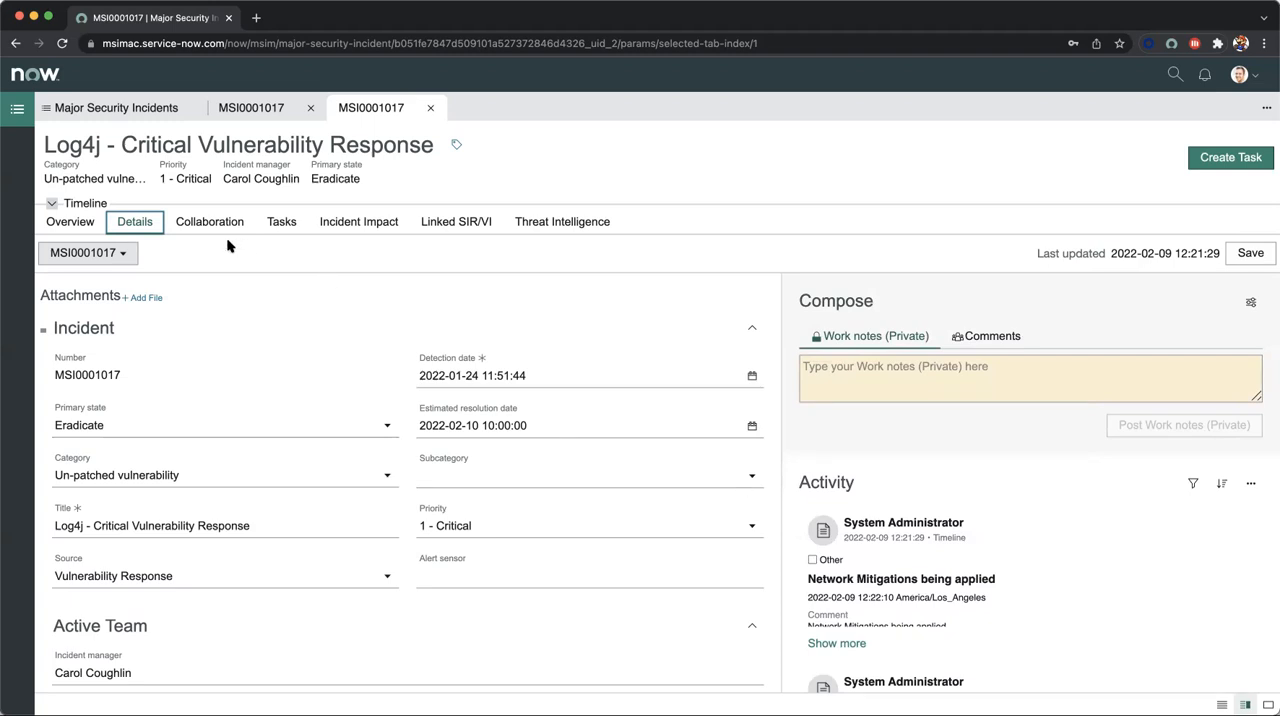
mouse_move(208, 222)
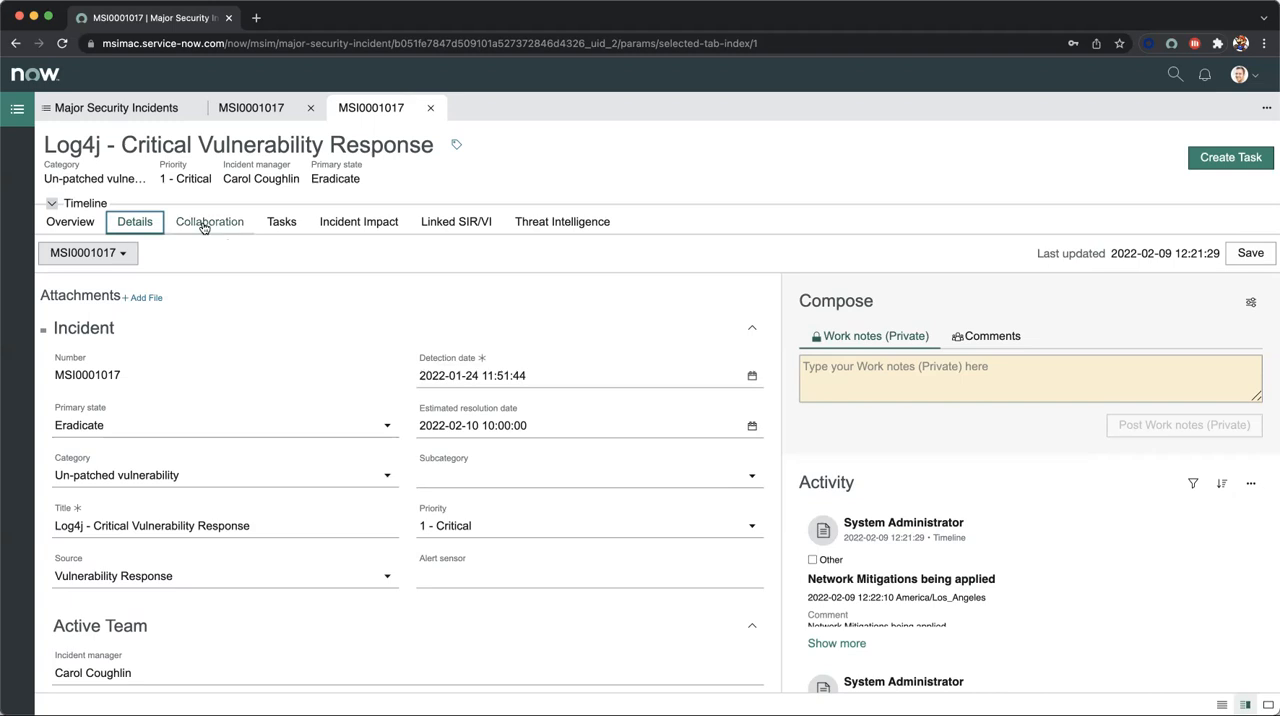
Show the Collaboration view's document folders, Teams activity feed and six chat channels
left_click(208, 222)
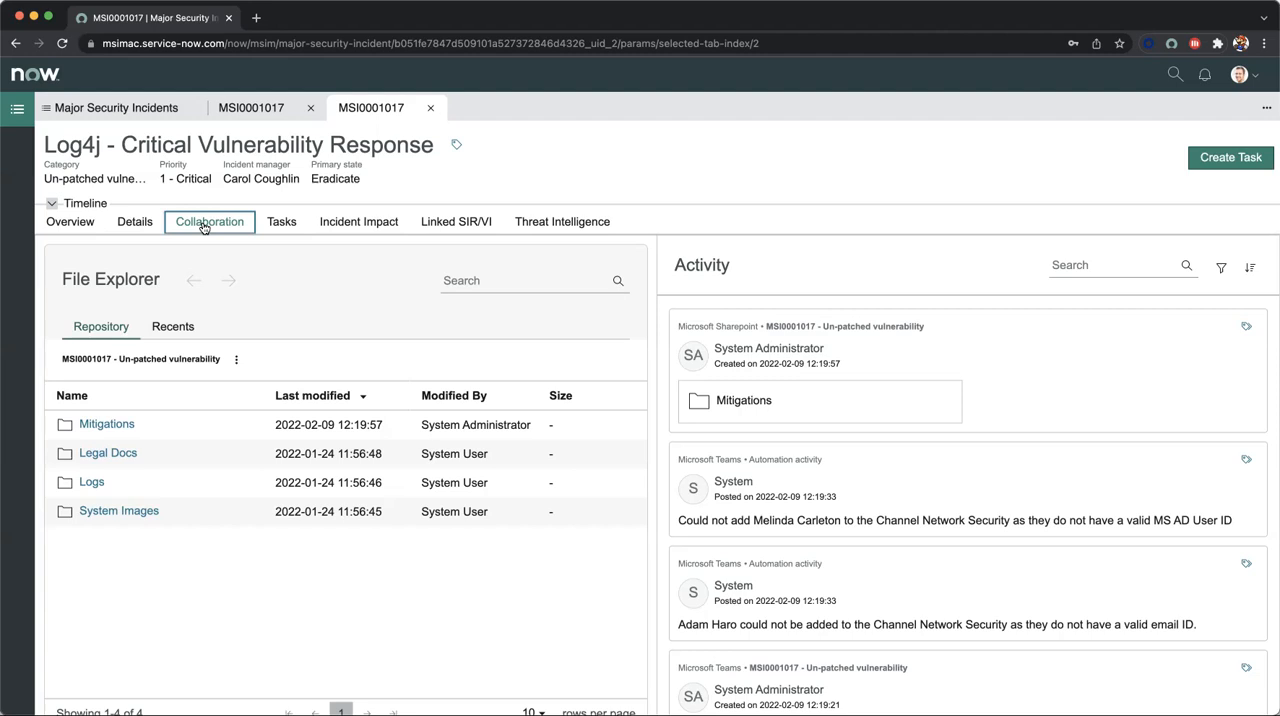
mouse_move(240, 256)
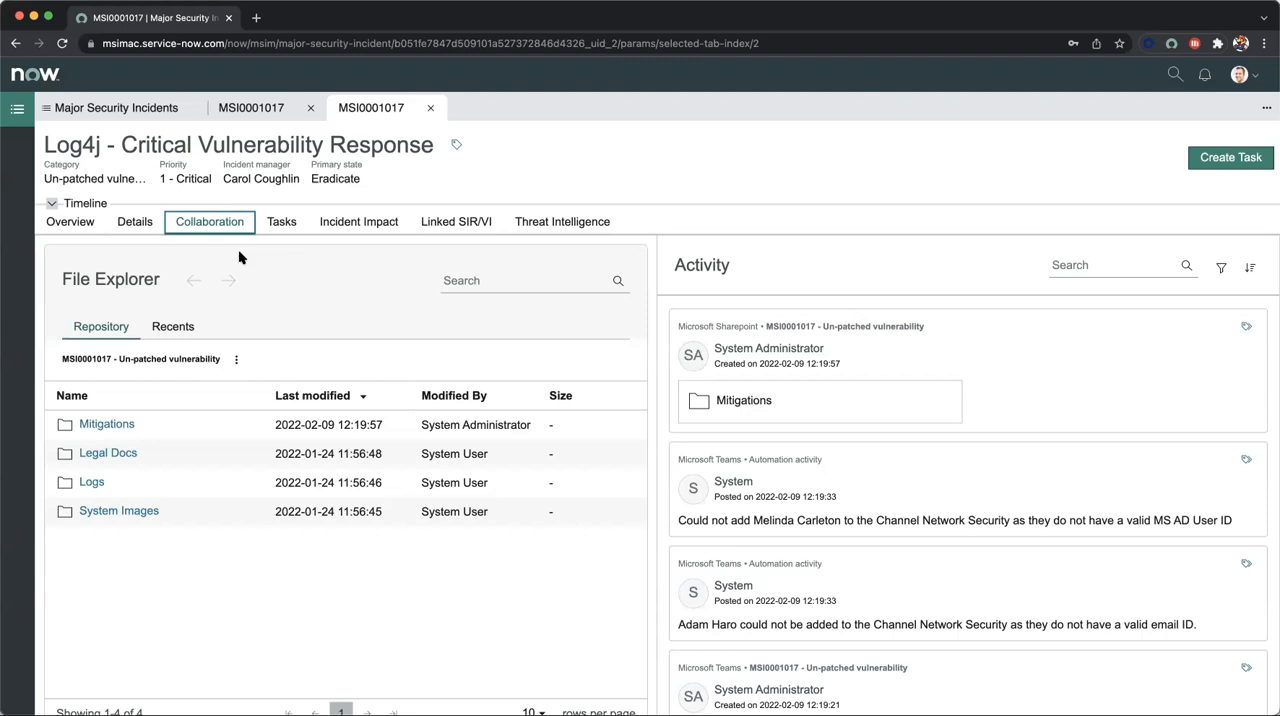
mouse_move(196, 452)
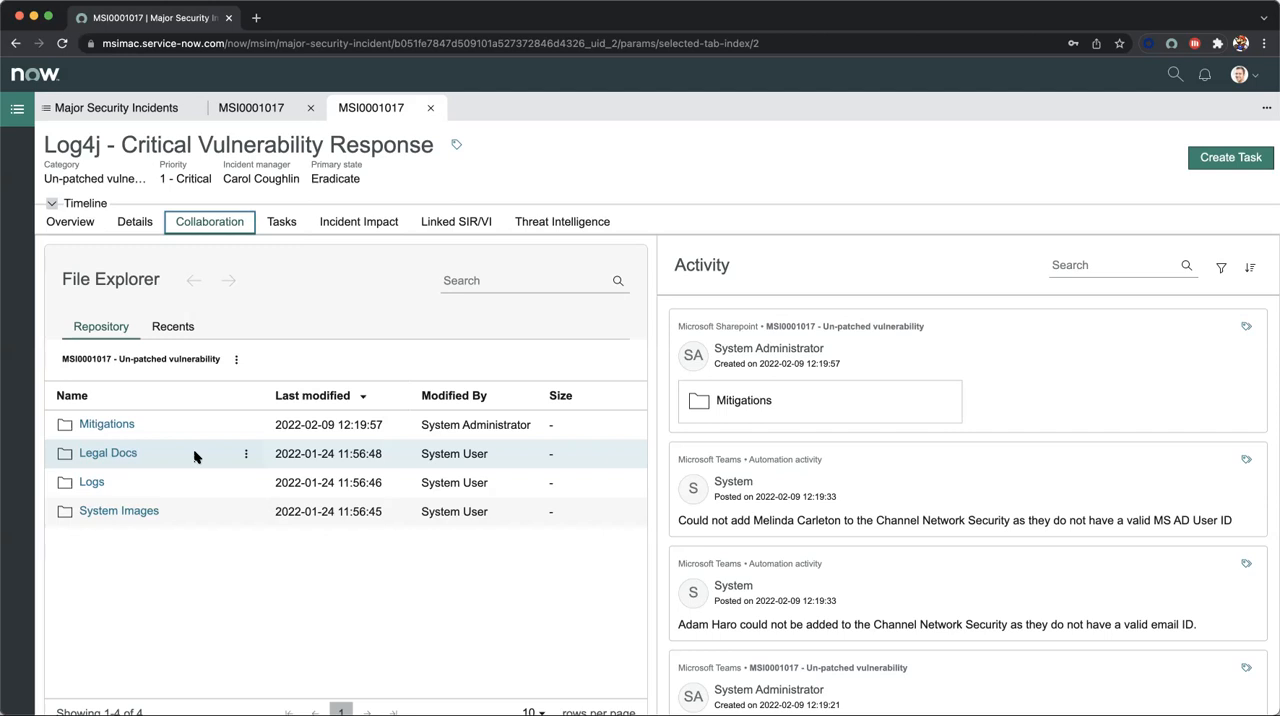
scroll("down", 3)
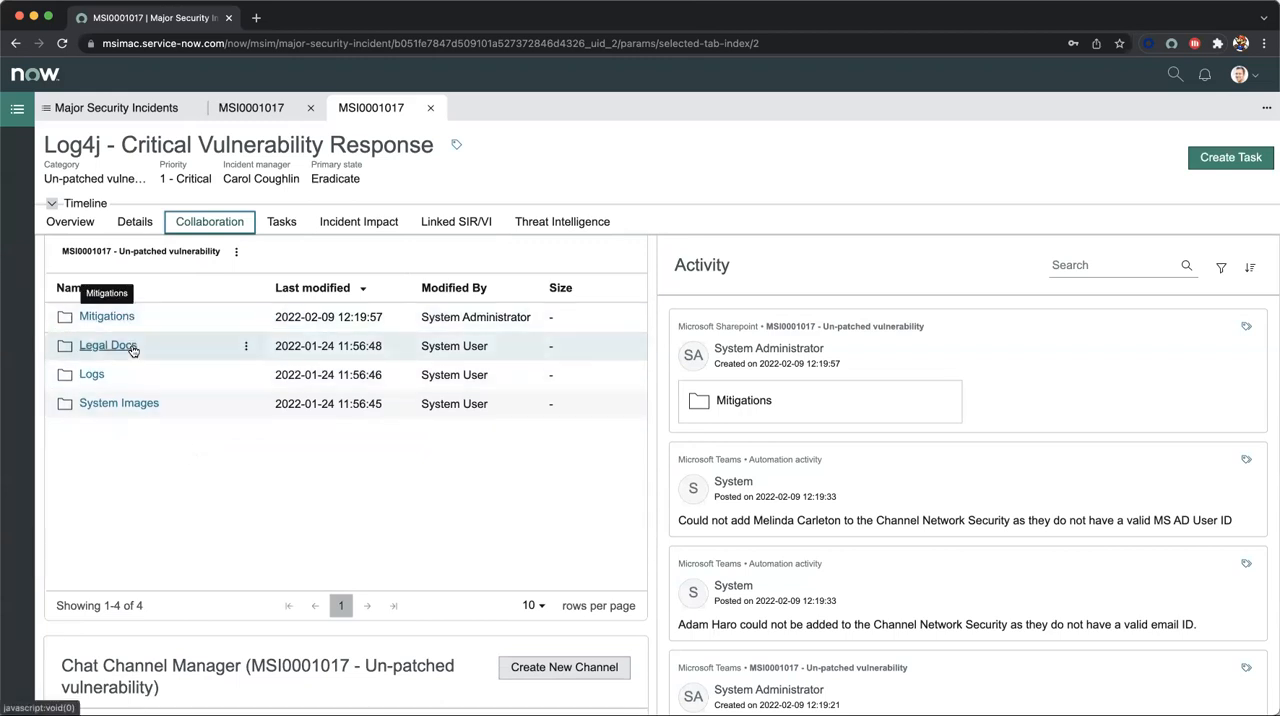
mouse_move(172, 448)
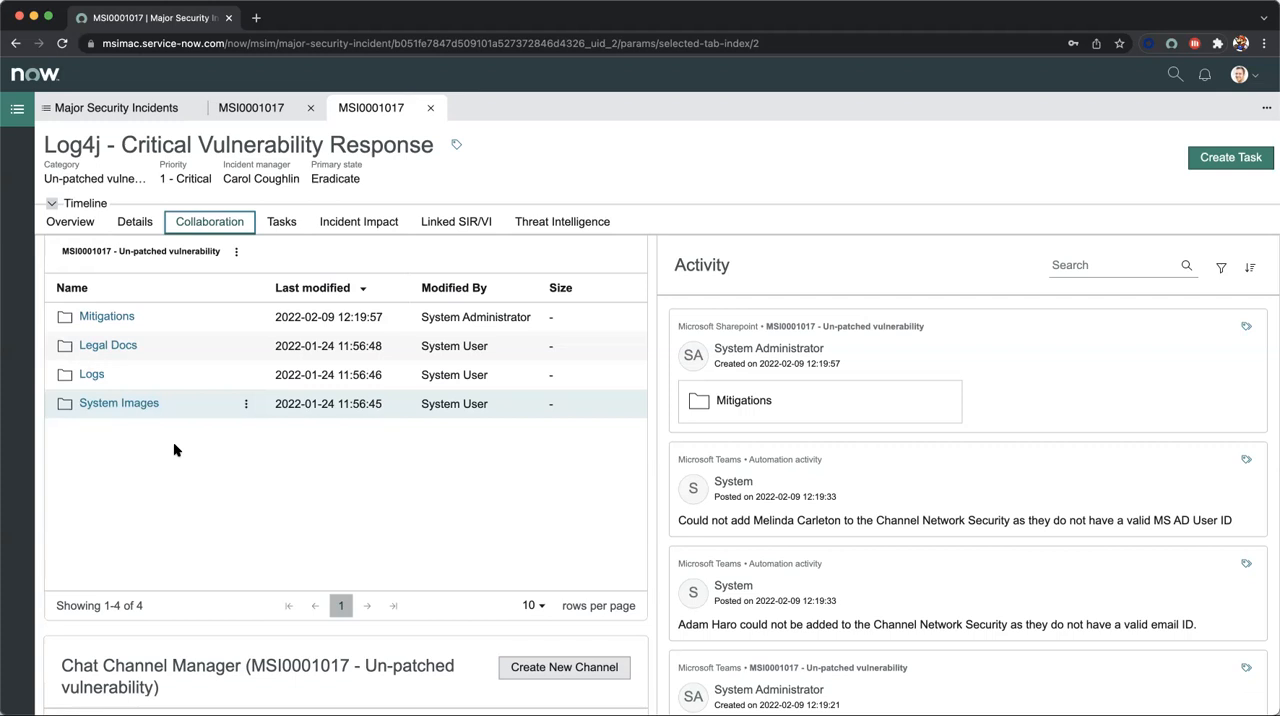
mouse_move(718, 356)
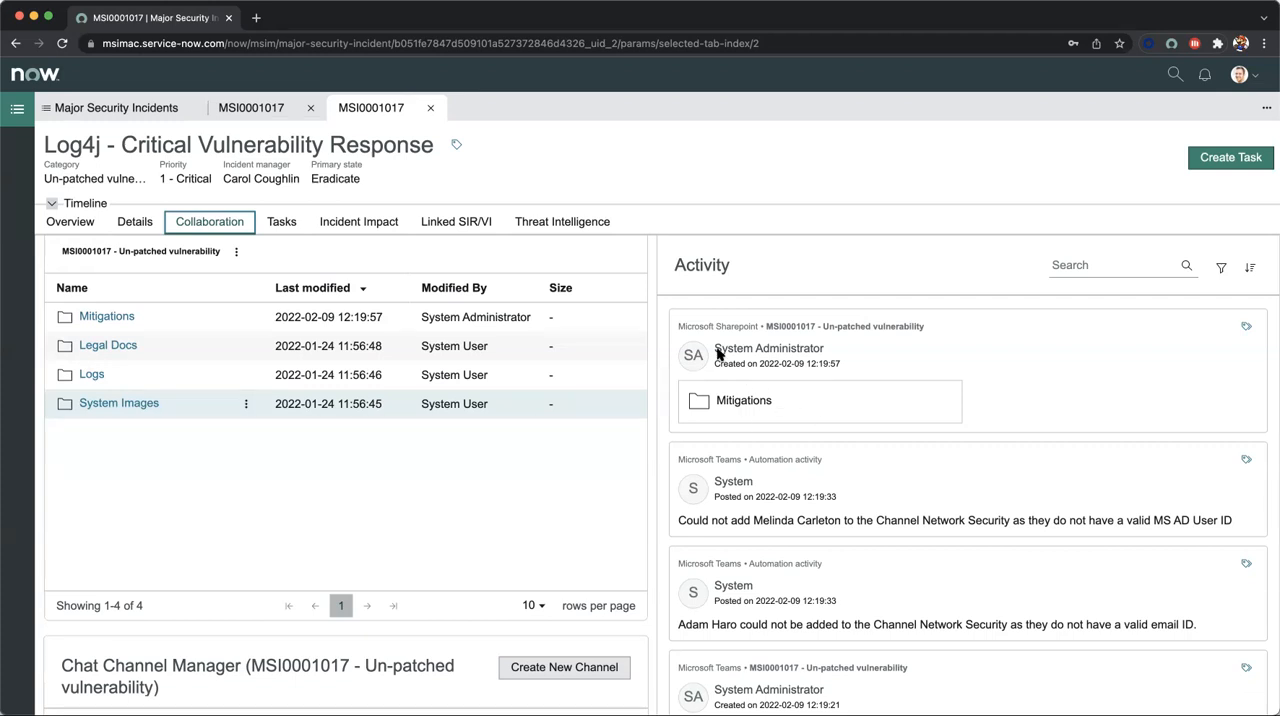
mouse_move(930, 348)
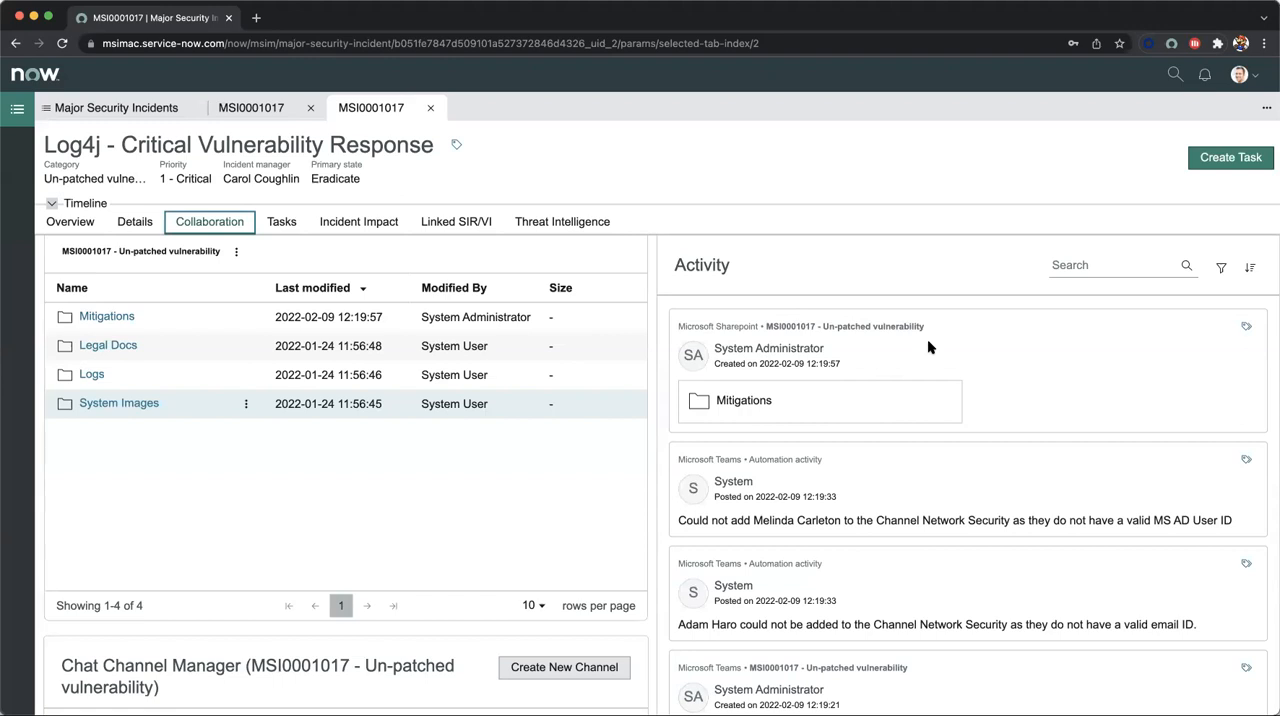
scroll("down", 3)
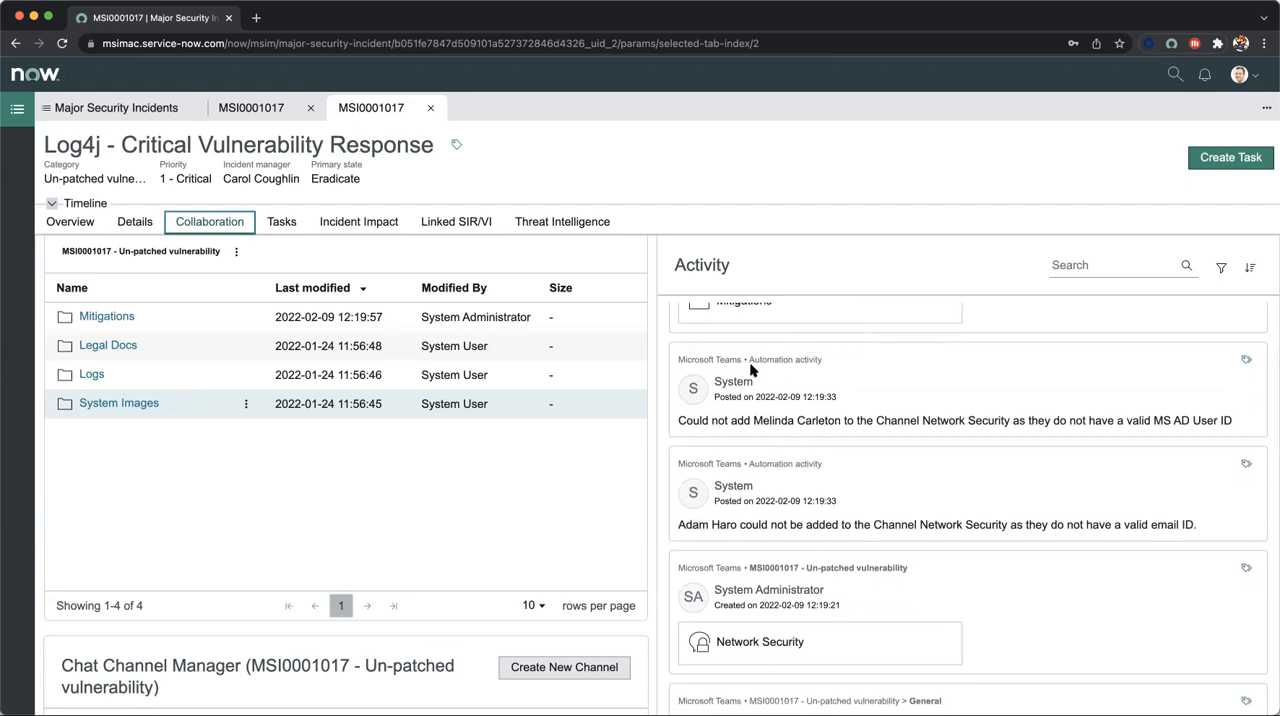
mouse_move(806, 360)
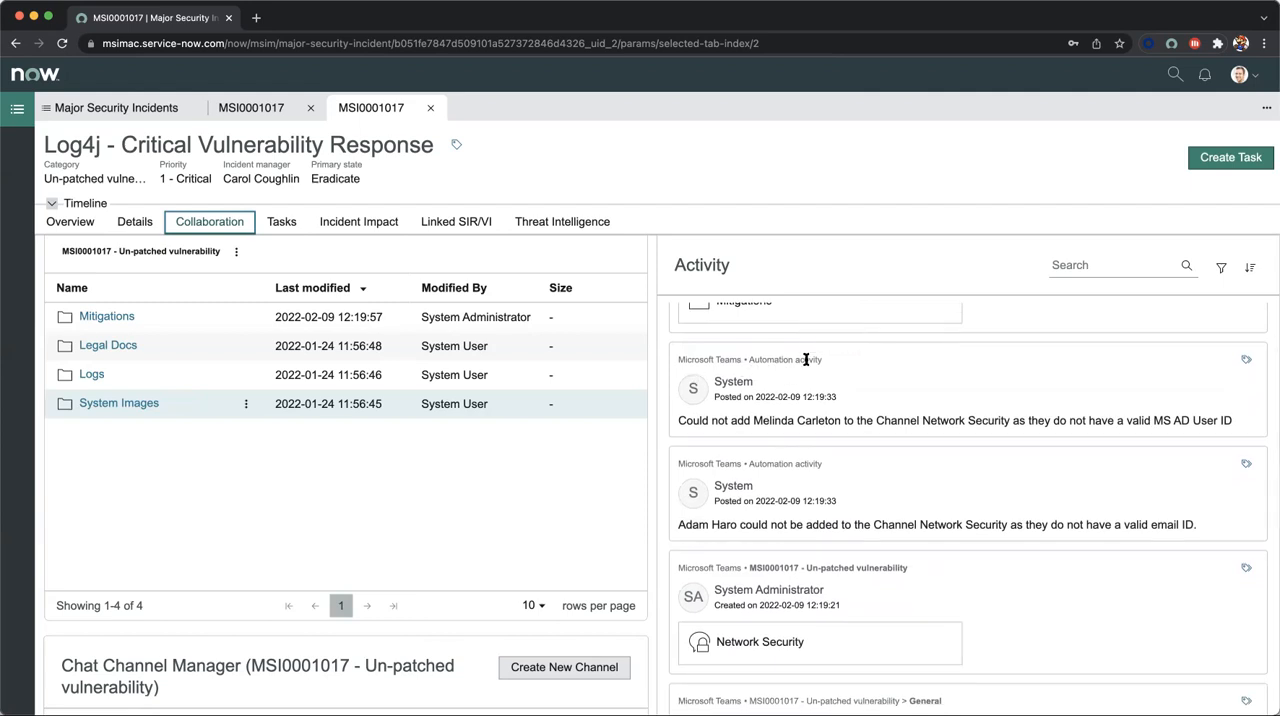
mouse_move(808, 362)
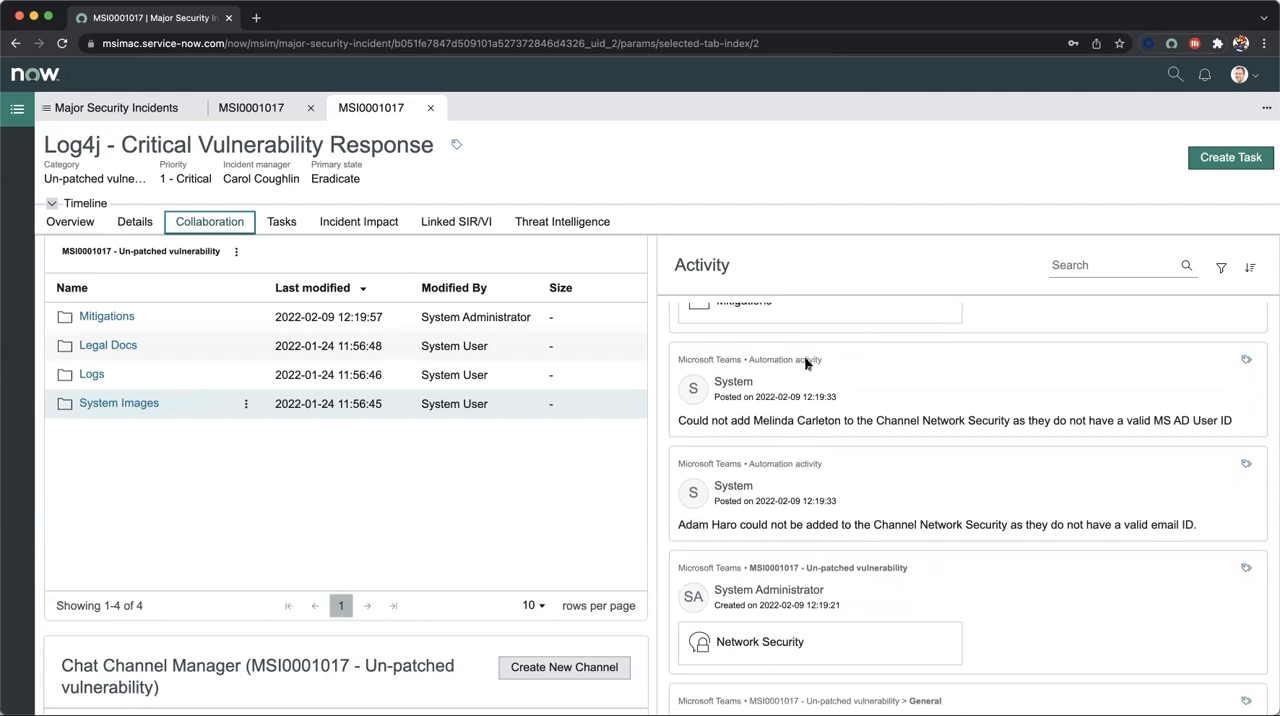
mouse_move(892, 440)
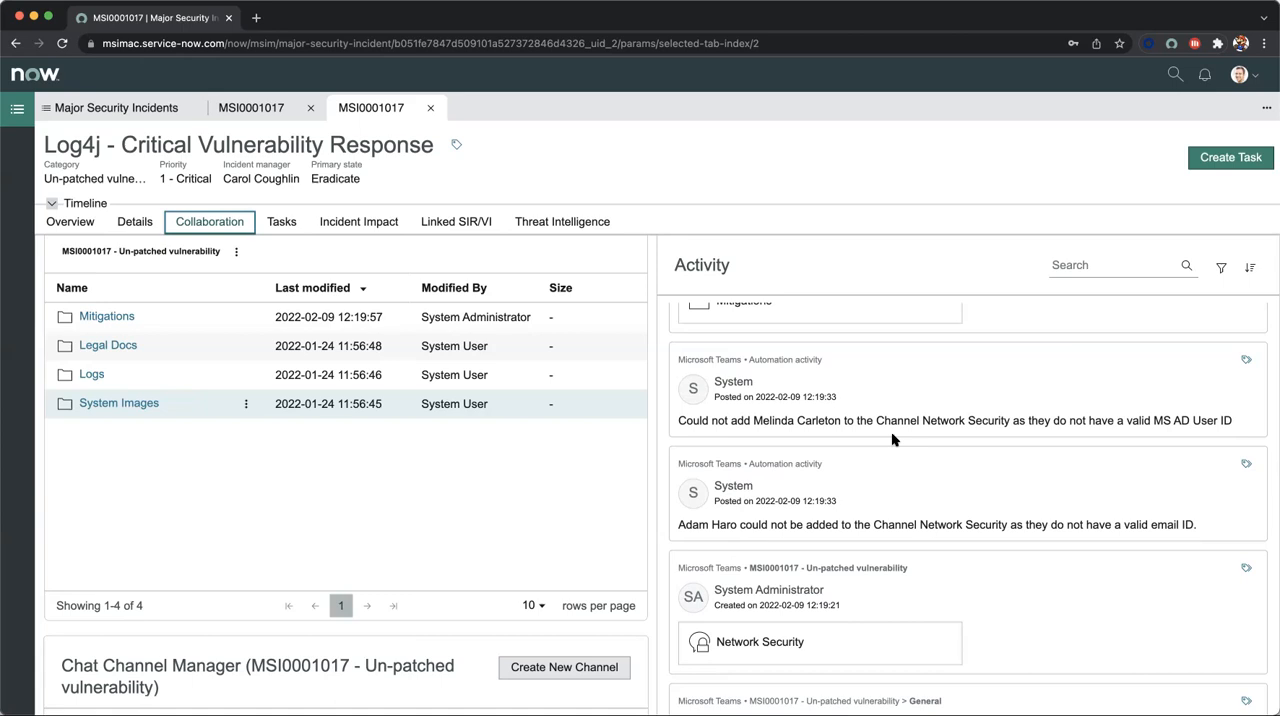
scroll("down", 3)
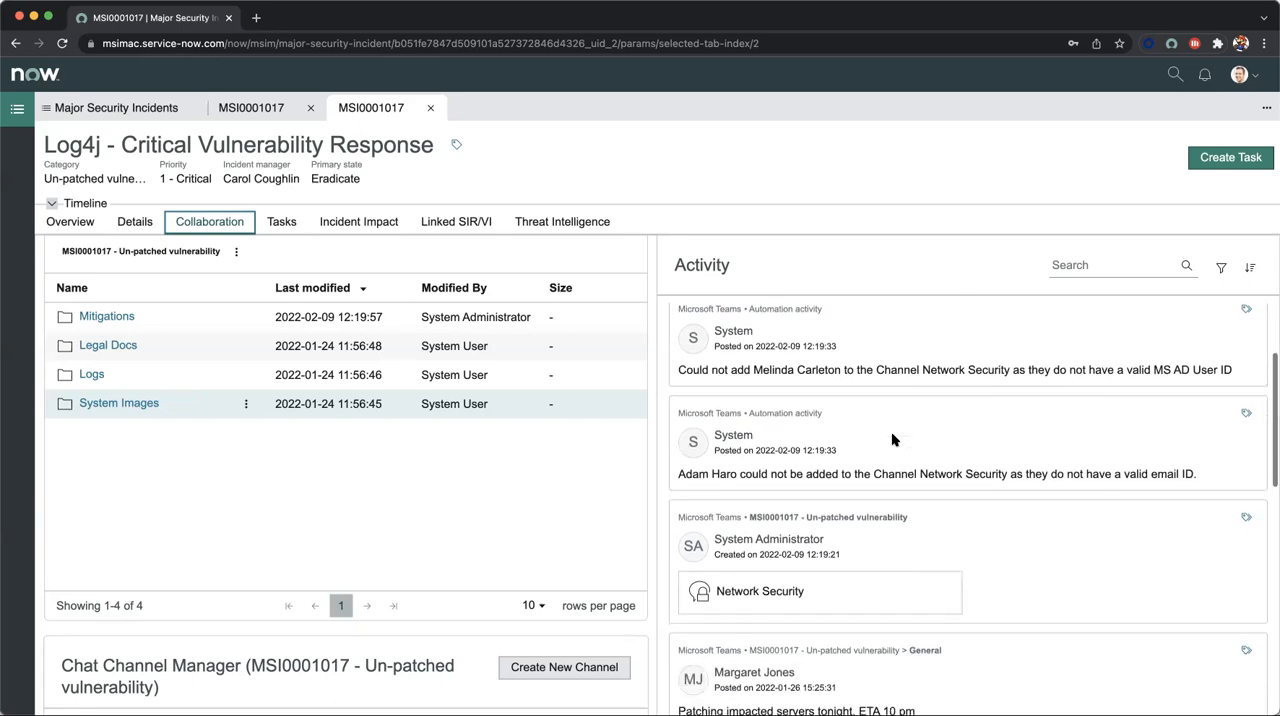
mouse_move(880, 436)
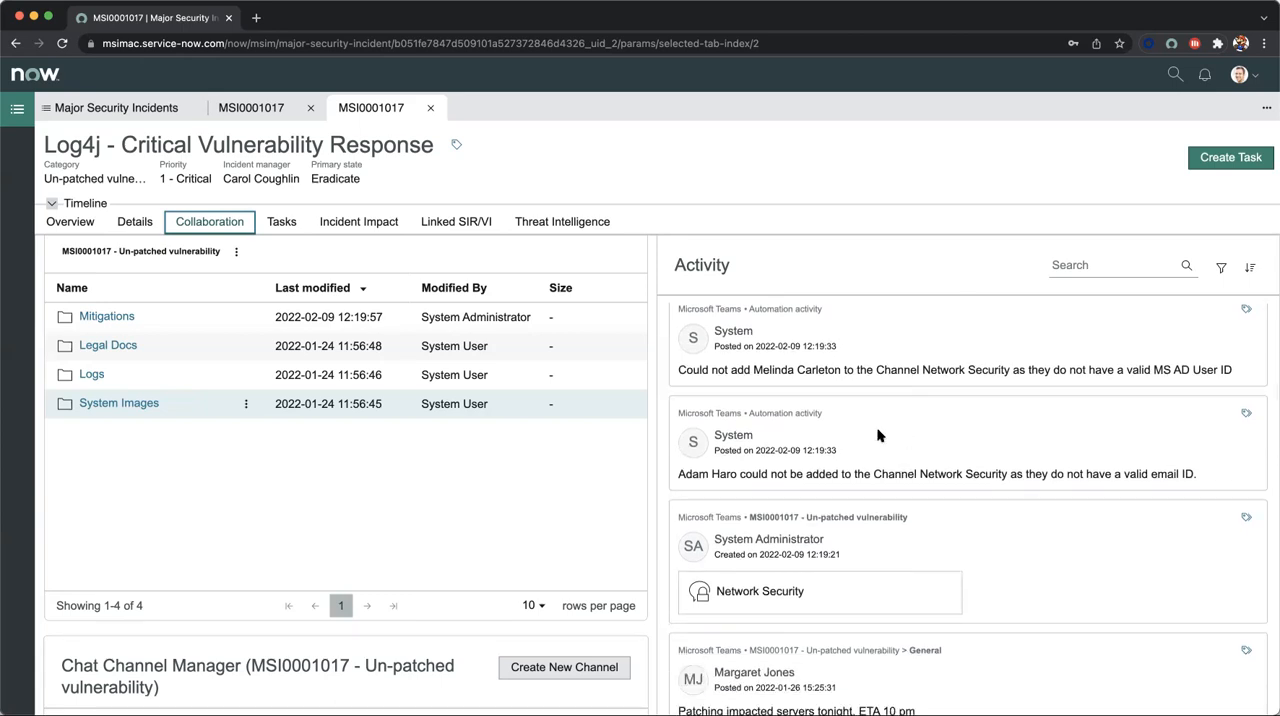
scroll("down", 3)
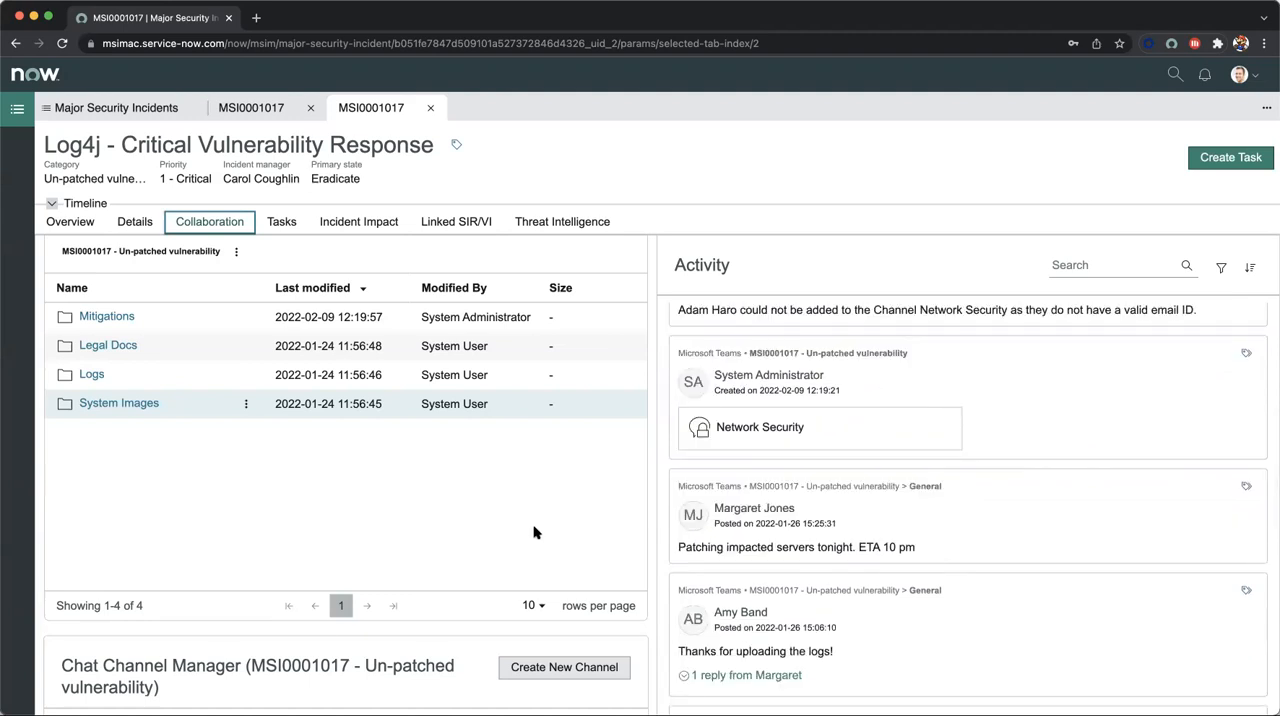
scroll("down", 3)
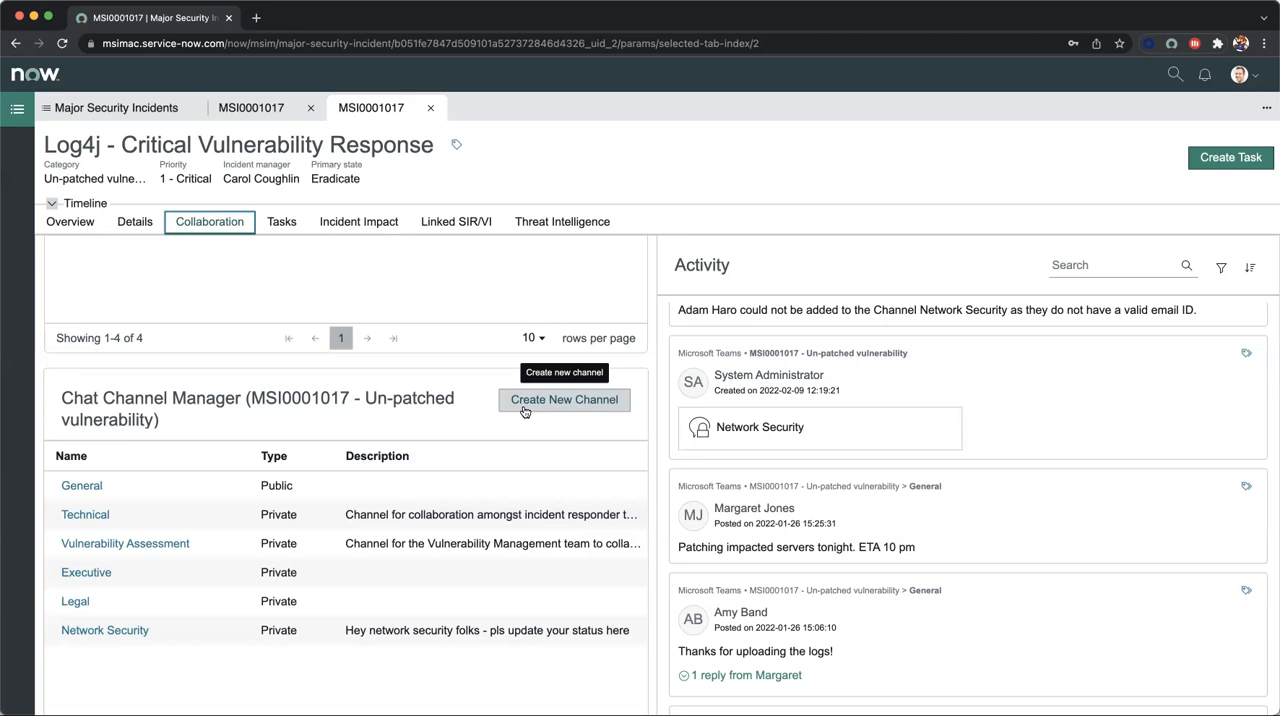
mouse_move(330, 440)
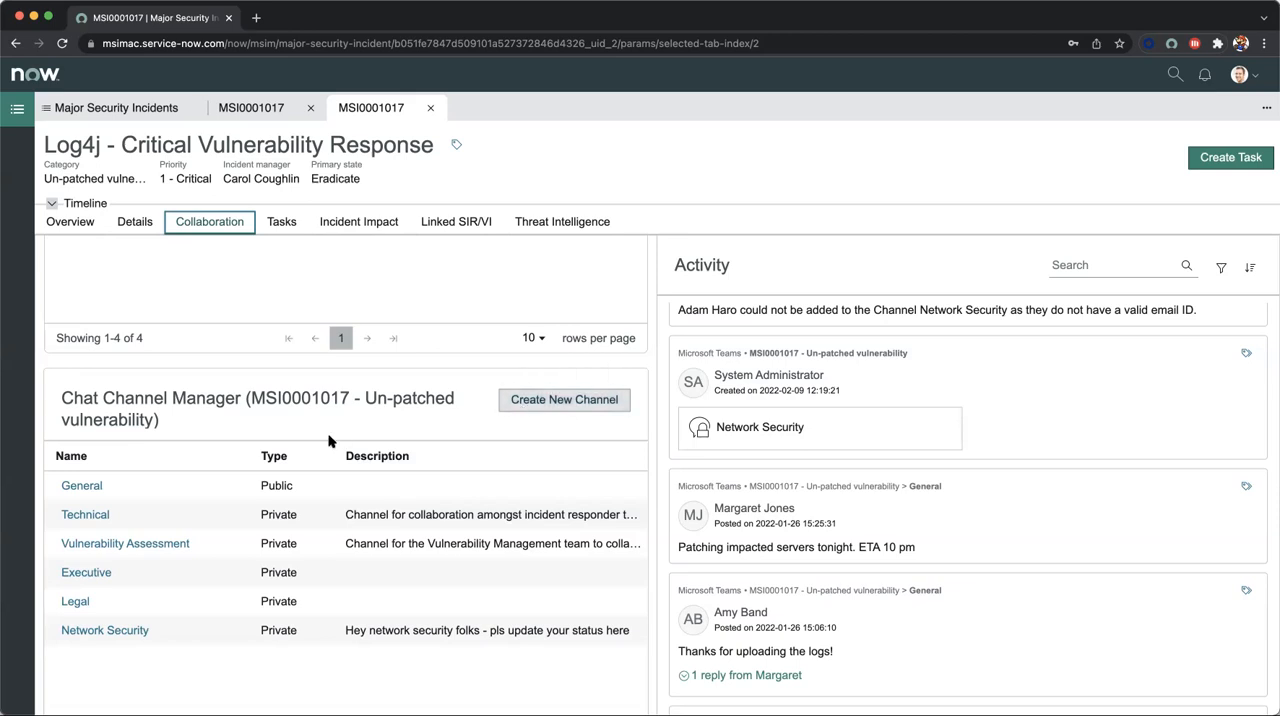
mouse_move(236, 596)
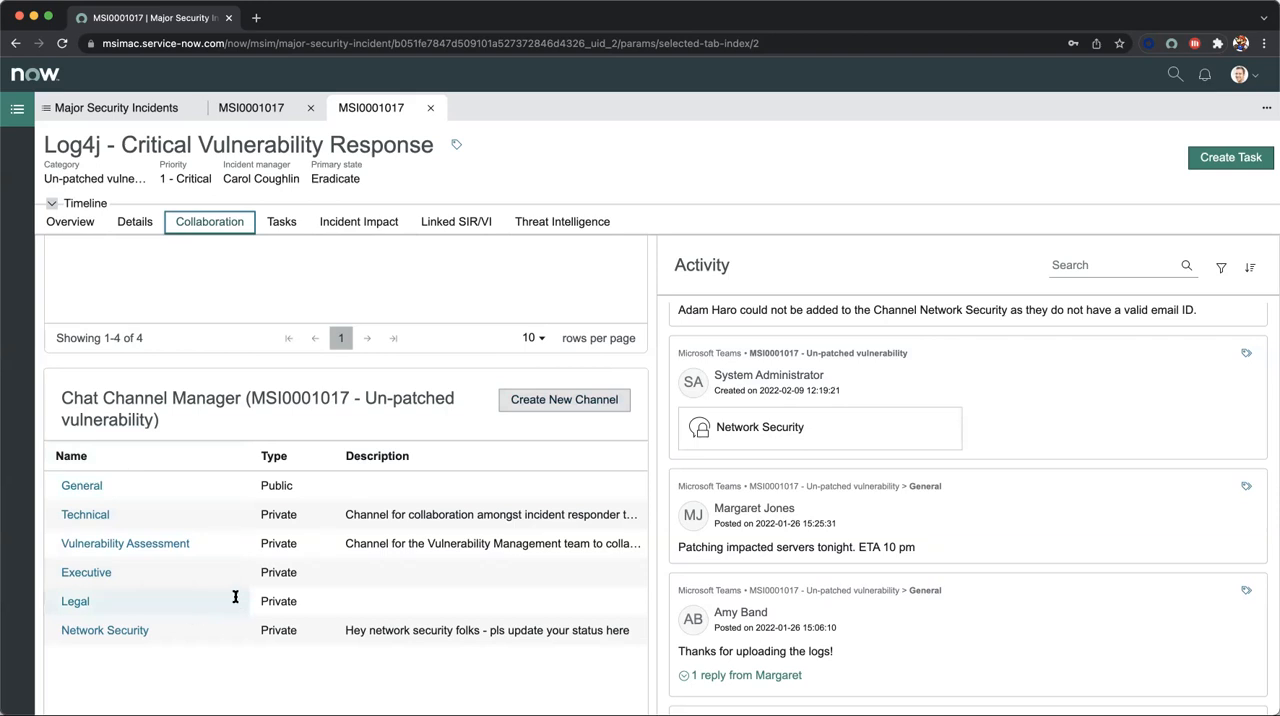
mouse_move(400, 434)
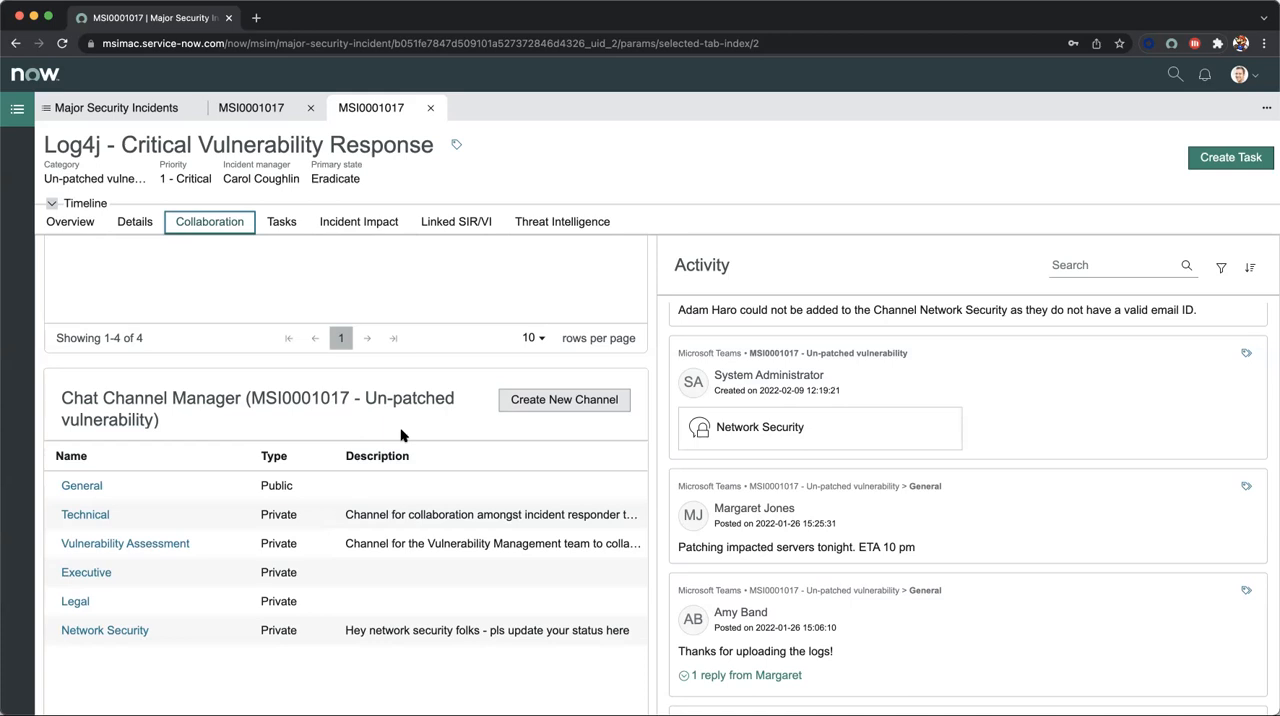
mouse_move(384, 410)
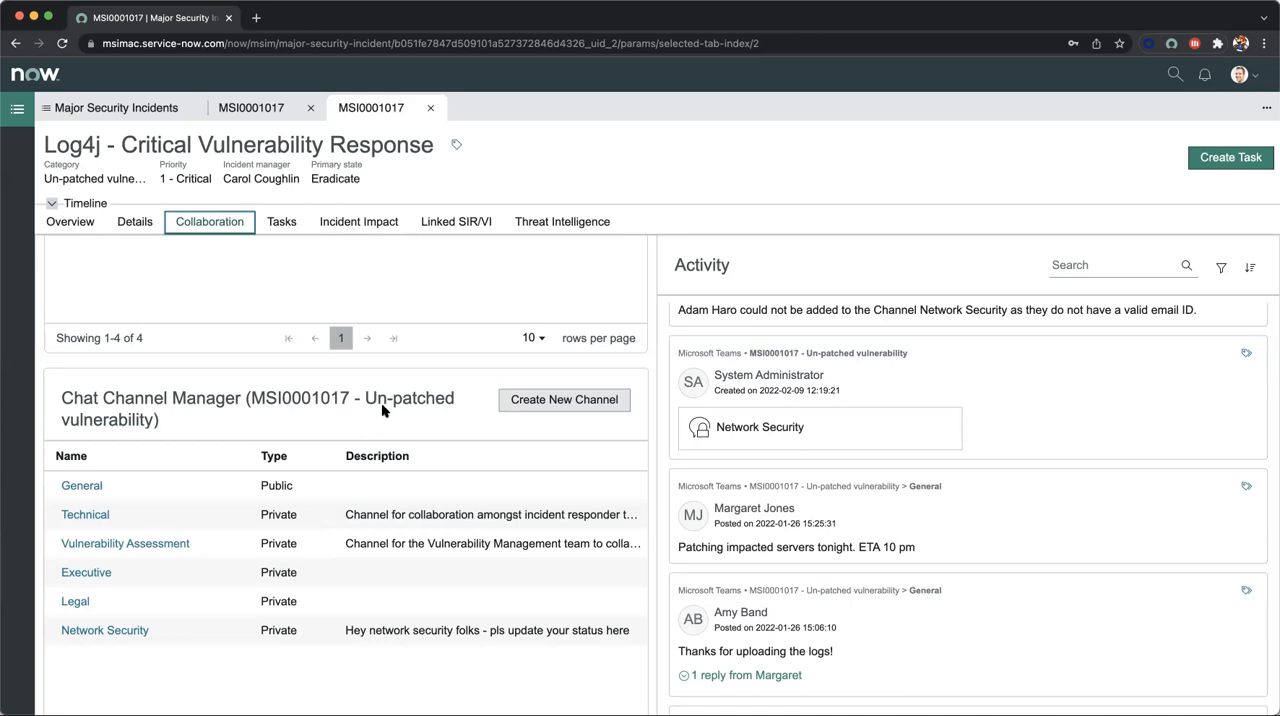
Show the Tasks board with cards in Draft, Assigned, In progress and Closed
left_click(280, 222)
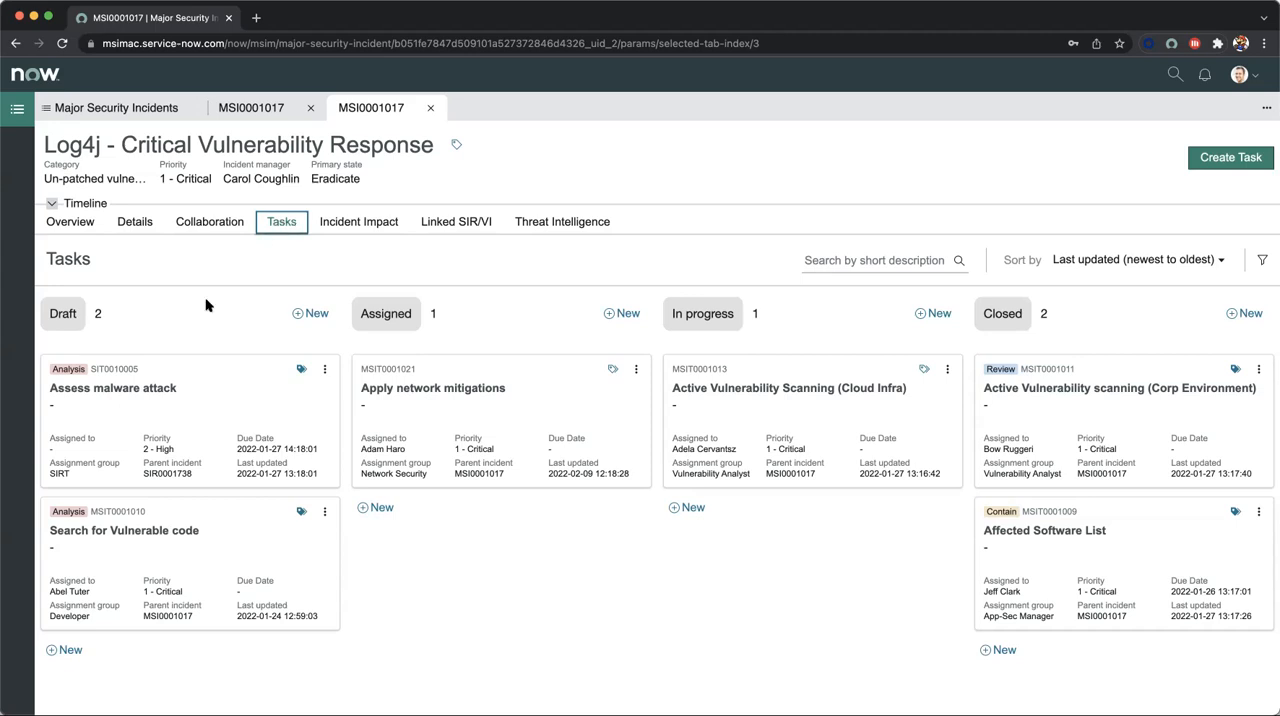
mouse_move(200, 404)
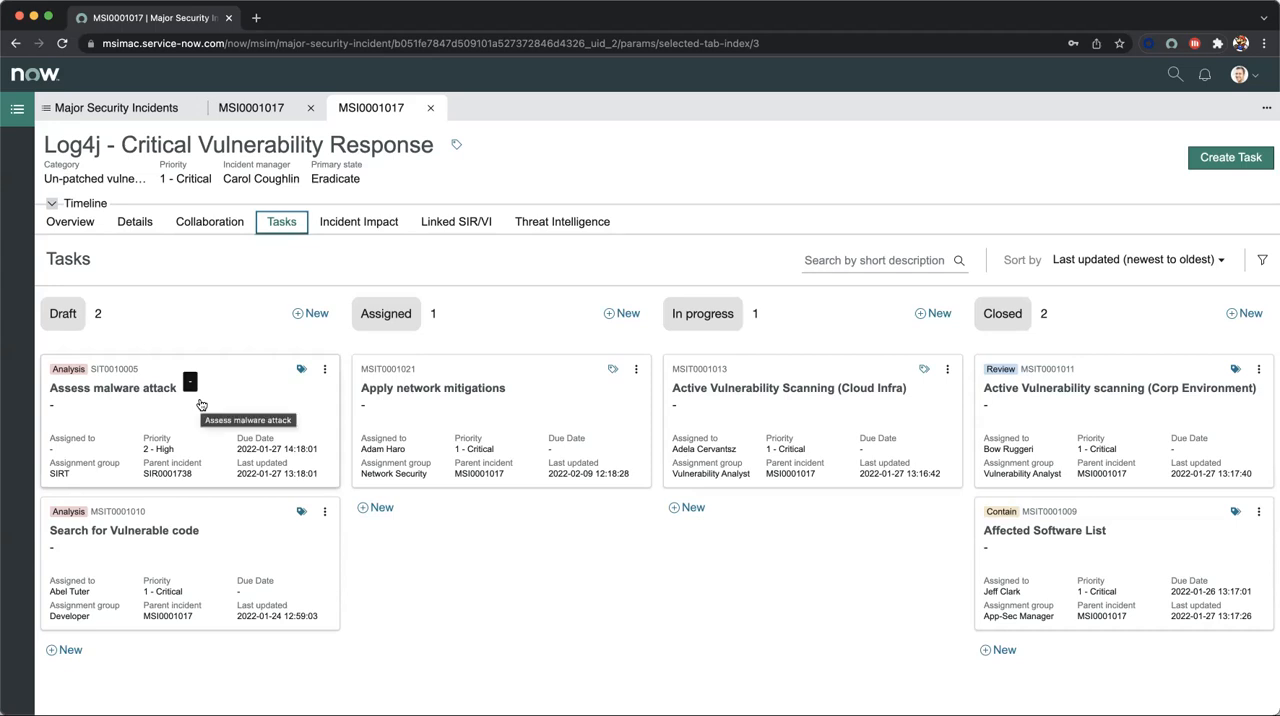
mouse_move(158, 384)
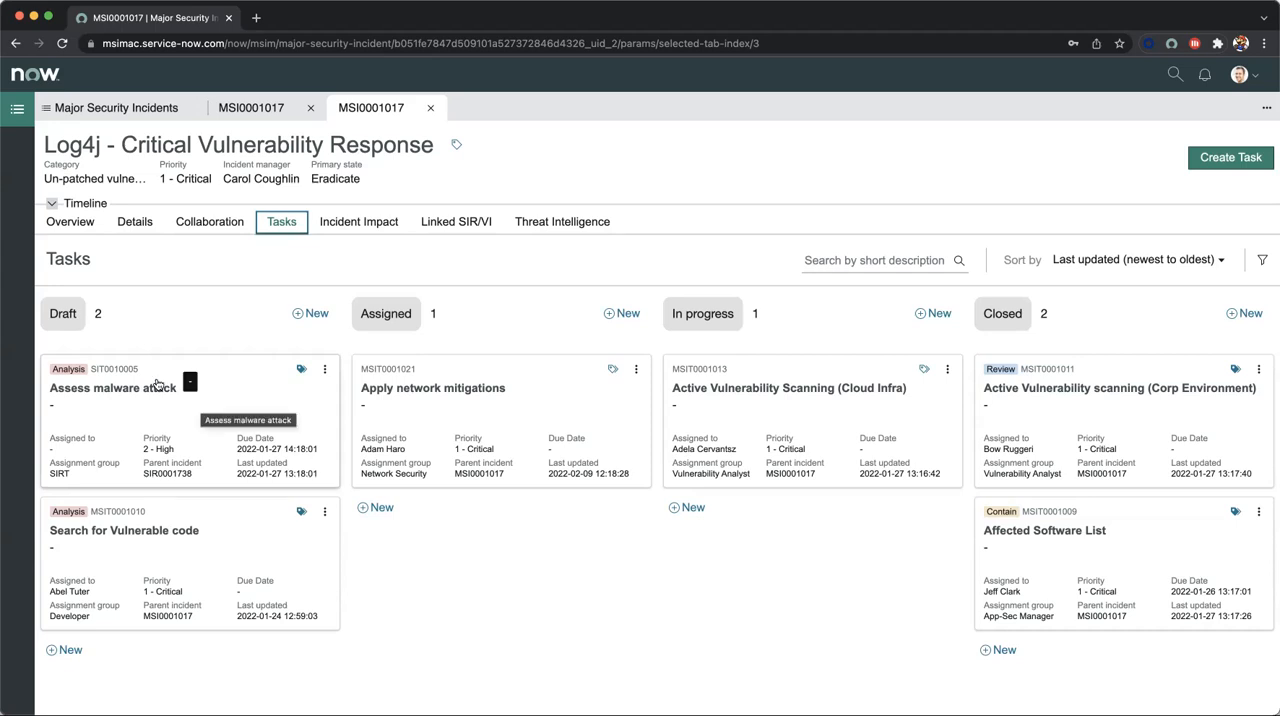
mouse_move(216, 556)
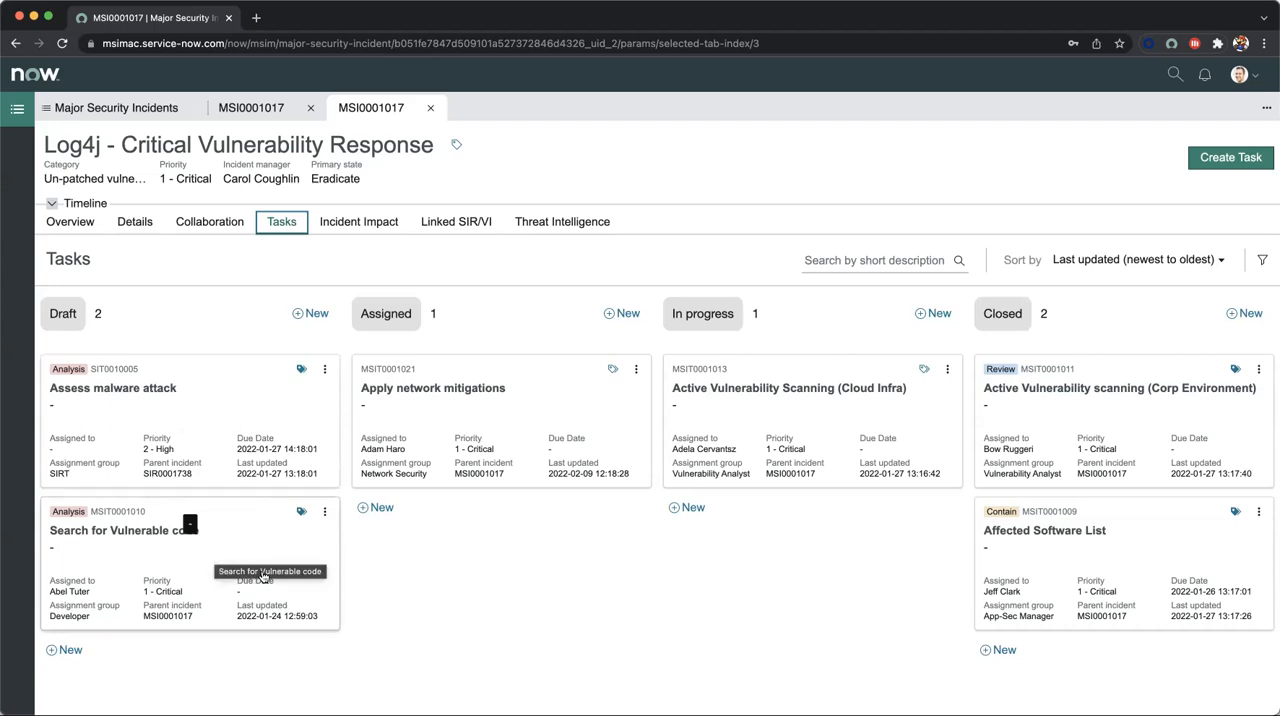
mouse_move(344, 582)
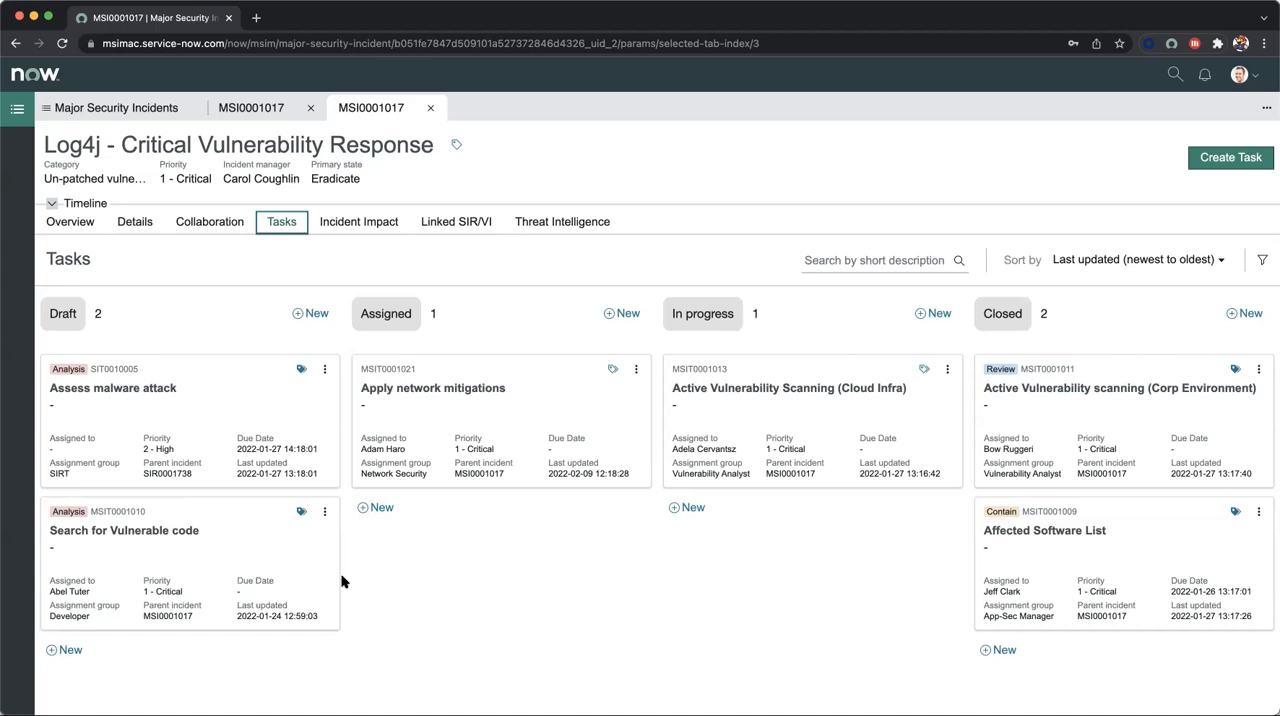
mouse_move(484, 410)
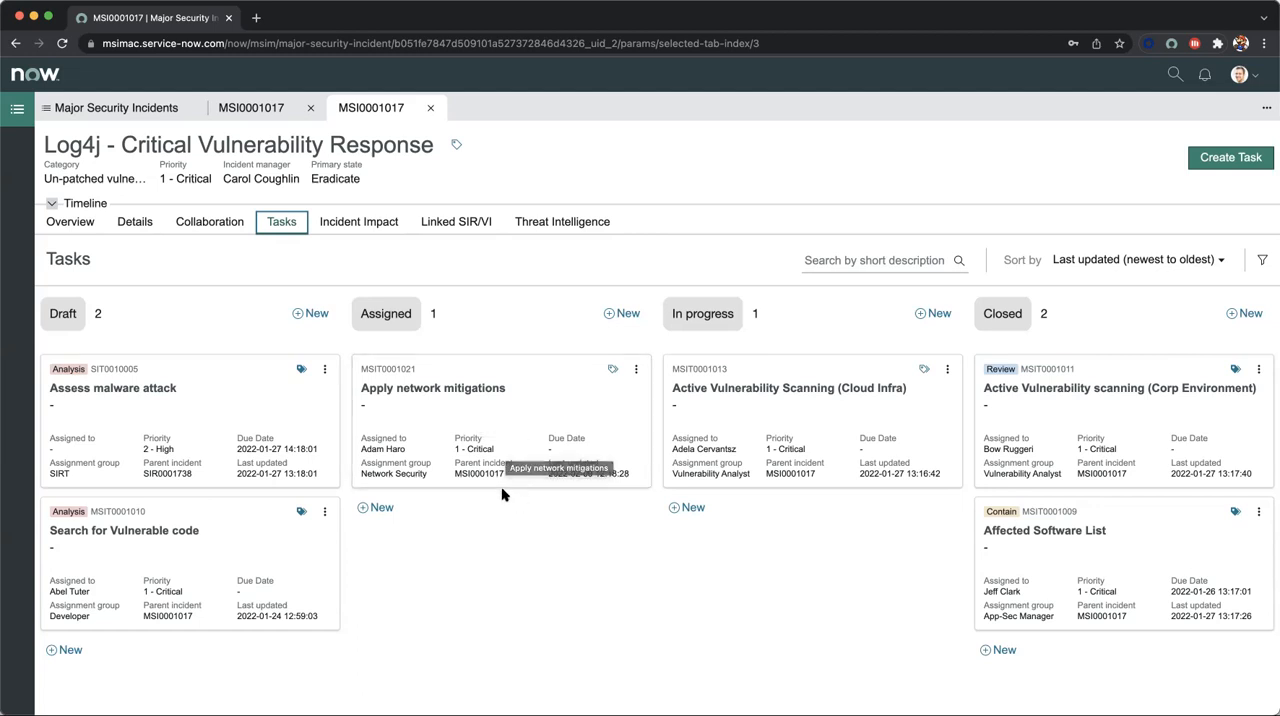
mouse_move(480, 474)
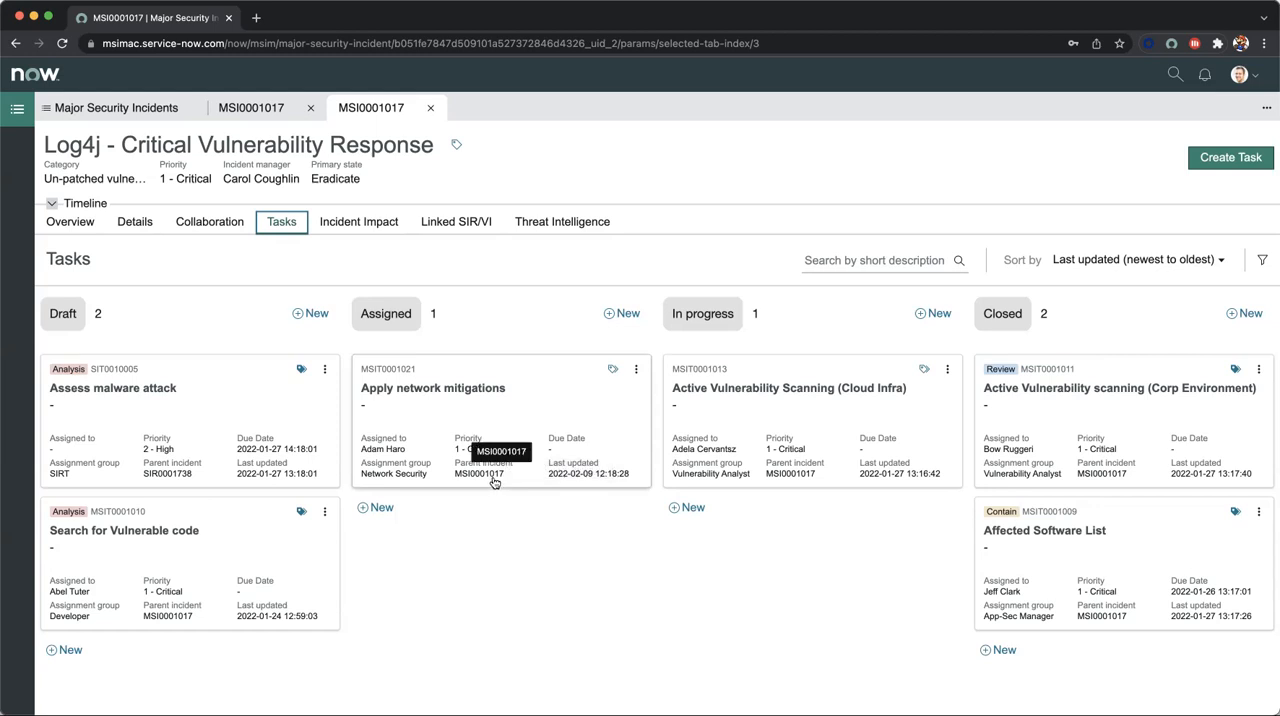
mouse_move(510, 468)
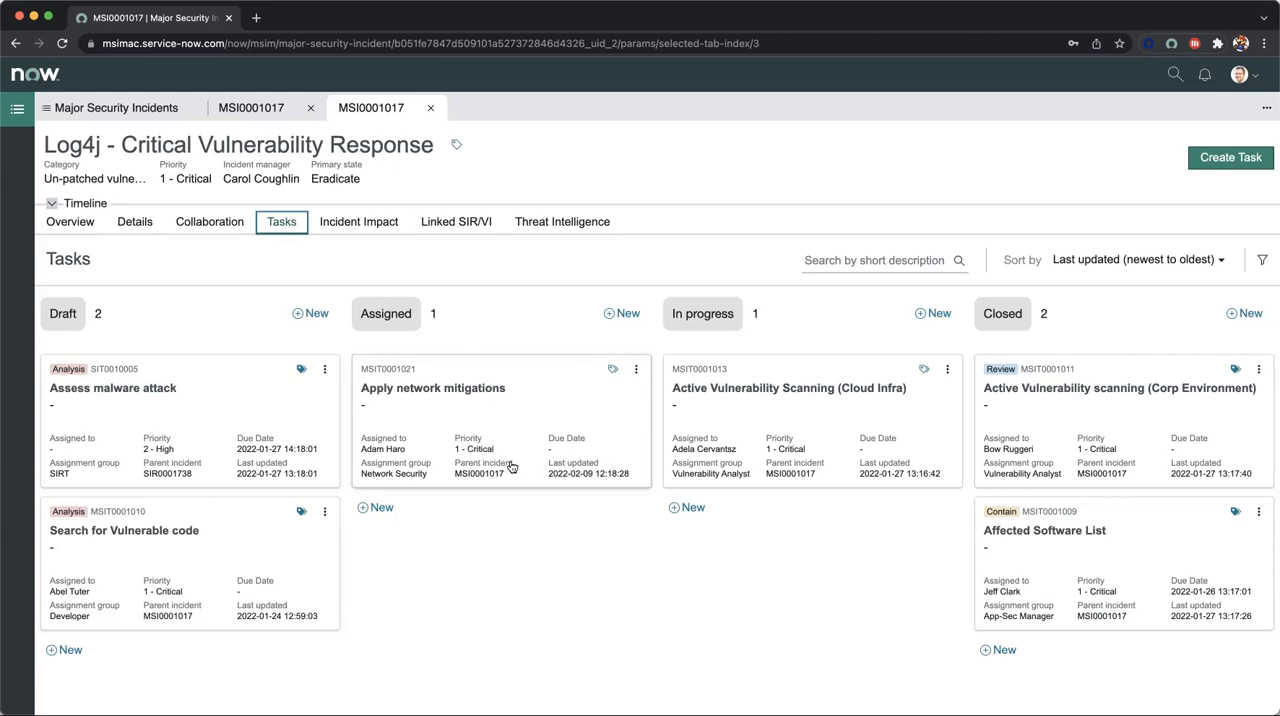
mouse_move(594, 472)
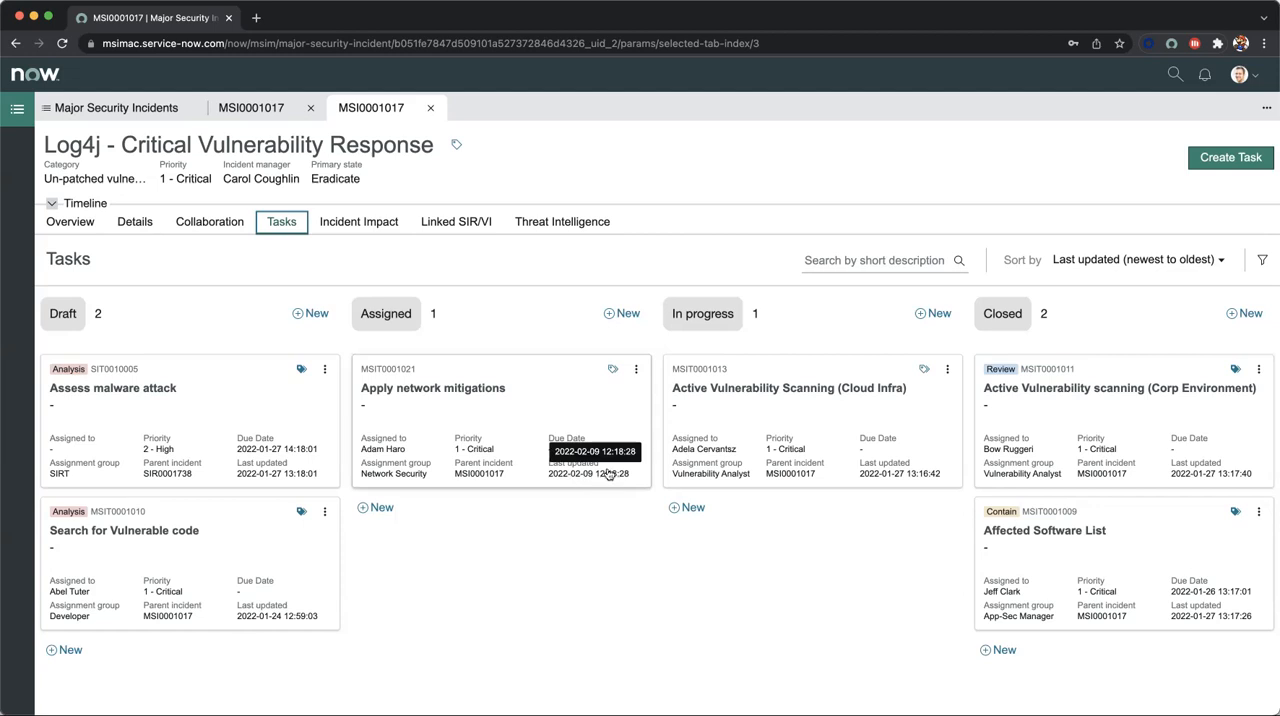
mouse_move(620, 420)
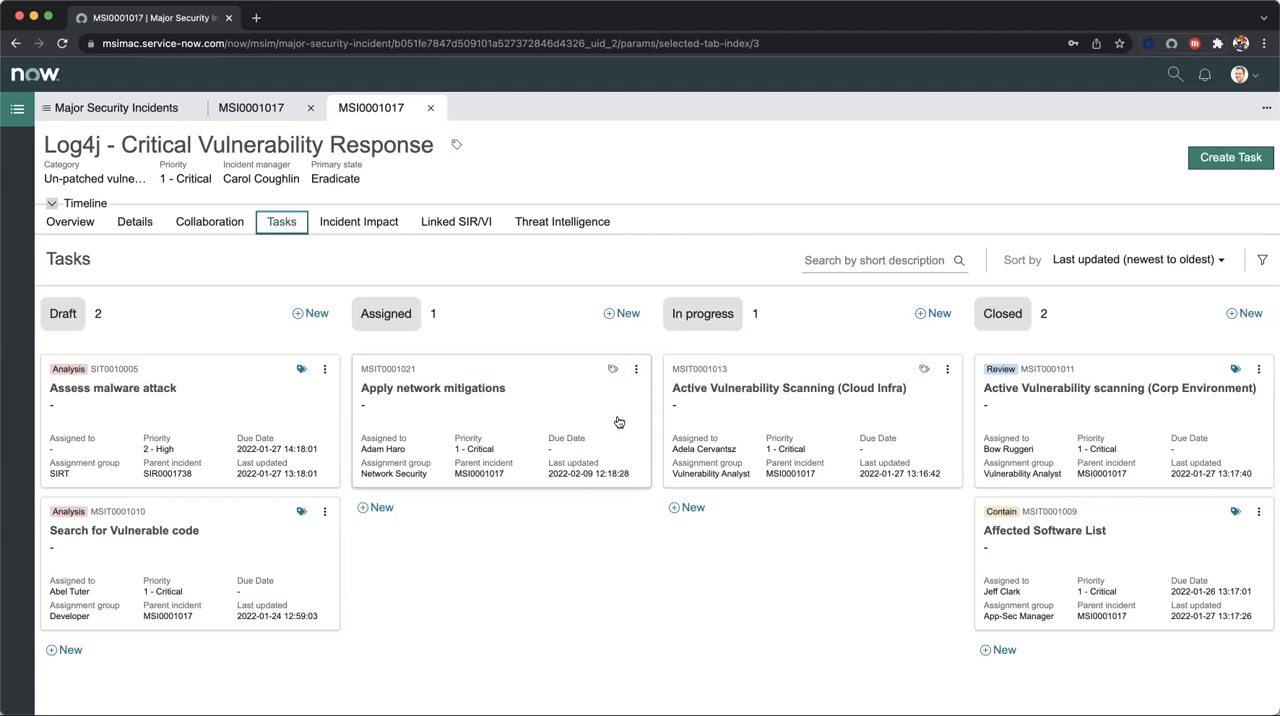
mouse_move(620, 422)
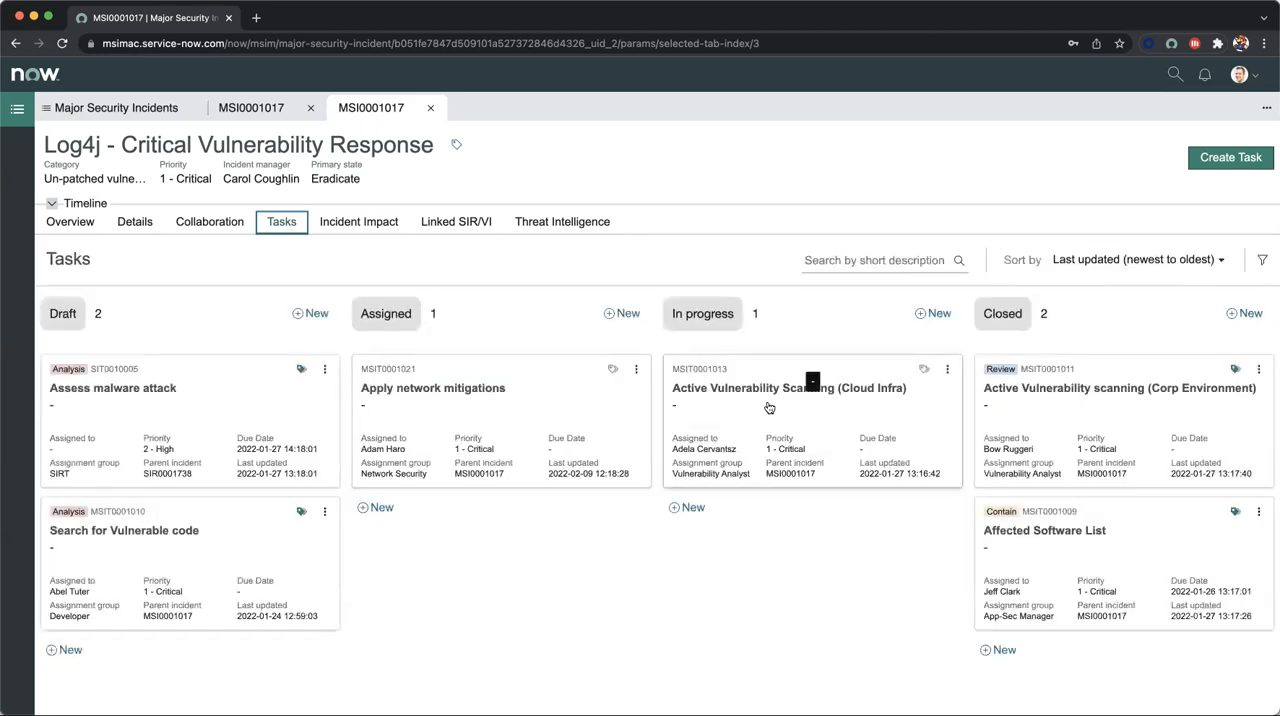
mouse_move(768, 408)
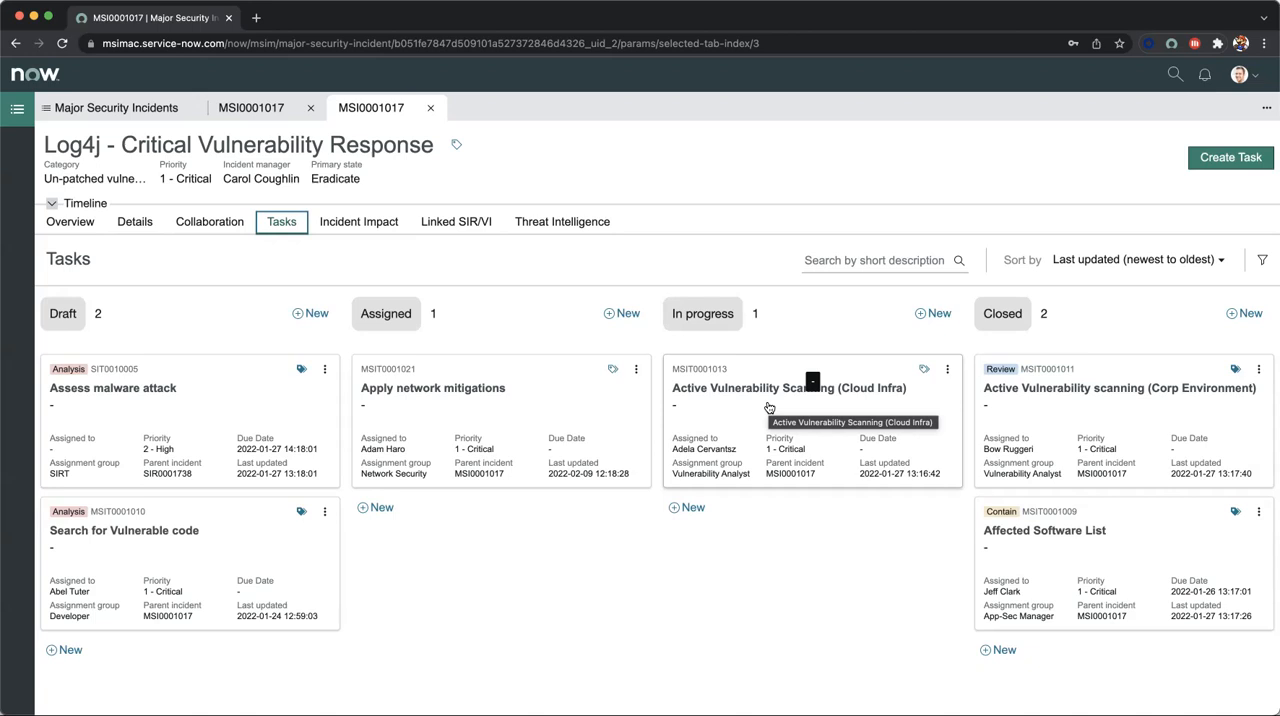
mouse_move(928, 396)
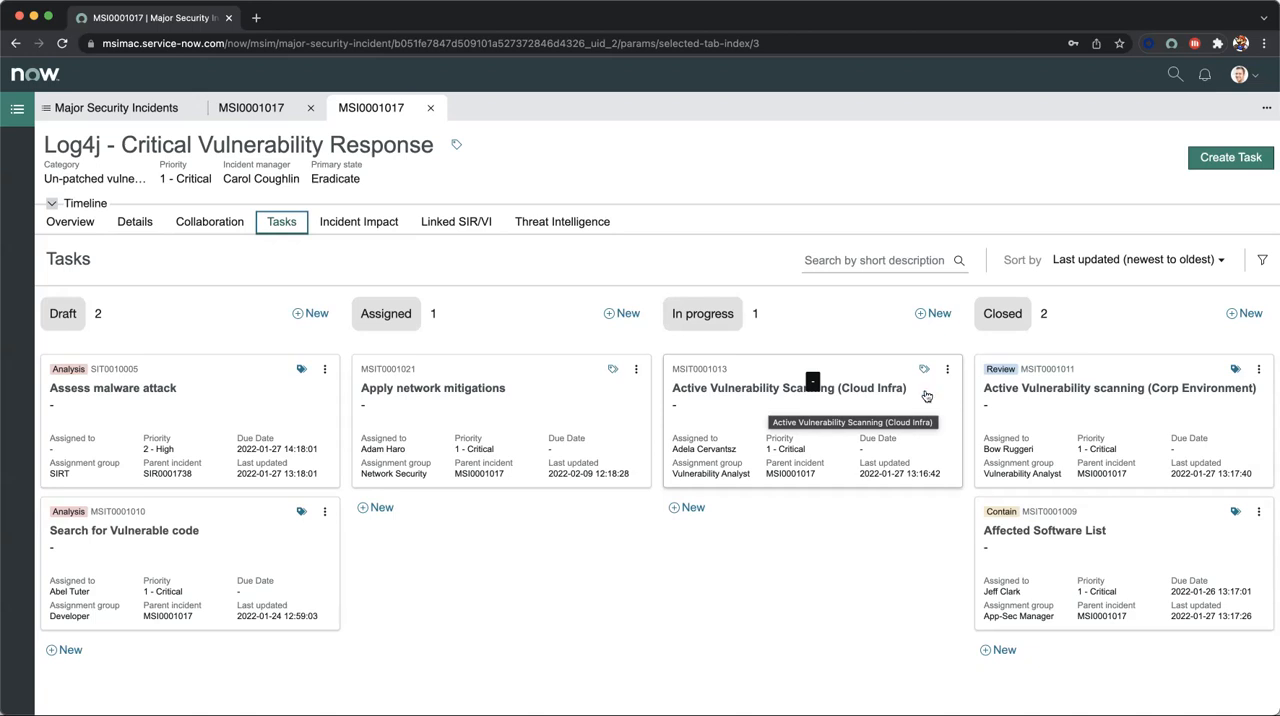
mouse_move(1058, 404)
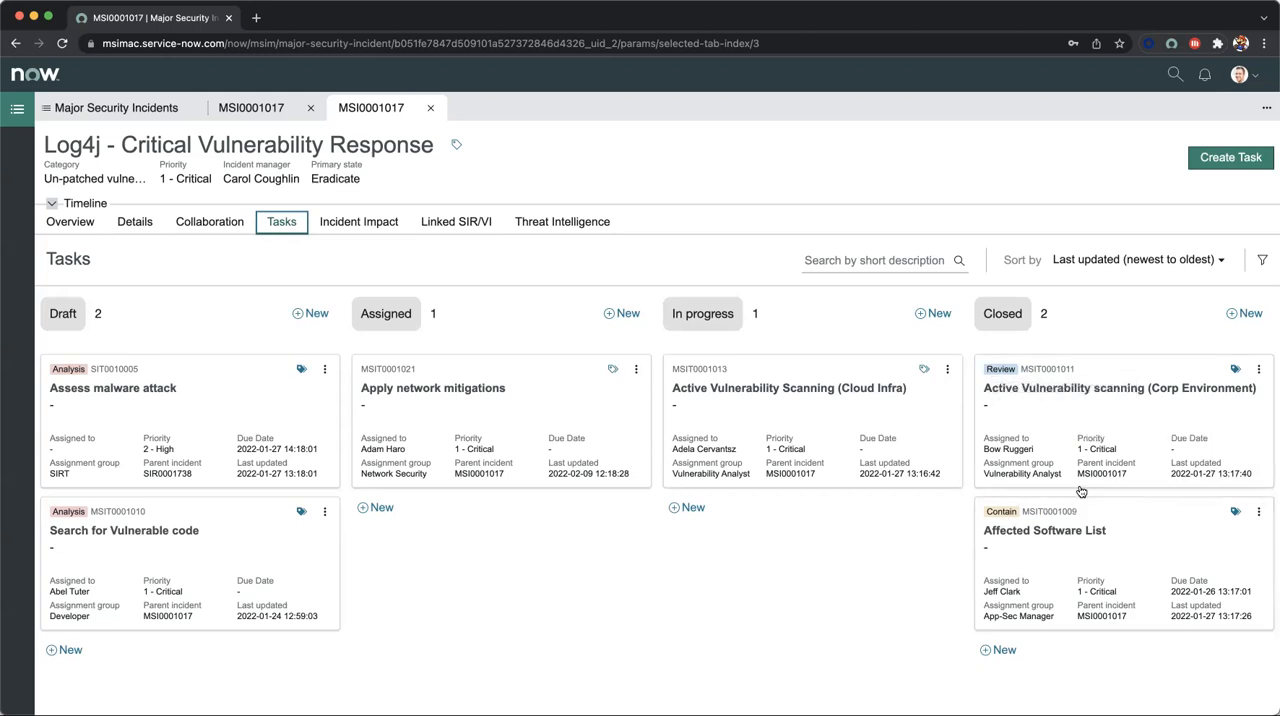
mouse_move(1080, 492)
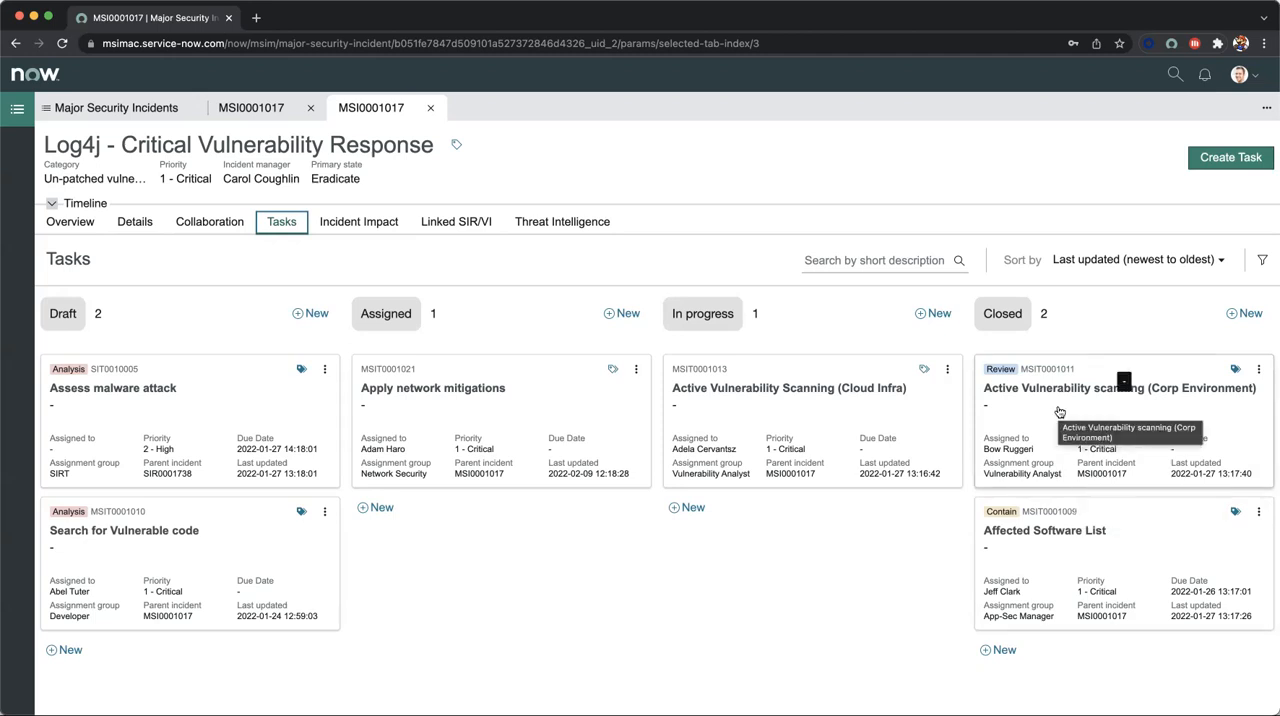
mouse_move(856, 252)
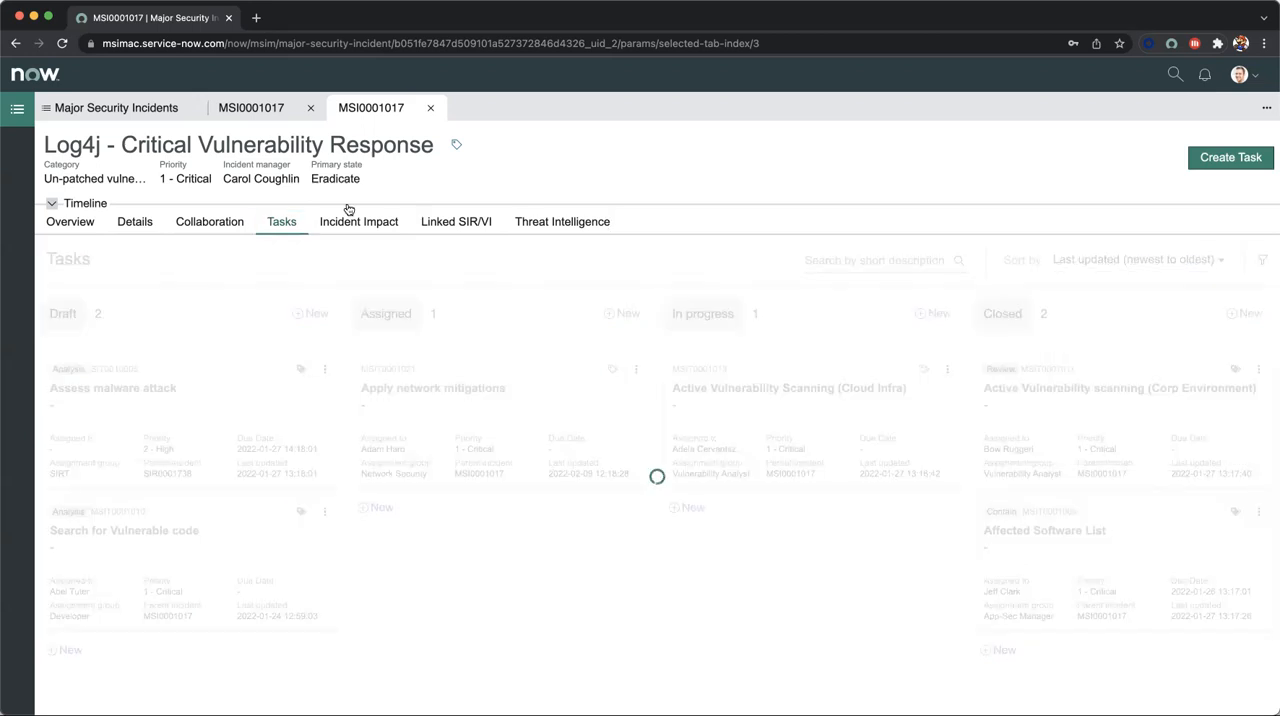
Show Incident Impact for affected assets, then locations, then users, and move to Linked SIR/VI
left_click(358, 222)
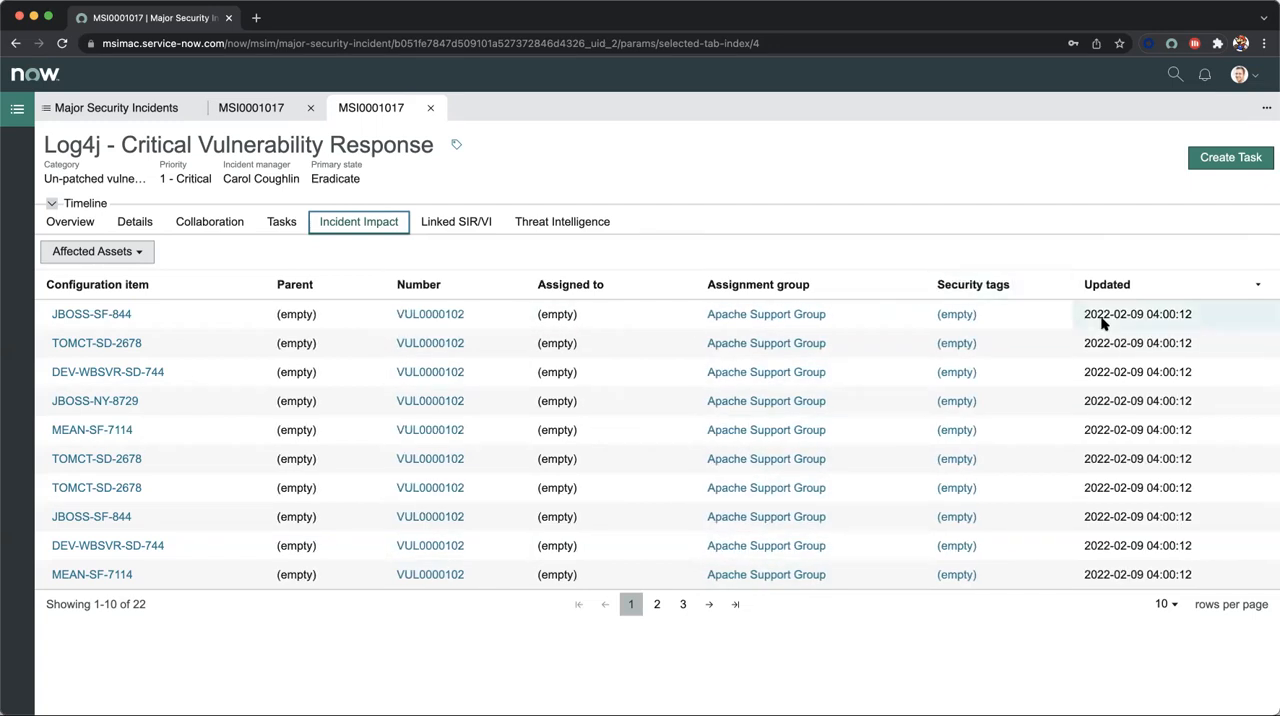
mouse_move(664, 220)
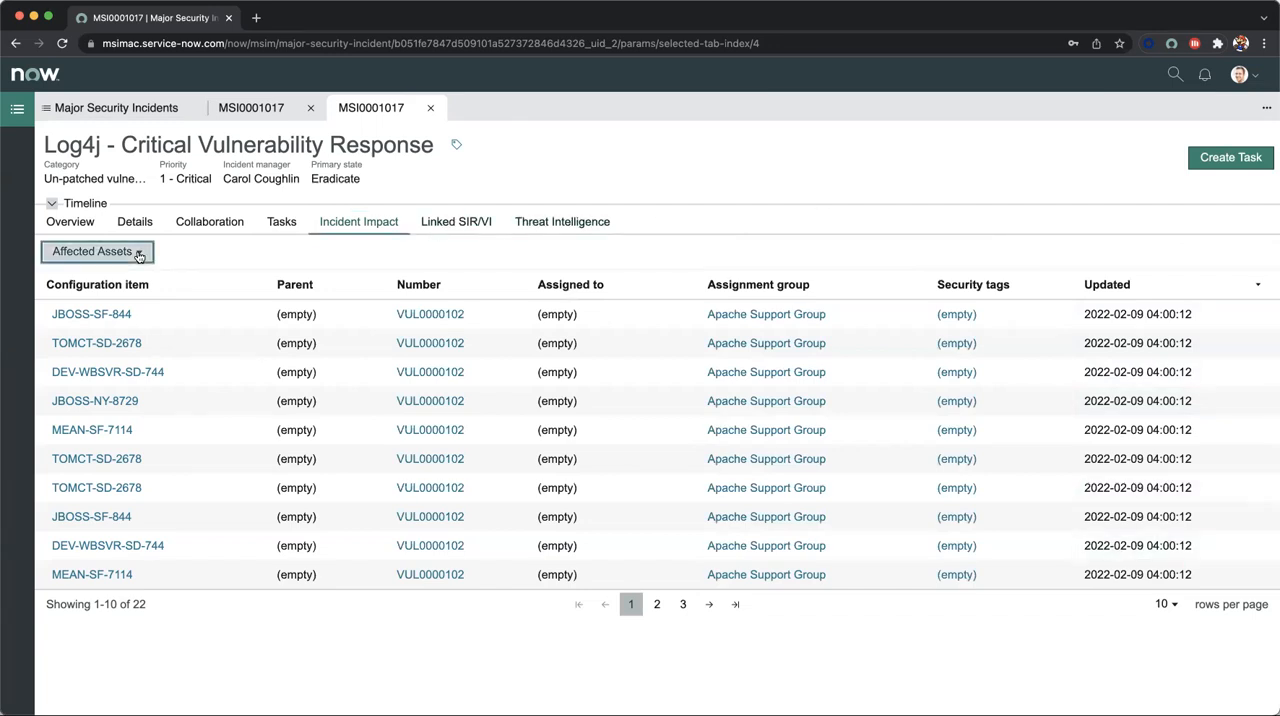
left_click(96, 252)
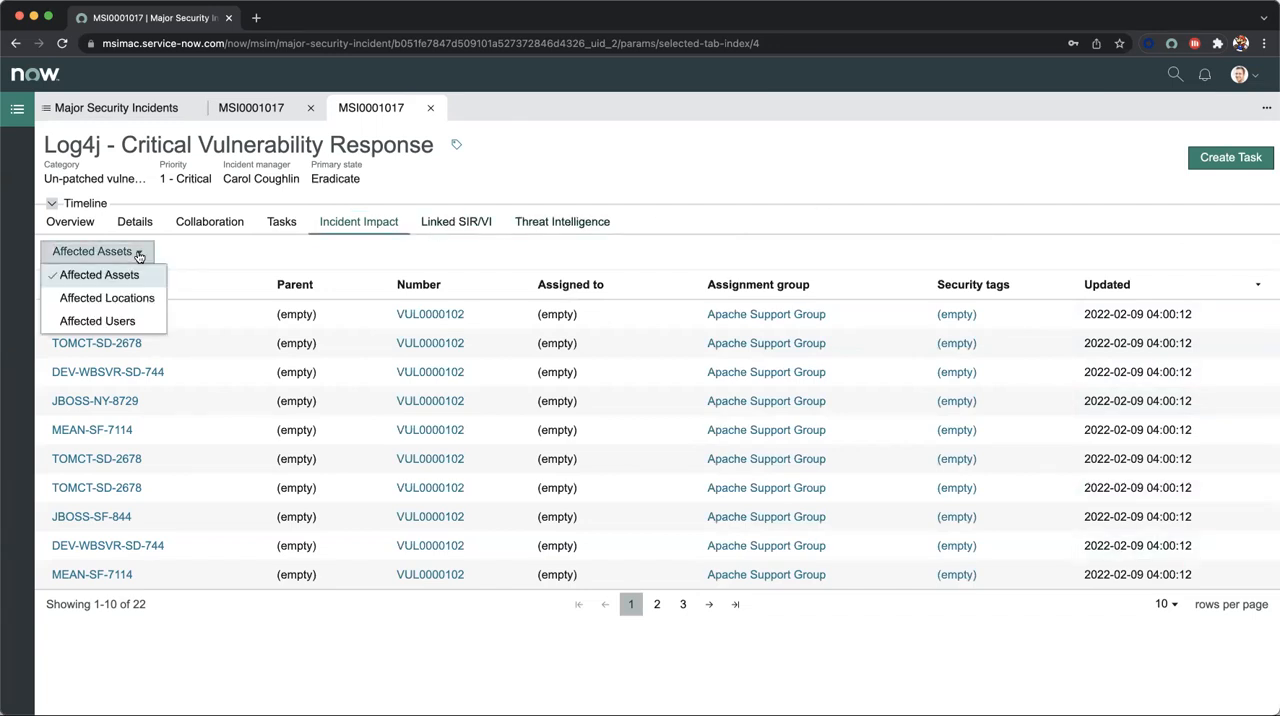
left_click(108, 298)
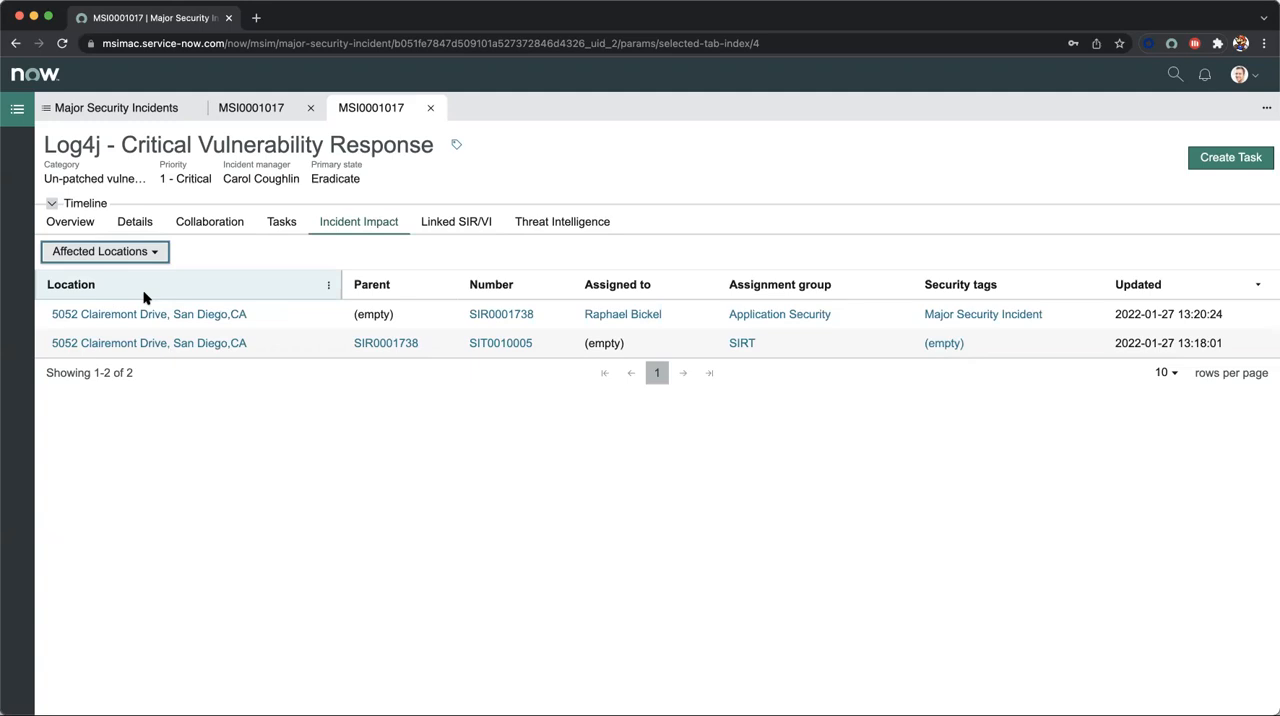
left_click(104, 252)
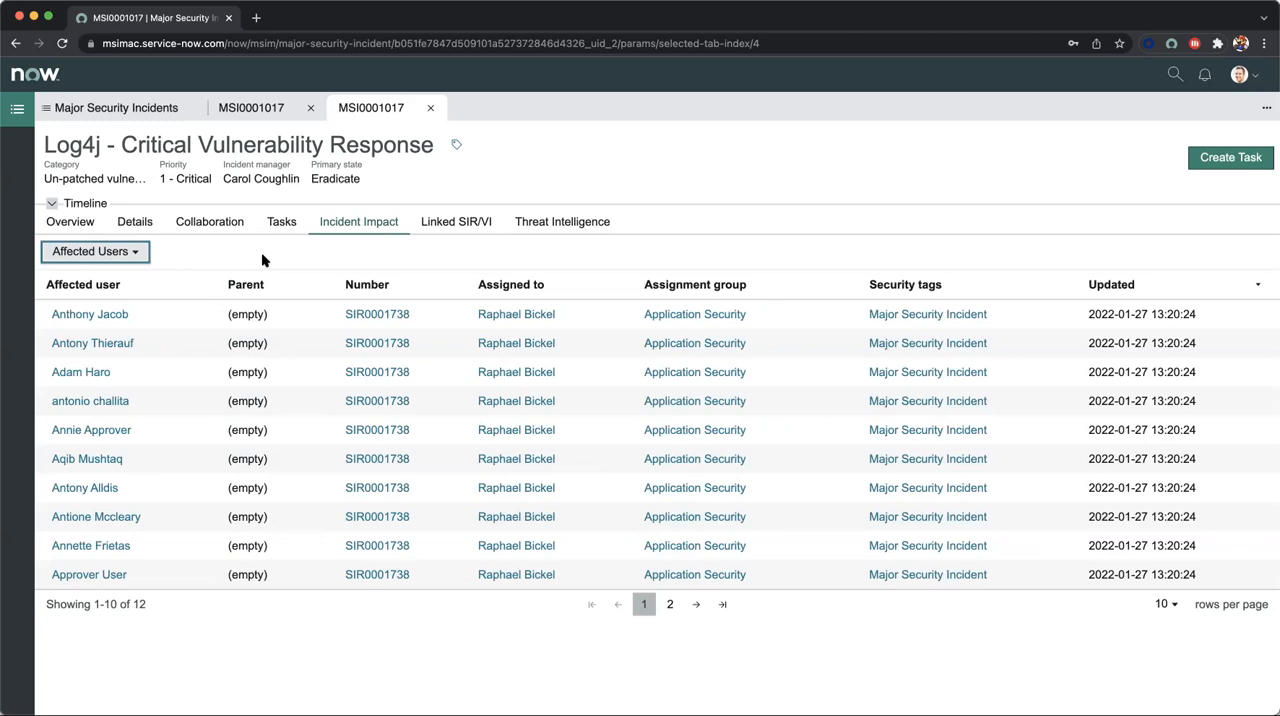
left_click(456, 222)
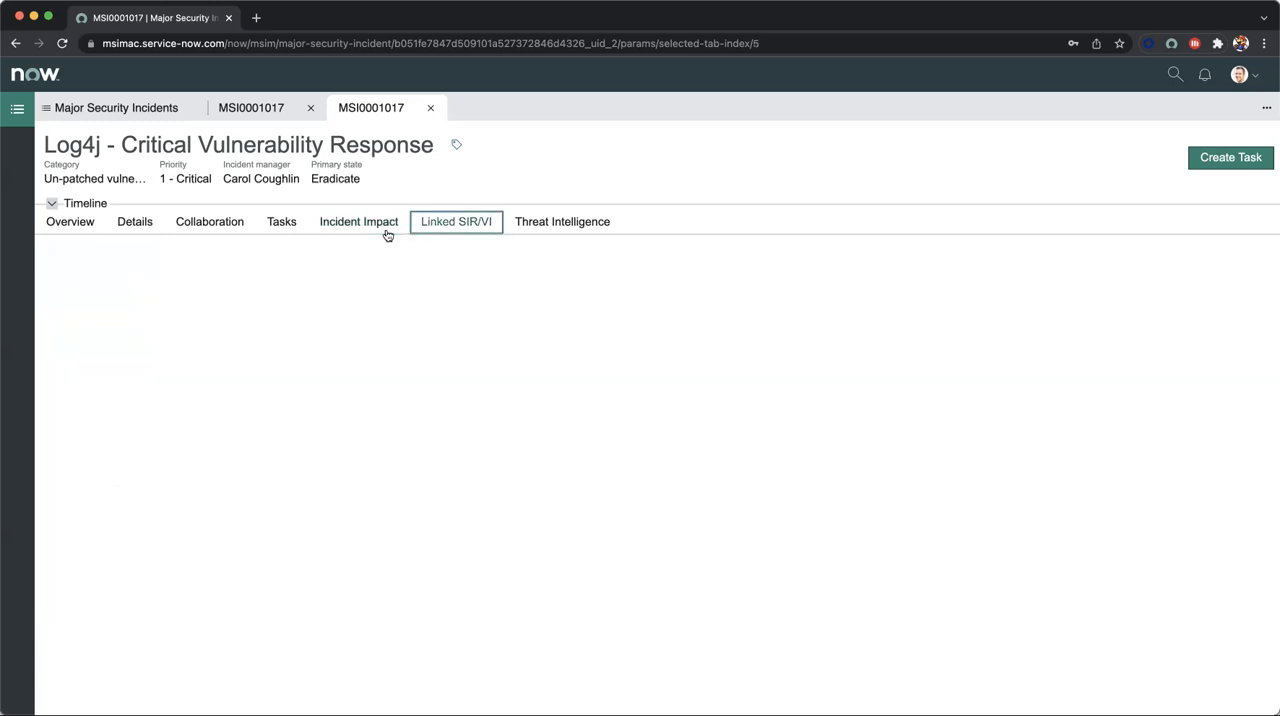
View linked security incident SIR0001738, then switch to Threat Intelligence
left_click(456, 222)
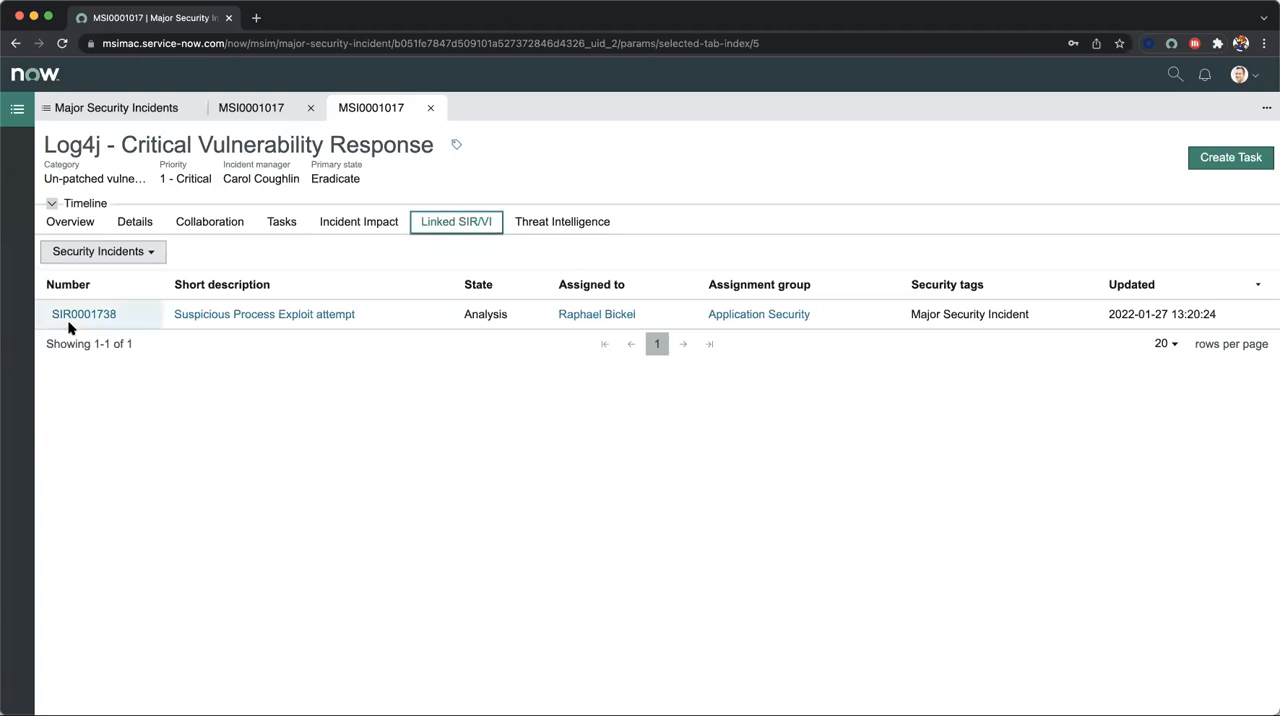
mouse_move(84, 314)
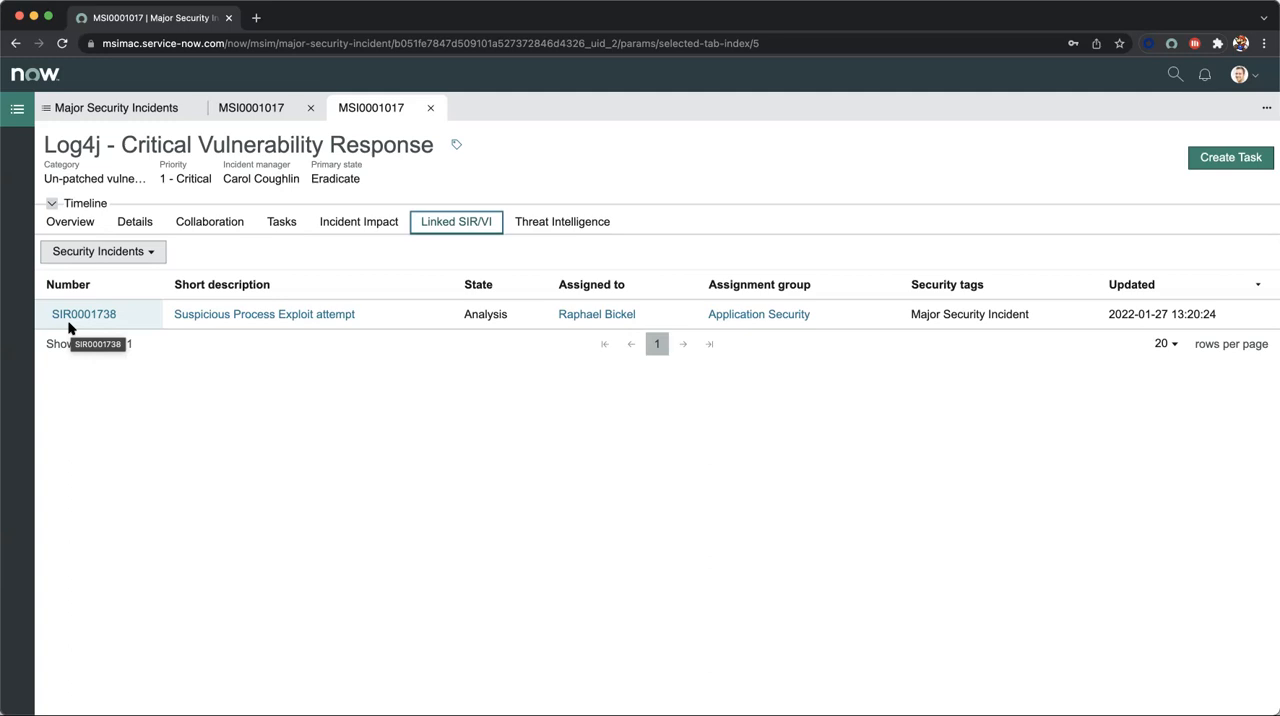
mouse_move(336, 360)
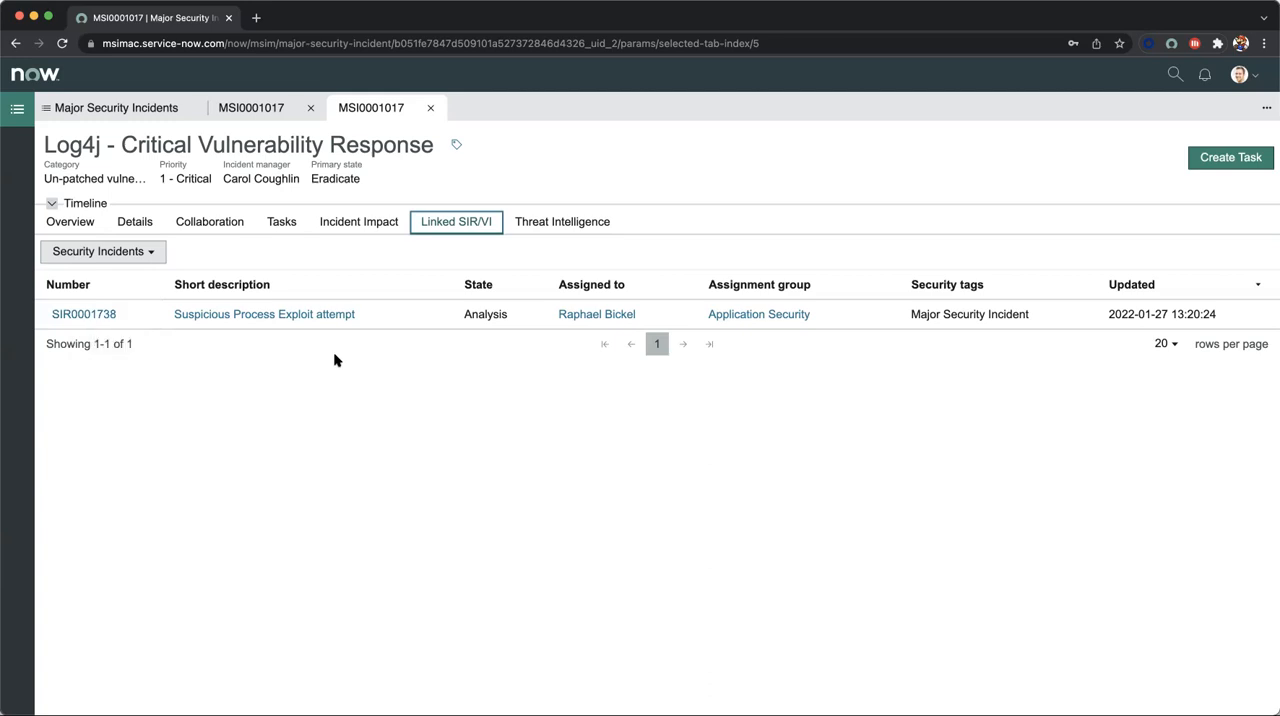
left_click(562, 222)
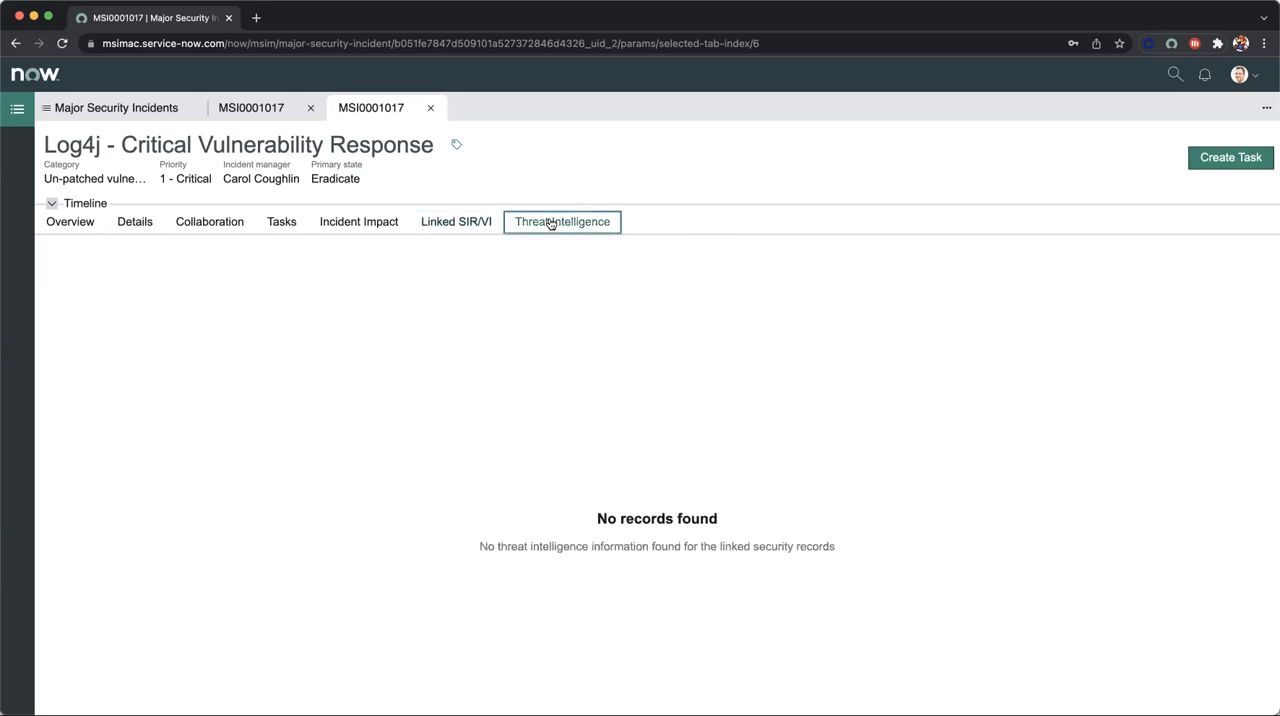
Switch the Threat Intelligence list from the two indicators to the seven observables
left_click(562, 222)
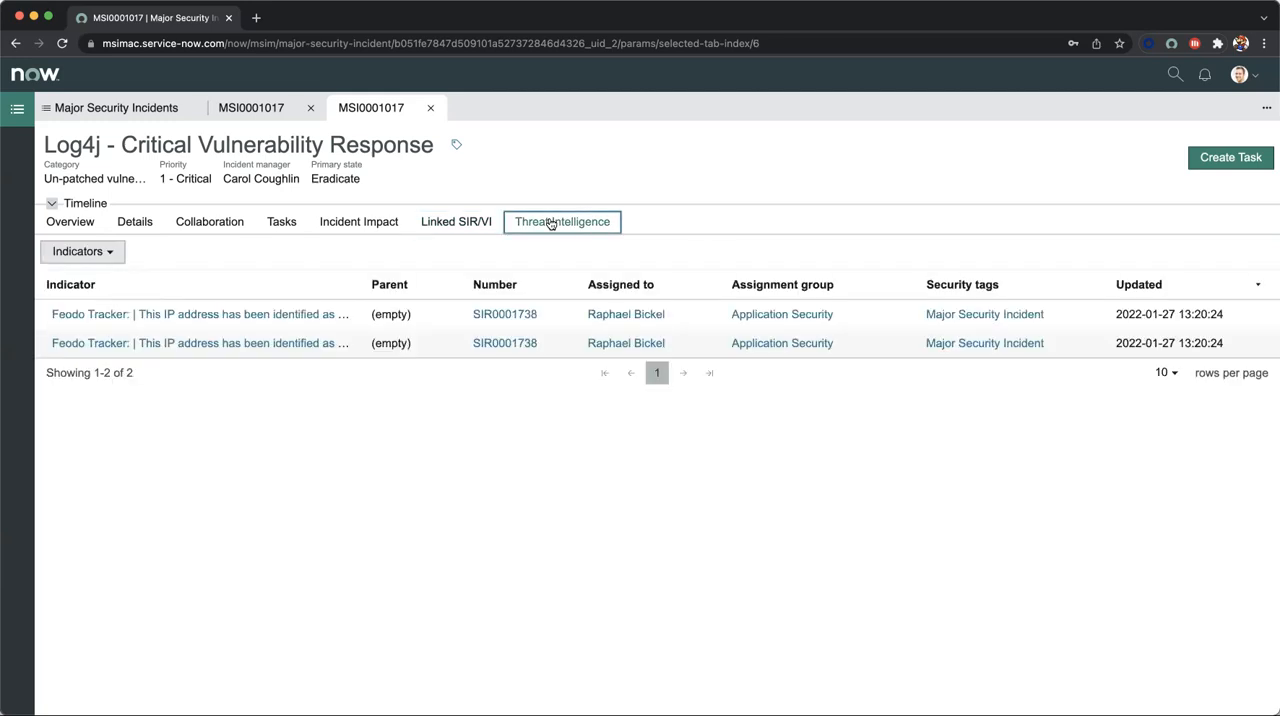
mouse_move(680, 184)
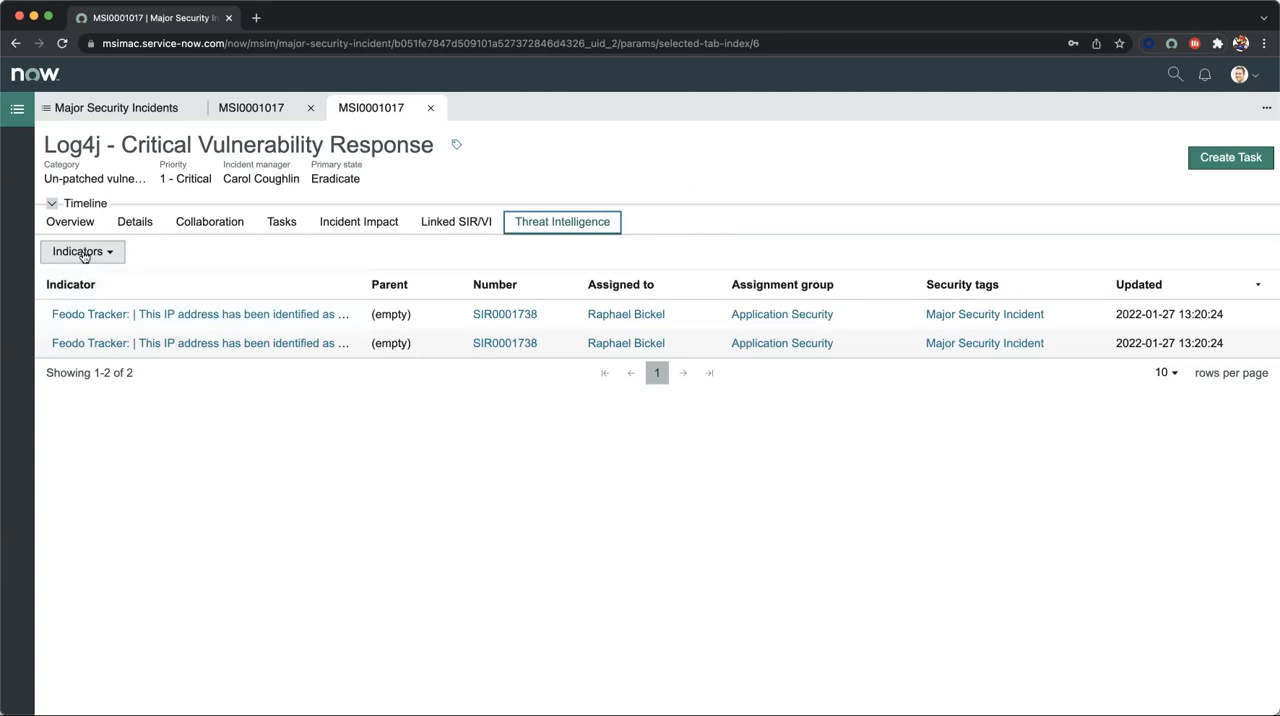
left_click(84, 252)
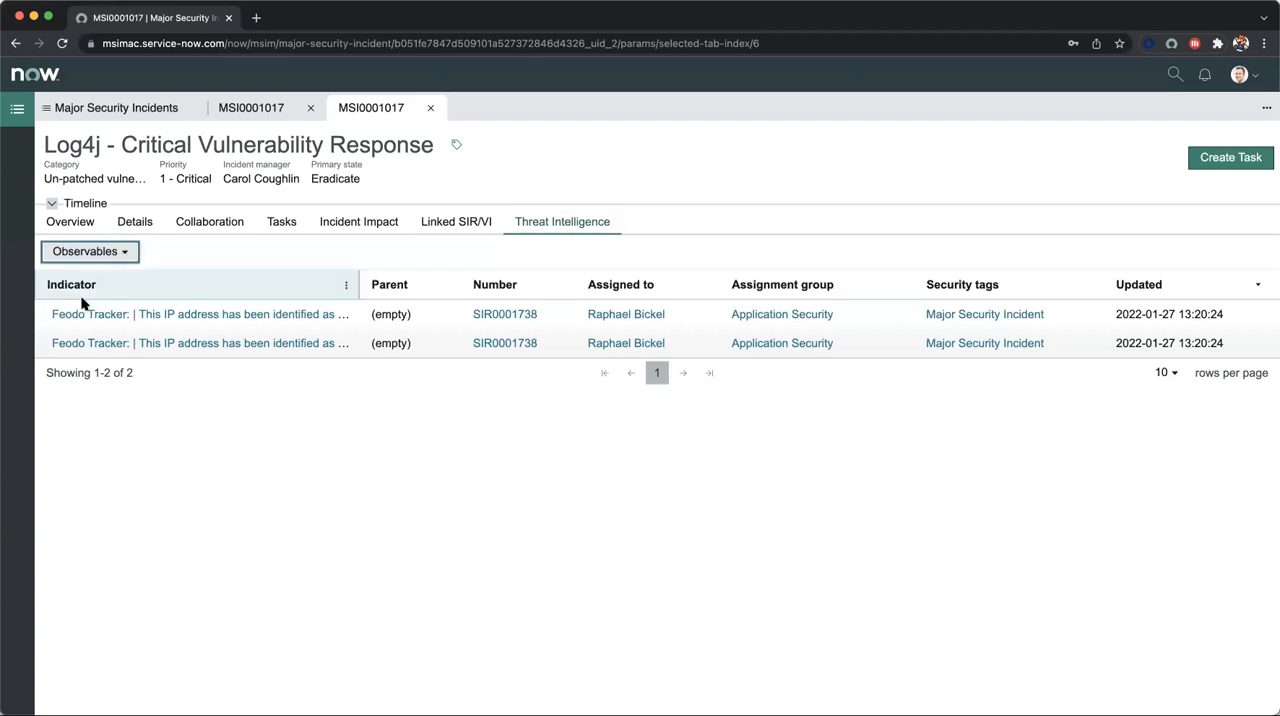
left_click(90, 252)
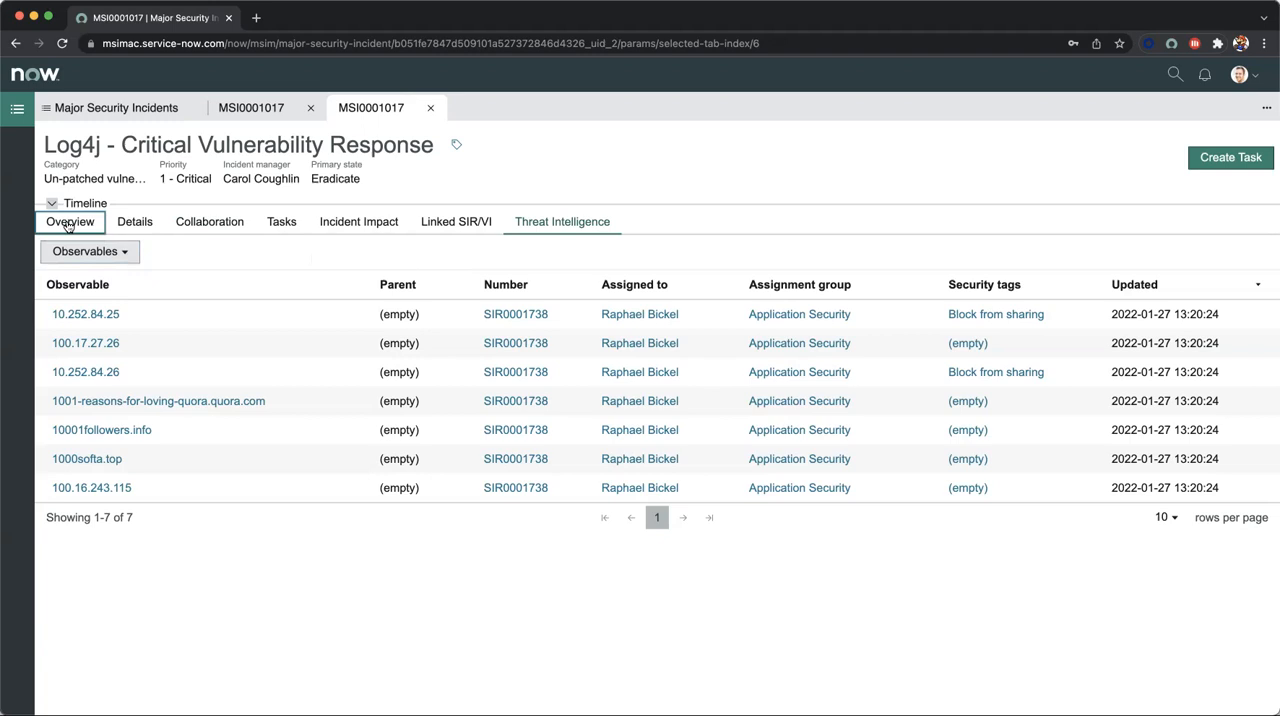
Return to Overview, expand the Timeline, show its legend and toggle Custom events off and on
left_click(52, 204)
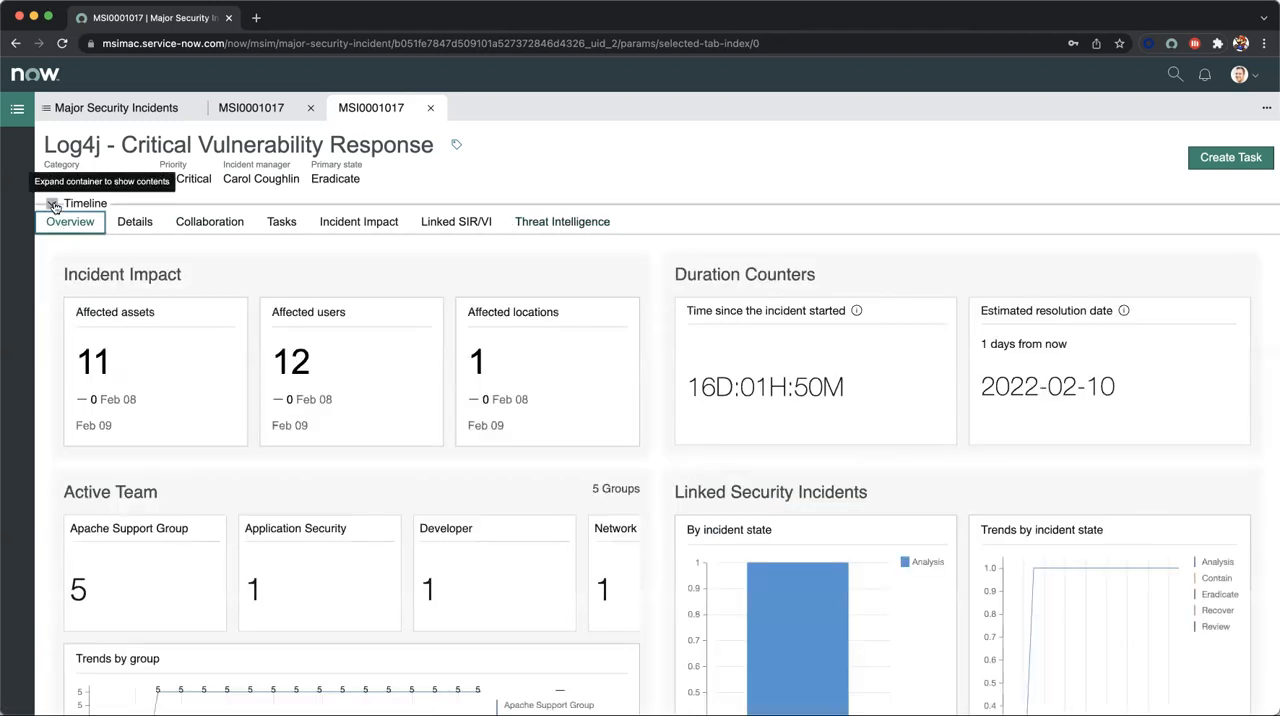
left_click(52, 204)
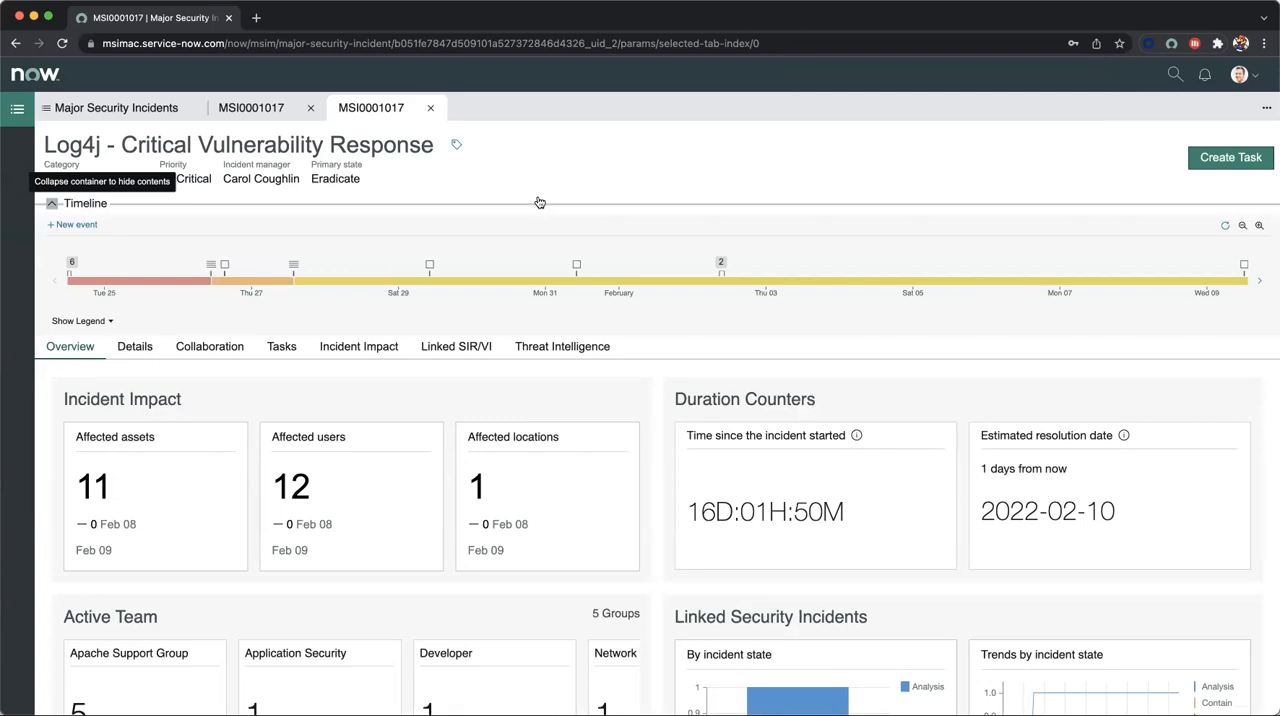
mouse_move(240, 328)
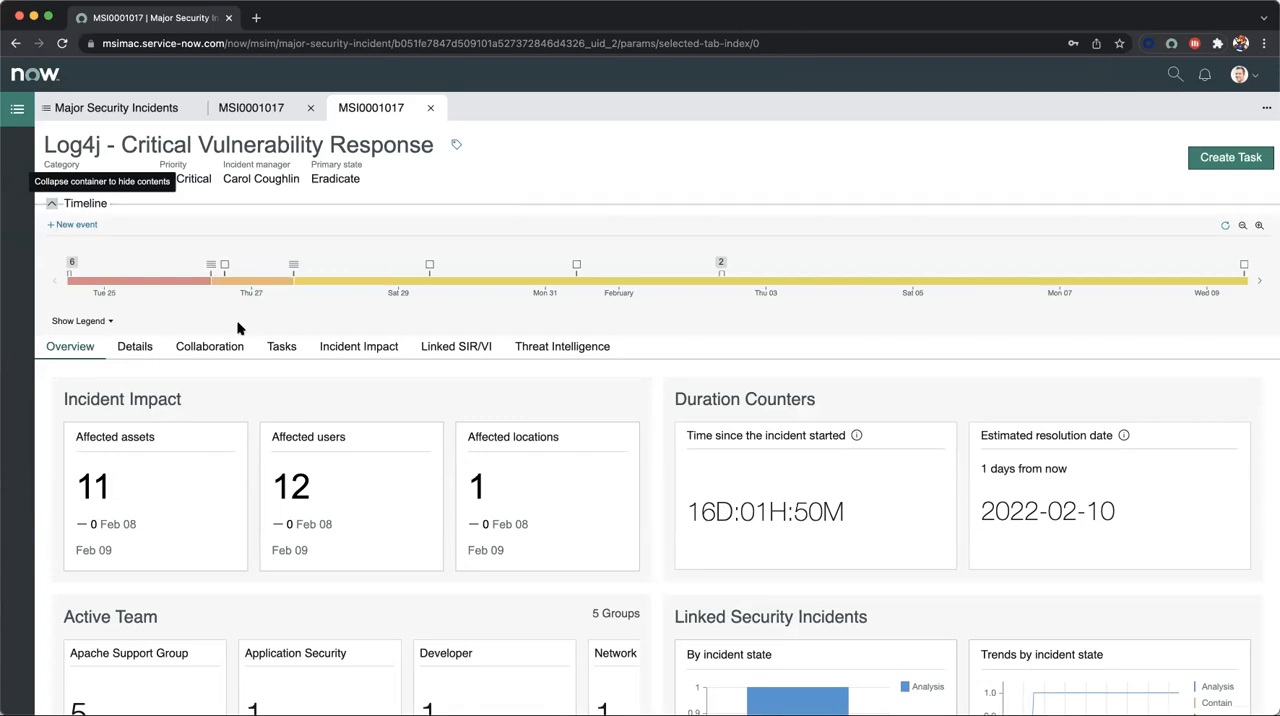
left_click(78, 320)
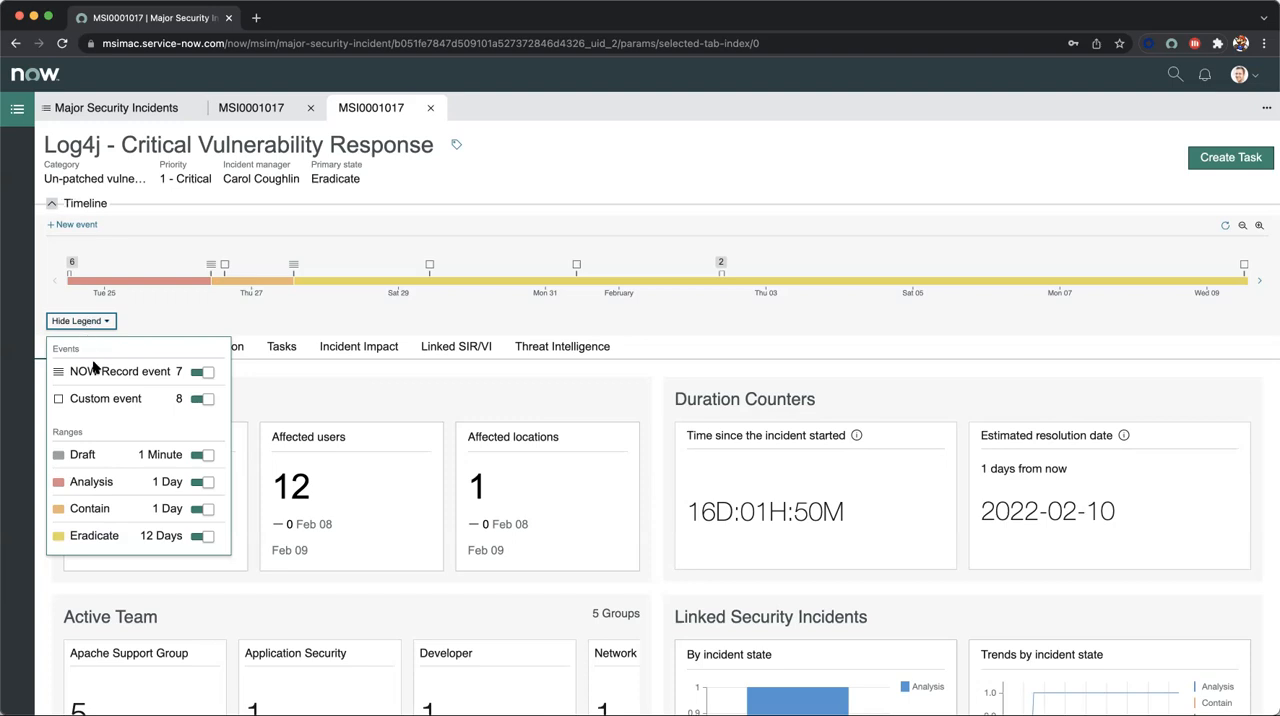
mouse_move(110, 460)
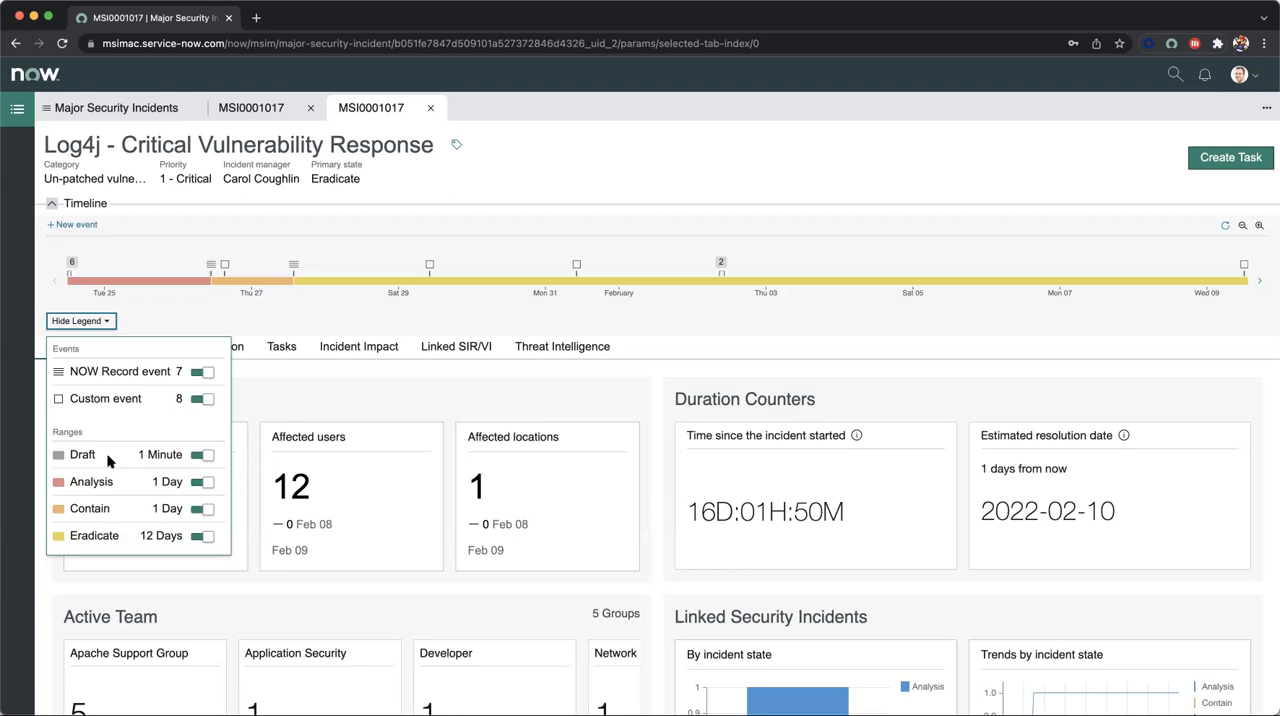
left_click(200, 372)
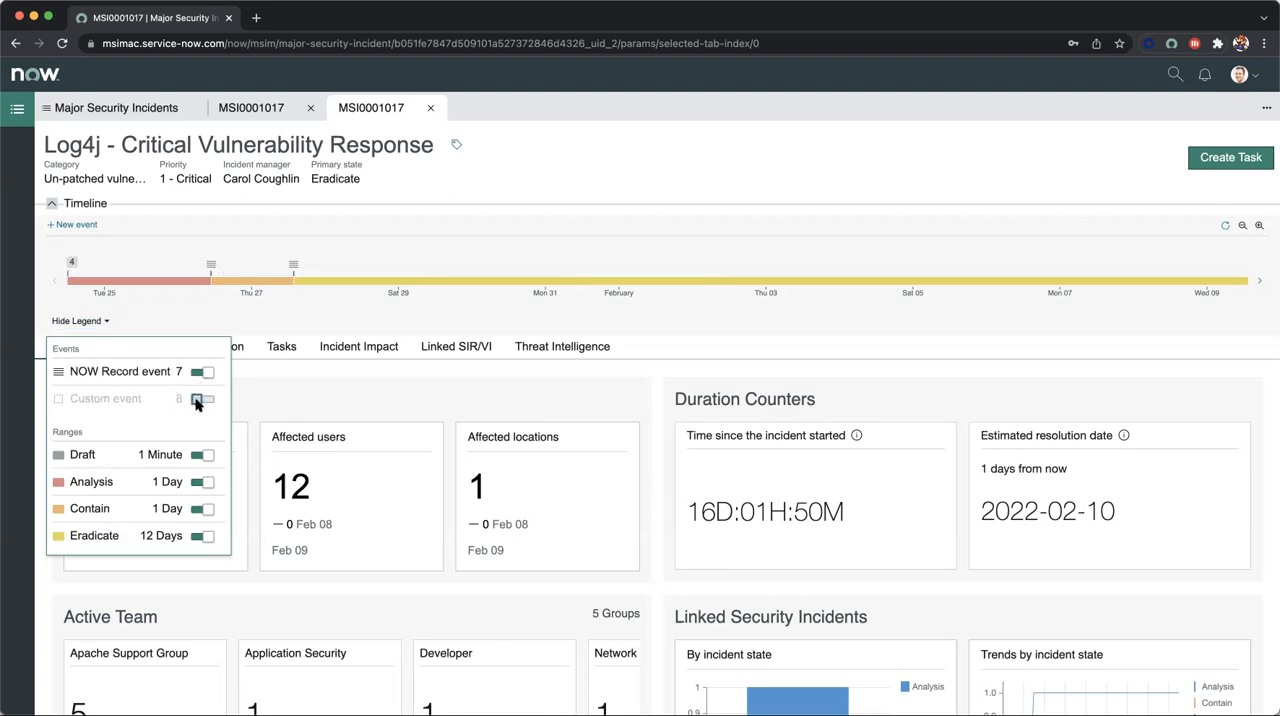
left_click(202, 398)
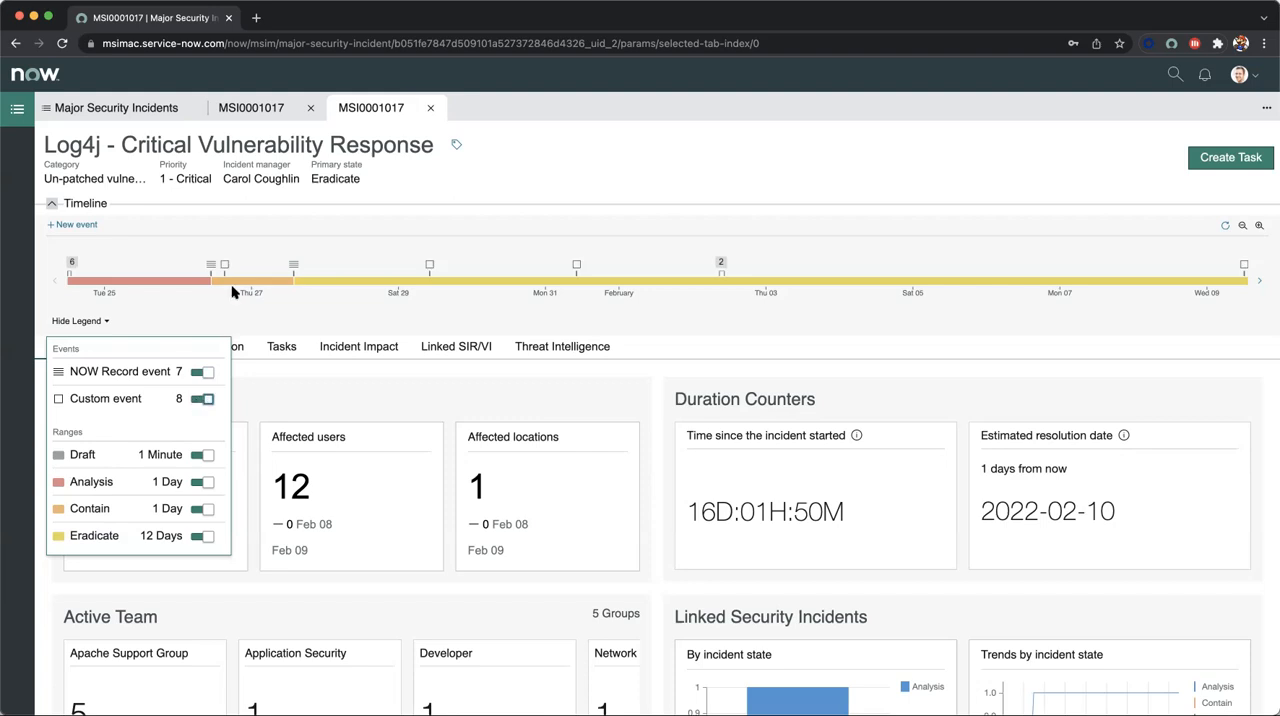
mouse_move(352, 270)
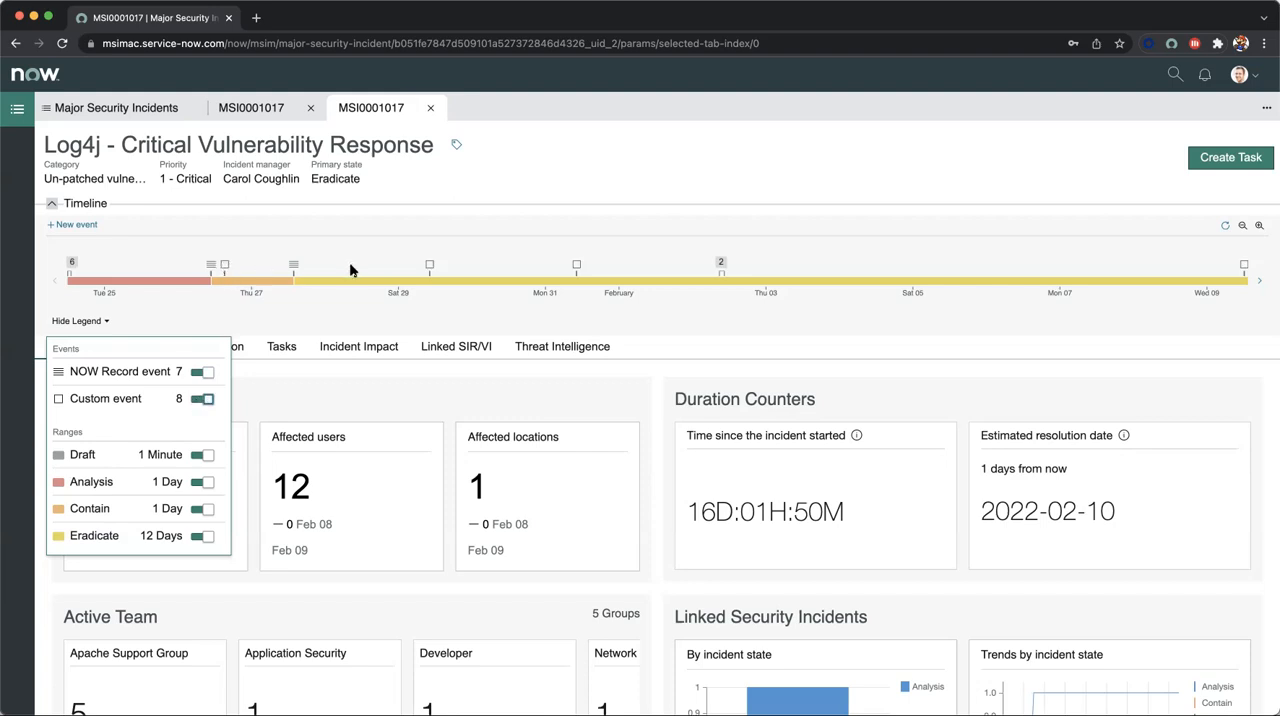
left_click(428, 264)
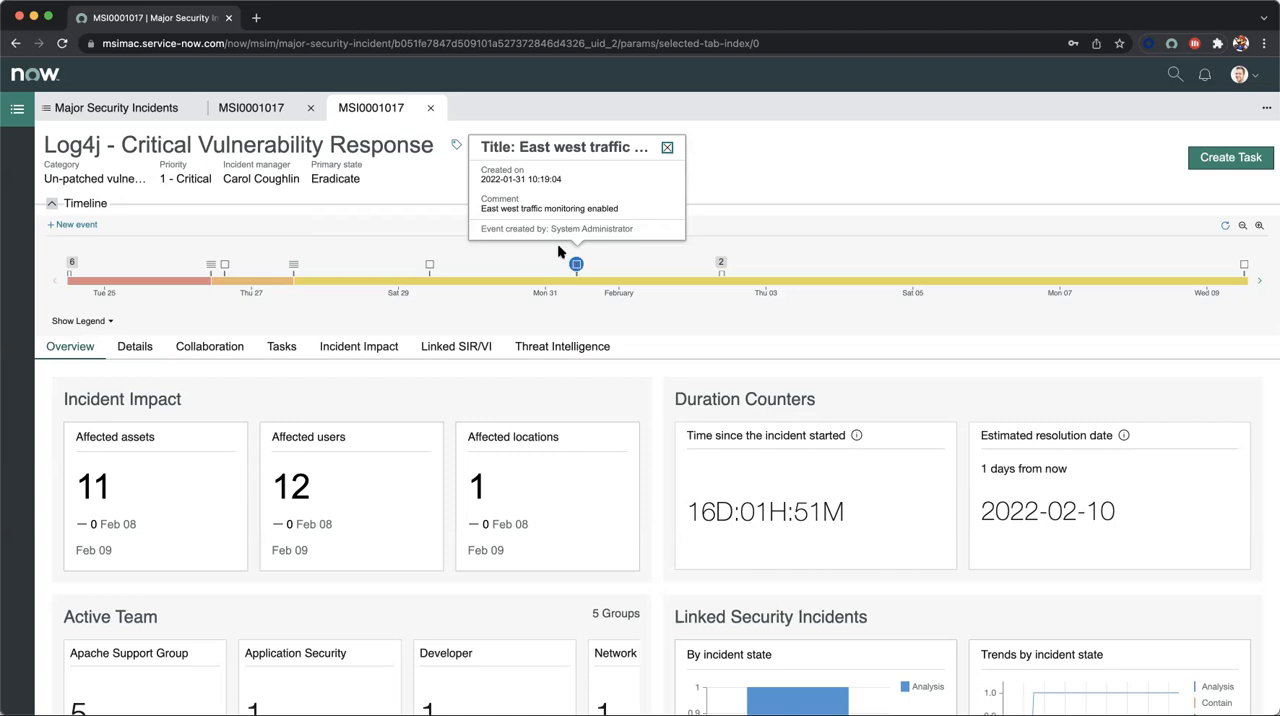
mouse_move(522, 188)
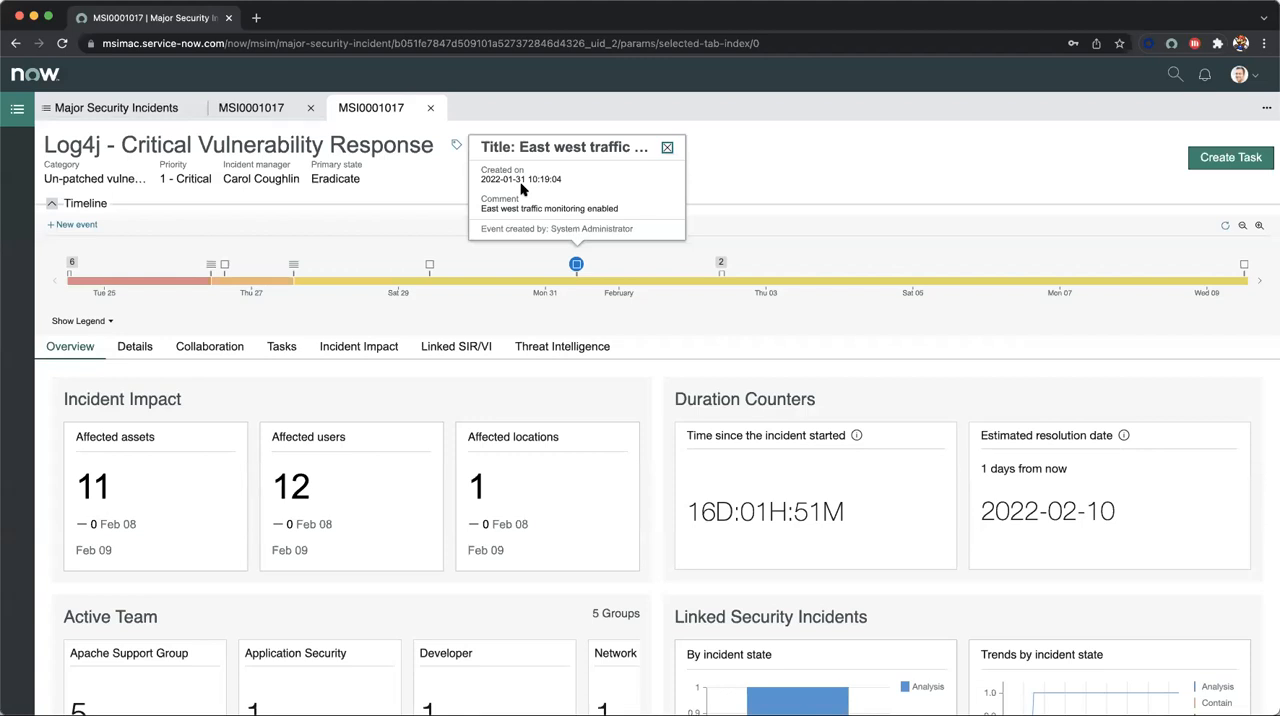
mouse_move(716, 164)
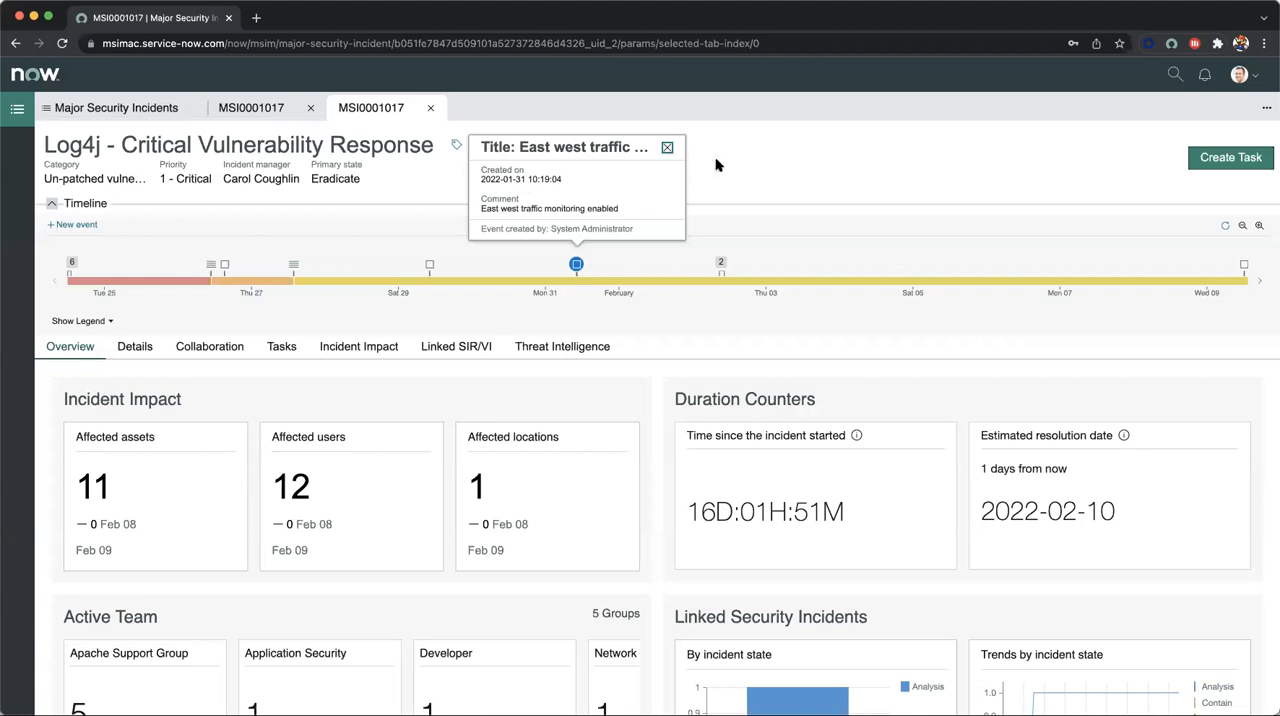